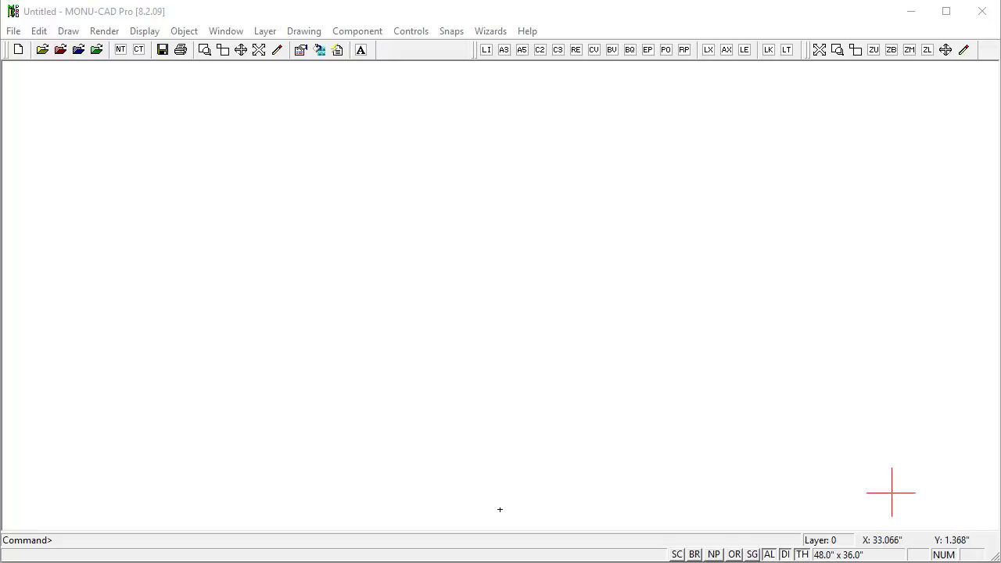
{"action": "mouse_move", "coordinate": [426, 276]}
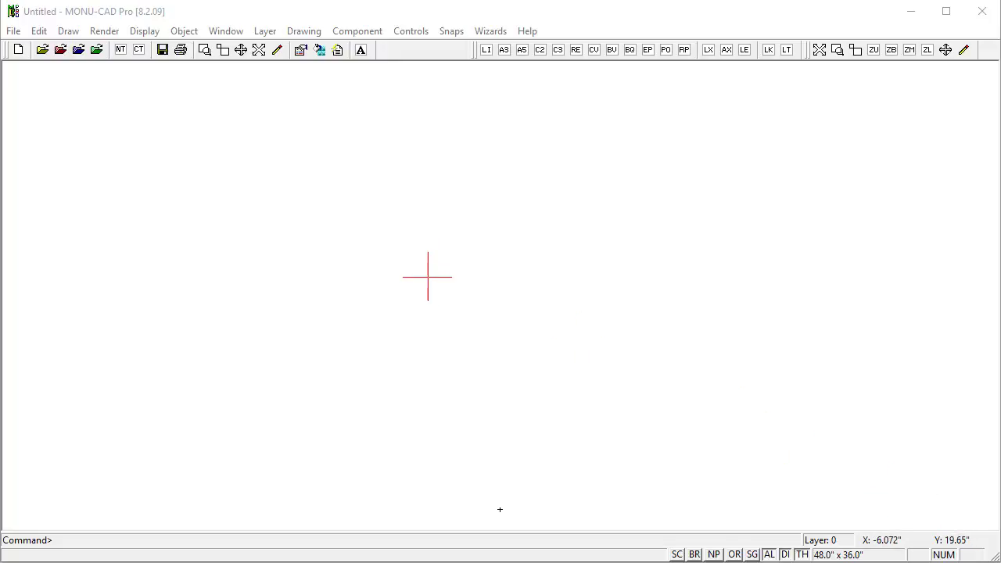
{"action": "mouse_move", "coordinate": [384, 229]}
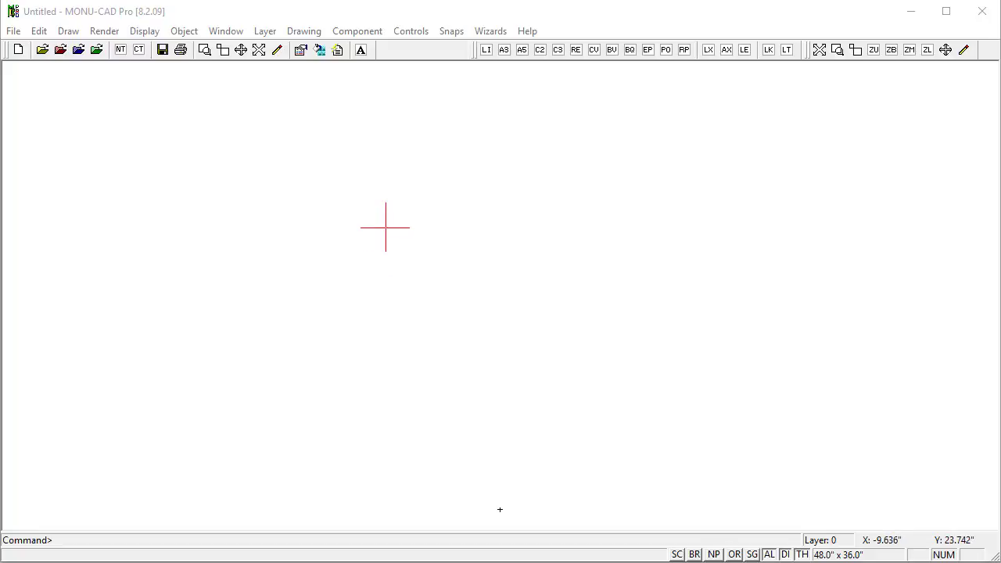
{"action": "mouse_move", "coordinate": [404, 234]}
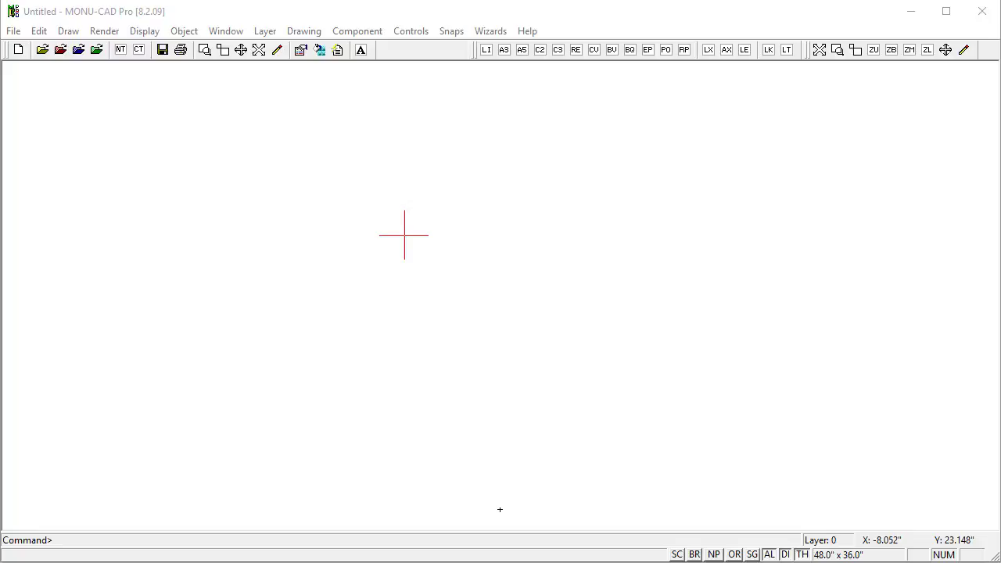
Place the CANCOVER.mcc component from the monument library onto the blank drawing
{"action": "left_click", "coordinate": [404, 235]}
{"action": "type", "text": "C"}
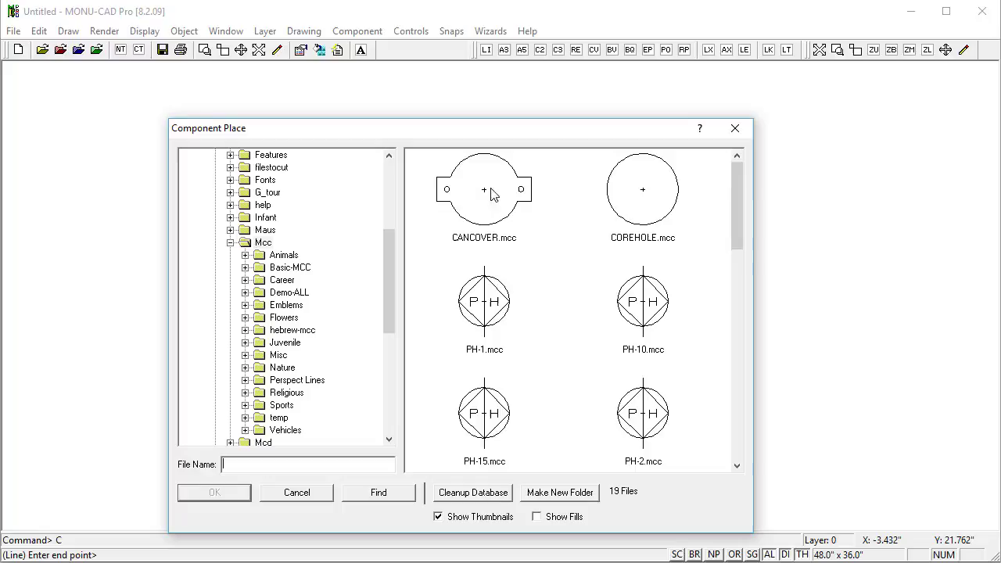
{"action": "left_click", "coordinate": [483, 187]}
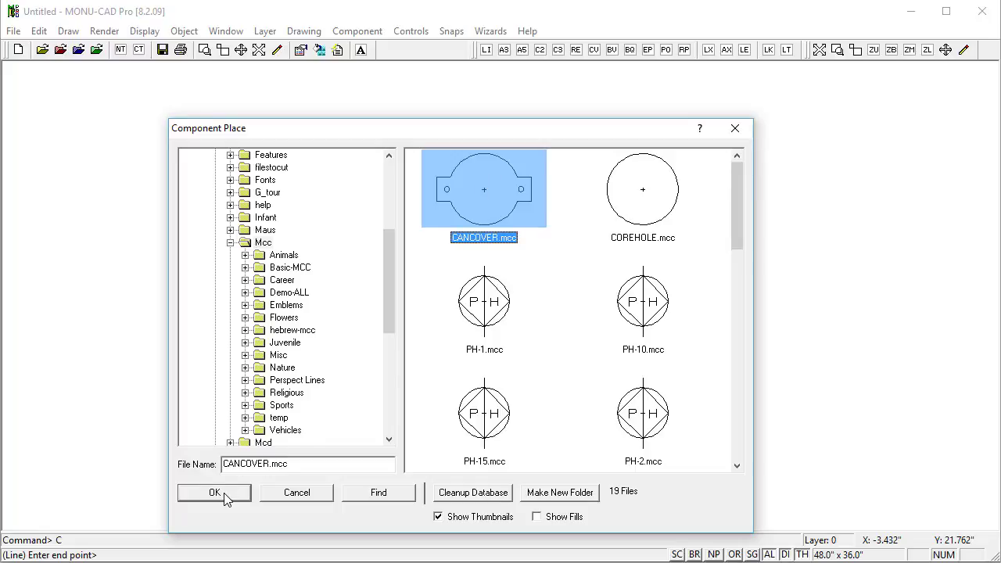
{"action": "left_click", "coordinate": [215, 492]}
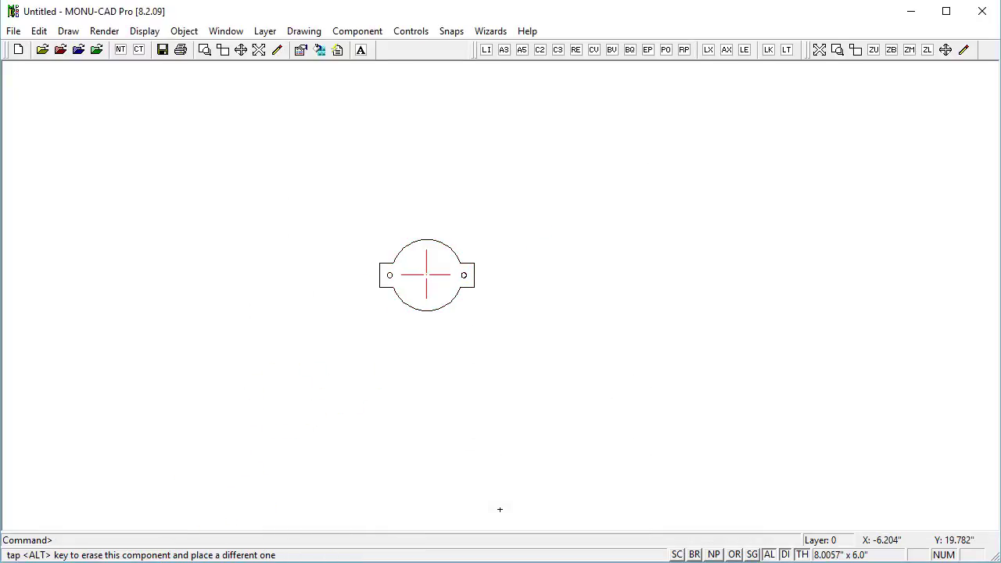
{"action": "mouse_move", "coordinate": [425, 275]}
{"action": "type", "text": "X"}
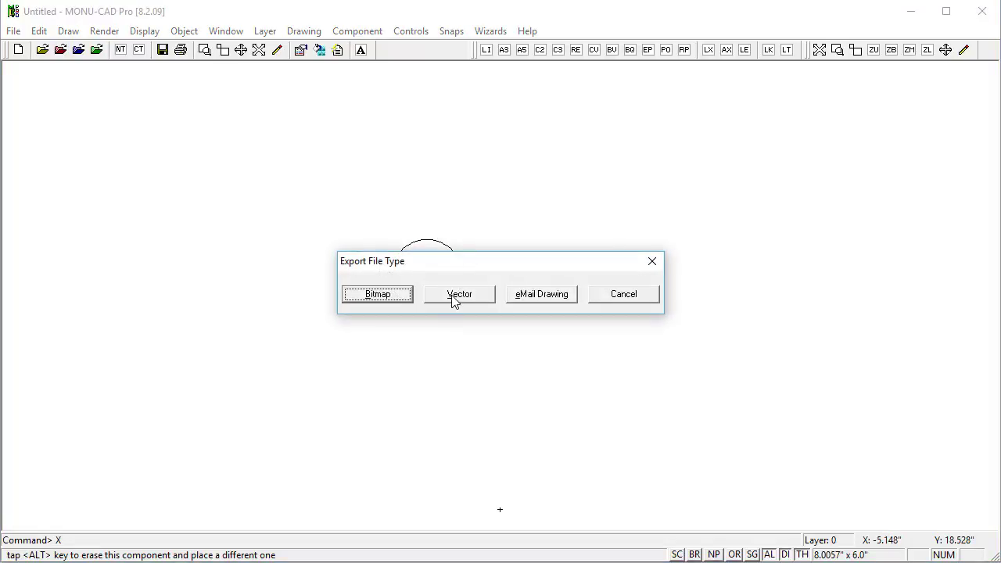
Export the drawing as a Vector DXF in ACAD version R2010
{"action": "left_click", "coordinate": [459, 294]}
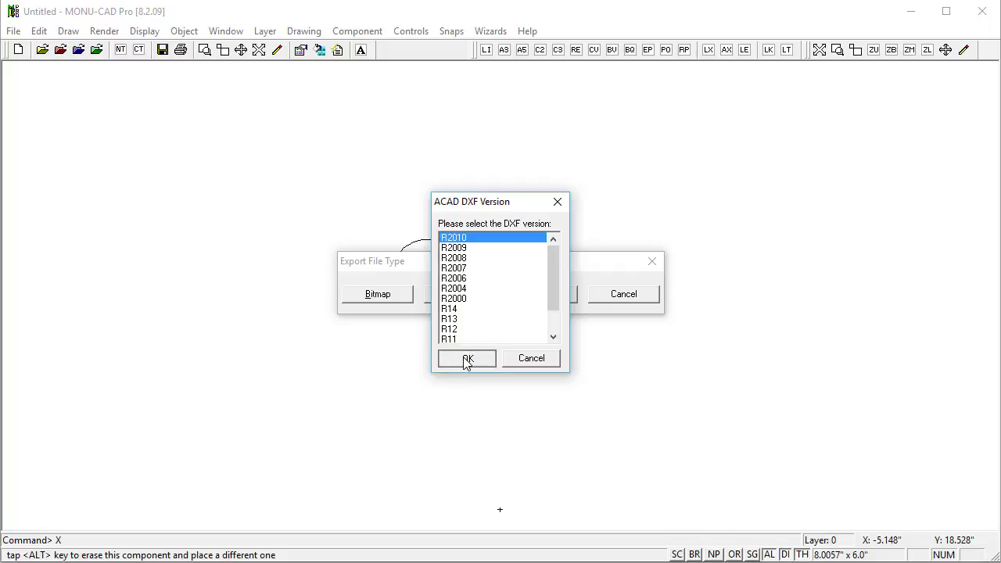
{"action": "left_click", "coordinate": [466, 358]}
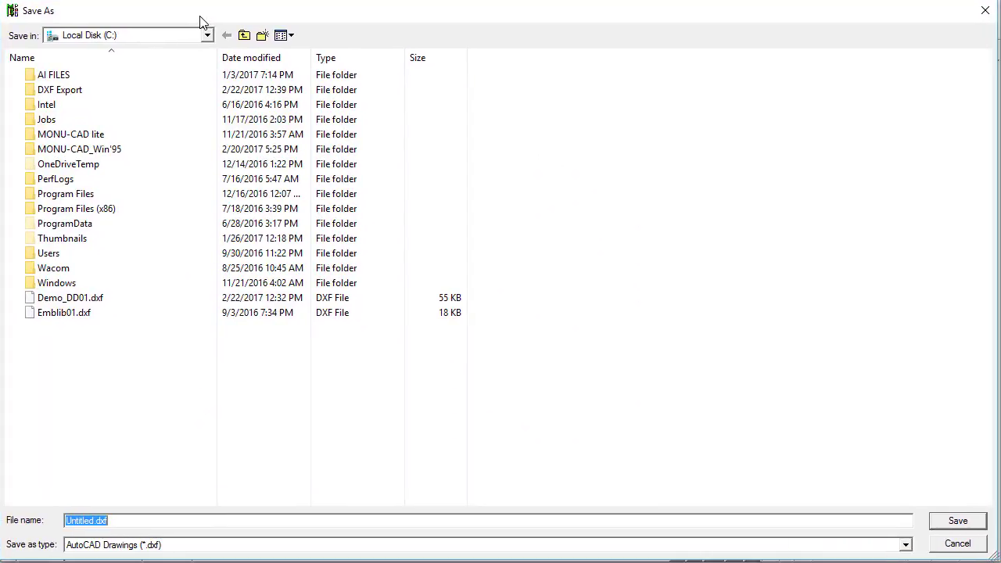
{"action": "mouse_move", "coordinate": [60, 89]}
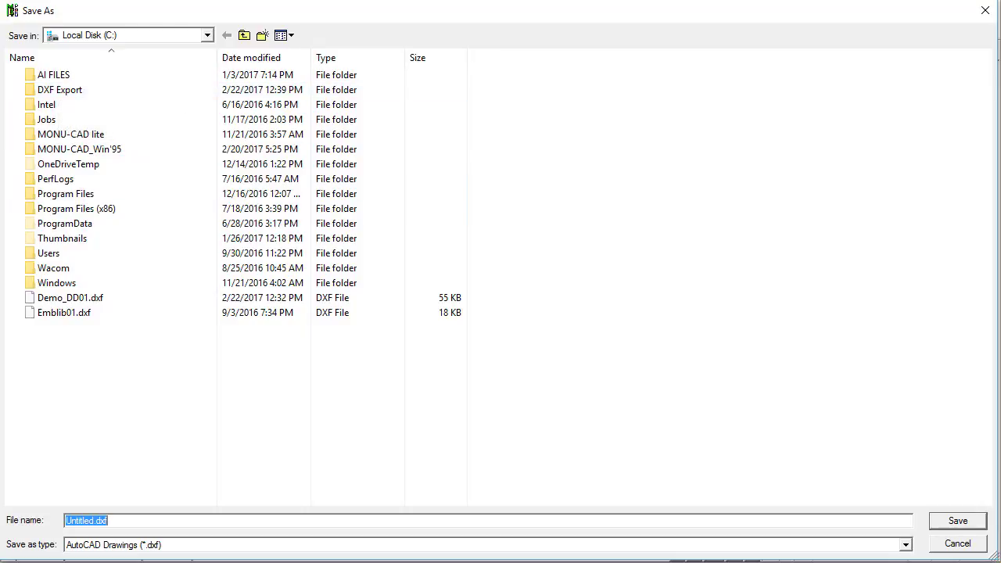
Save the export as CANCOVER.dxf in the DXF Export folder on the C drive
{"action": "left_click", "coordinate": [59, 89]}
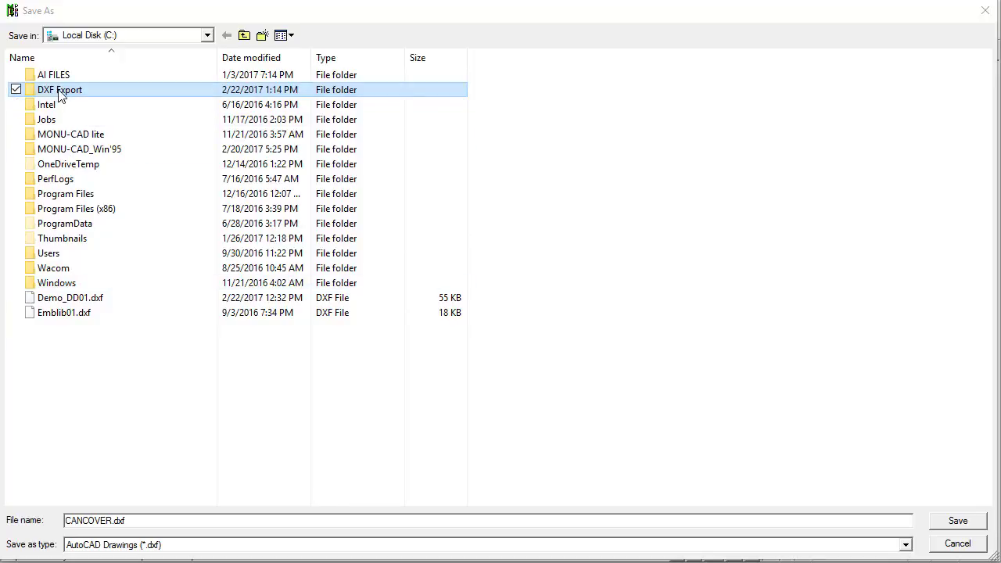
{"action": "double_click", "coordinate": [59, 89]}
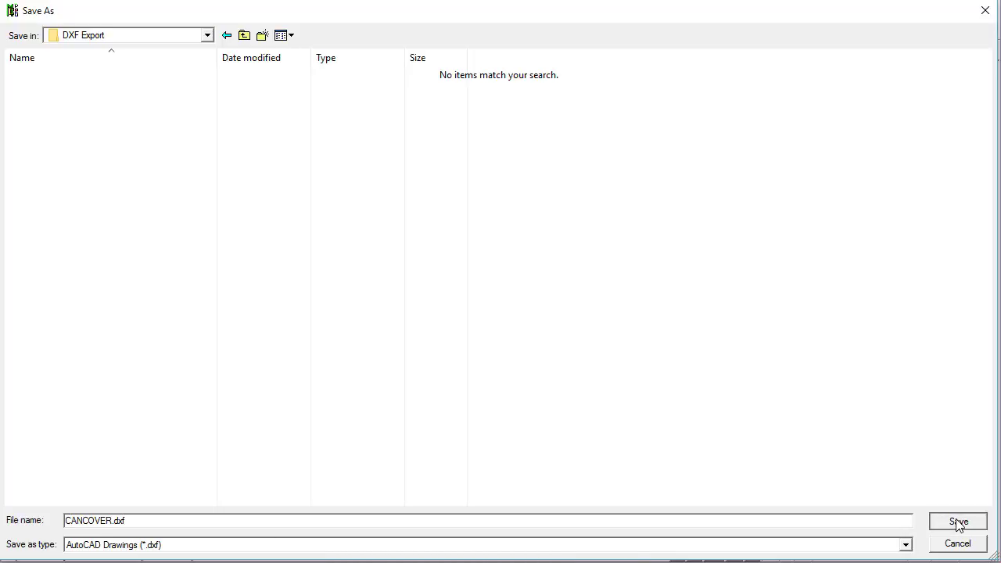
{"action": "left_click", "coordinate": [956, 520]}
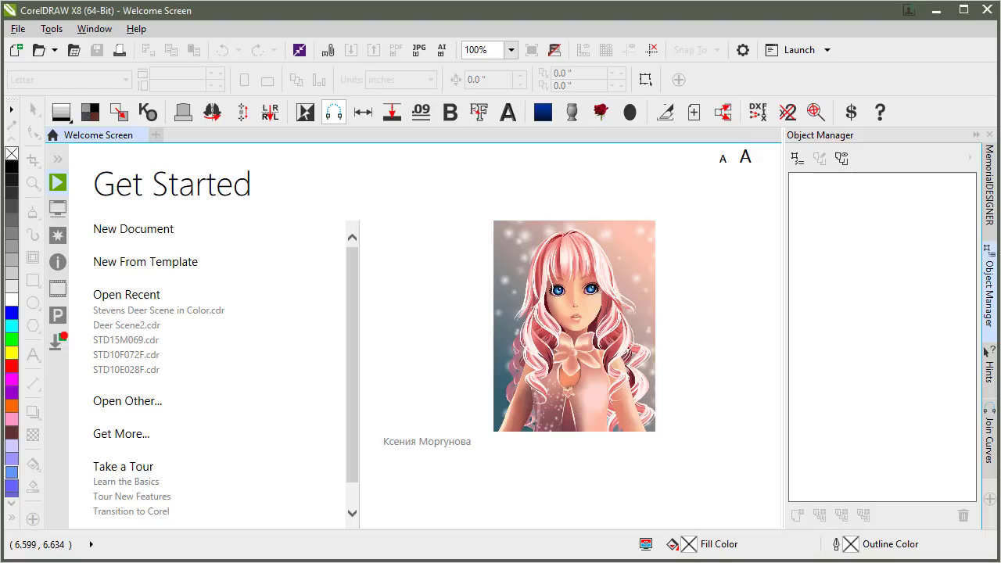
{"action": "mouse_move", "coordinate": [139, 228]}
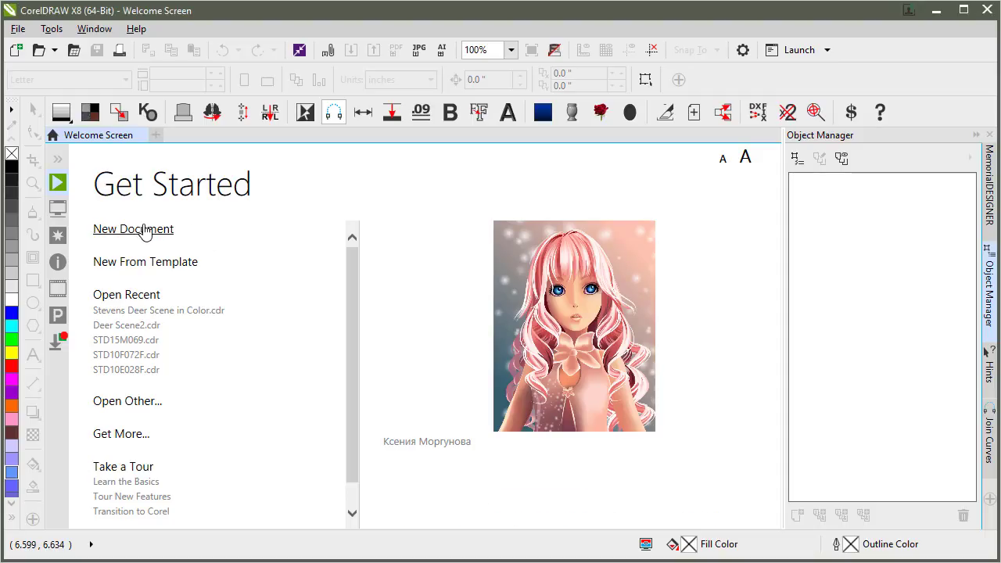
Create a new blank CorelDRAW document and bring up the Import file window
{"action": "left_click", "coordinate": [133, 228]}
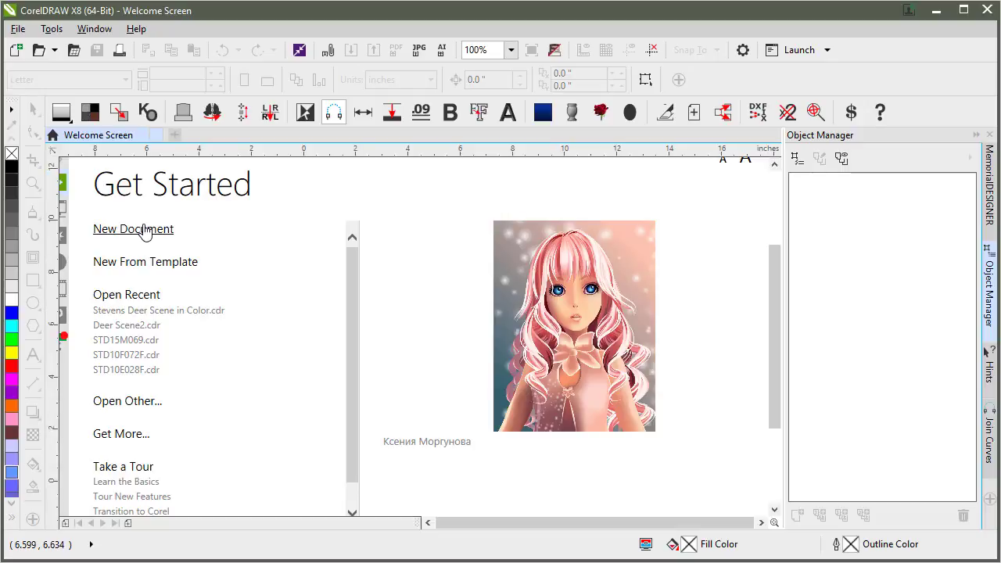
{"action": "left_click", "coordinate": [133, 228]}
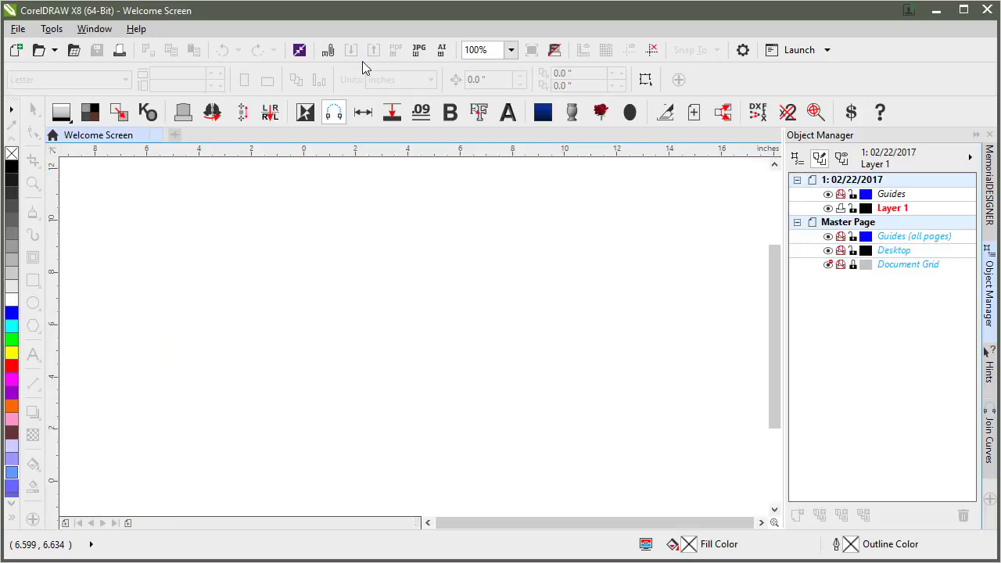
{"action": "left_click", "coordinate": [15, 48]}
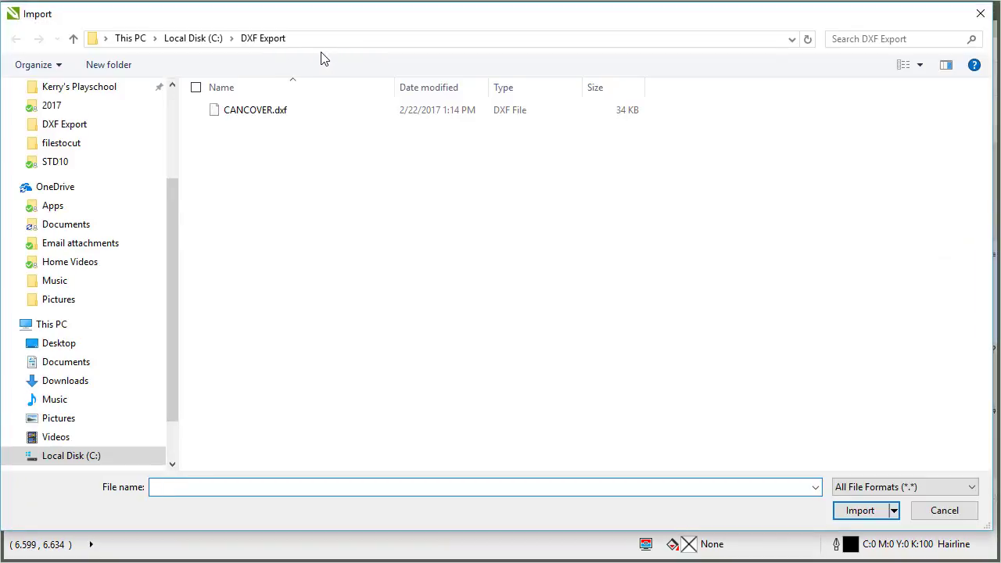
Import CANCOVER.dxf with Auto-Reduce nodes and English (inch) units
{"action": "left_click", "coordinate": [254, 110]}
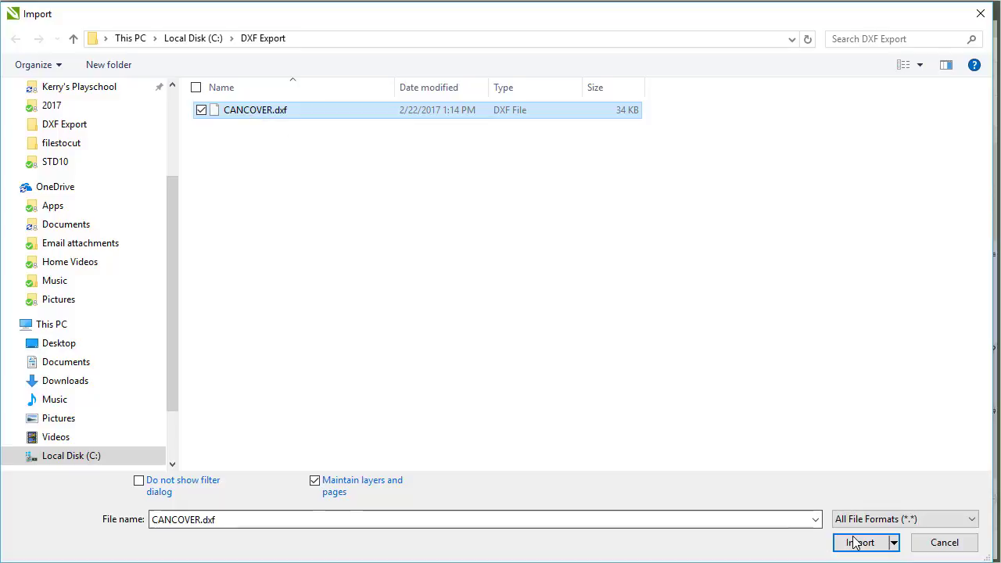
{"action": "left_click", "coordinate": [860, 543]}
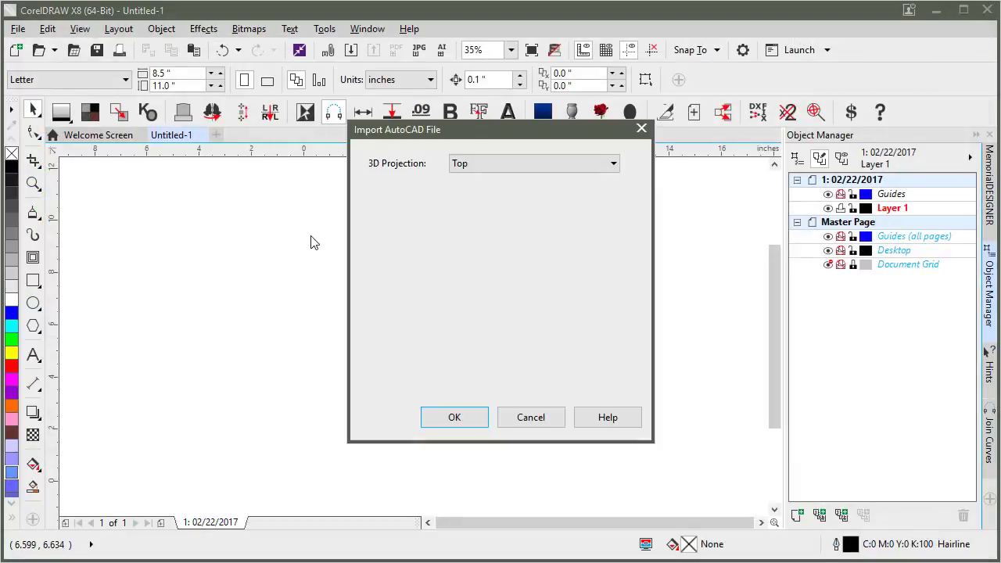
{"action": "left_click", "coordinate": [534, 164]}
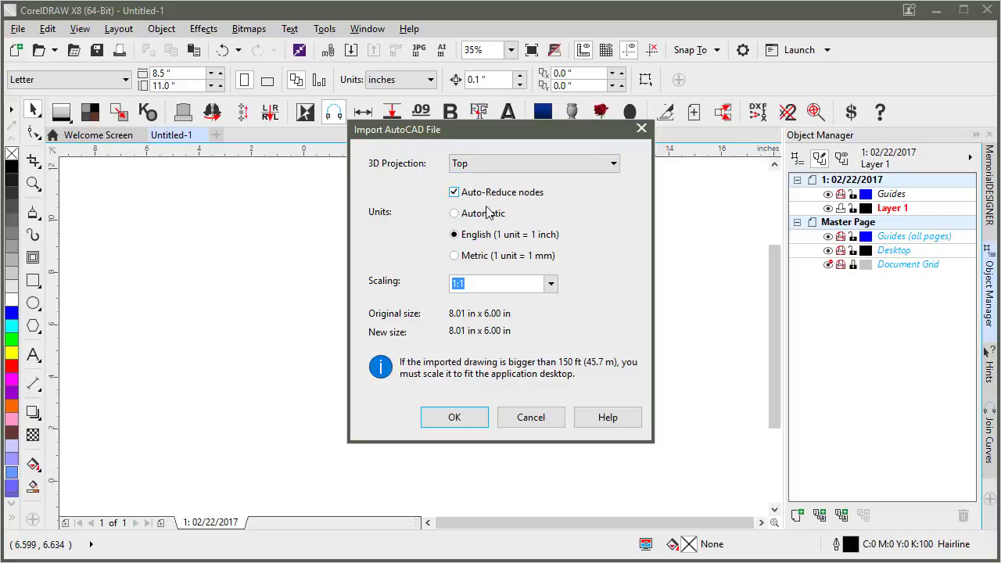
{"action": "mouse_move", "coordinate": [472, 202]}
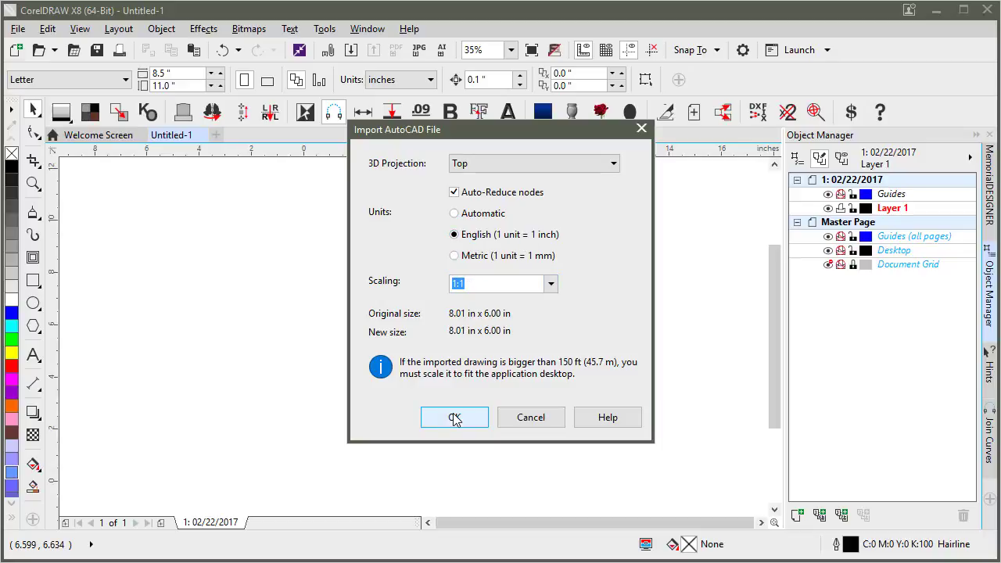
{"action": "left_click", "coordinate": [454, 416]}
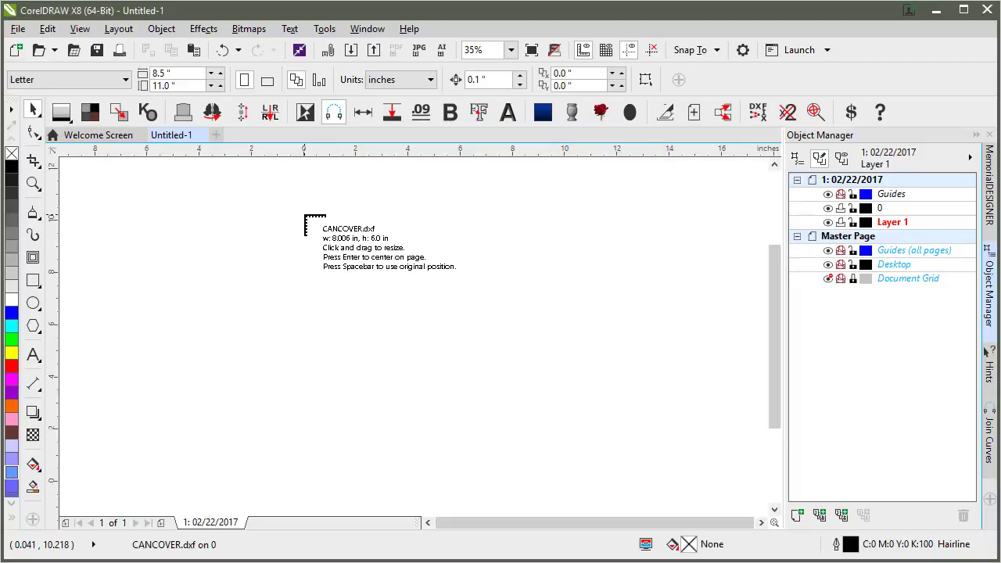
Drop the imported can cover drawing onto the page at its original 8.006 × 6 in size
{"action": "left_click", "coordinate": [415, 337]}
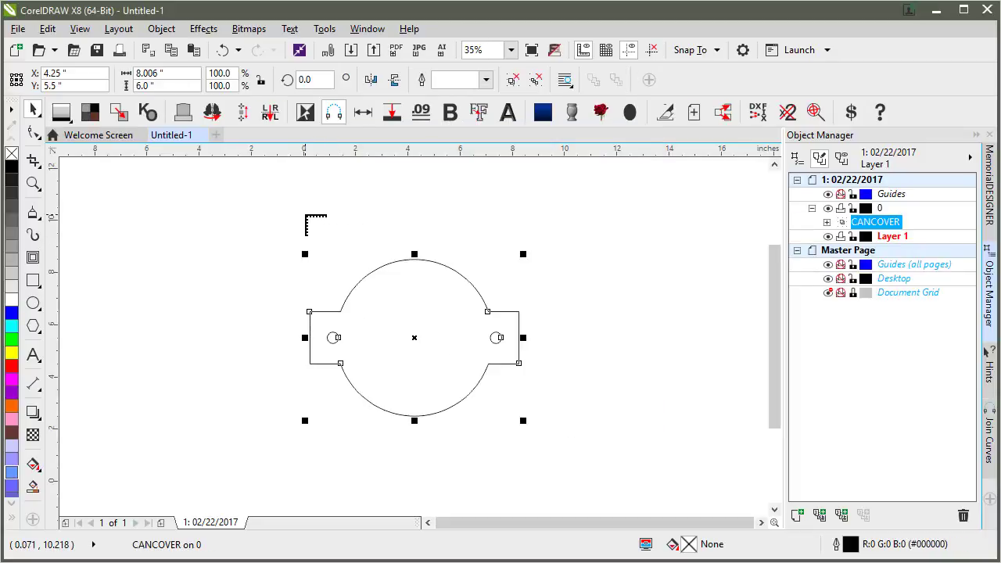
{"action": "mouse_move", "coordinate": [462, 216]}
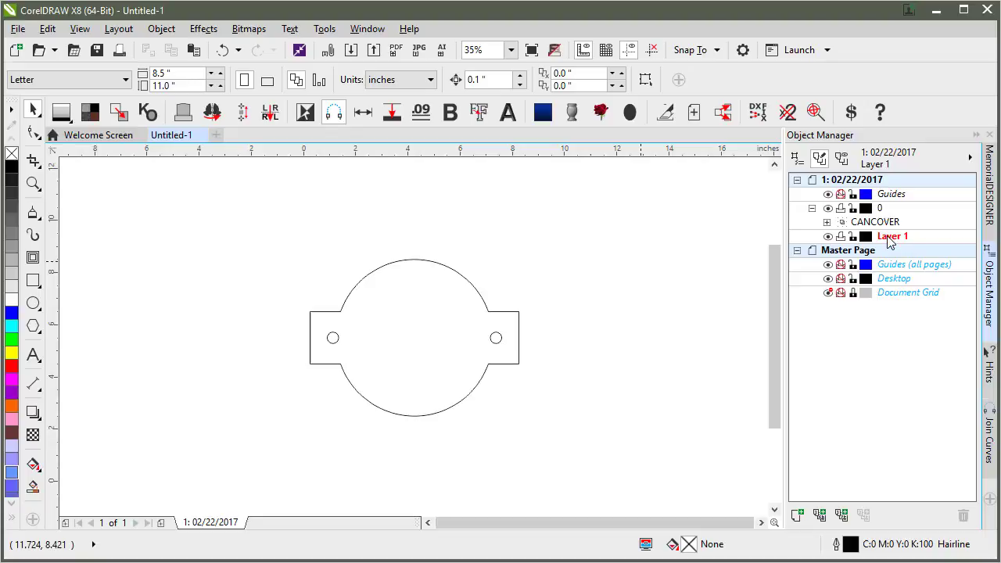
{"action": "mouse_move", "coordinate": [571, 219]}
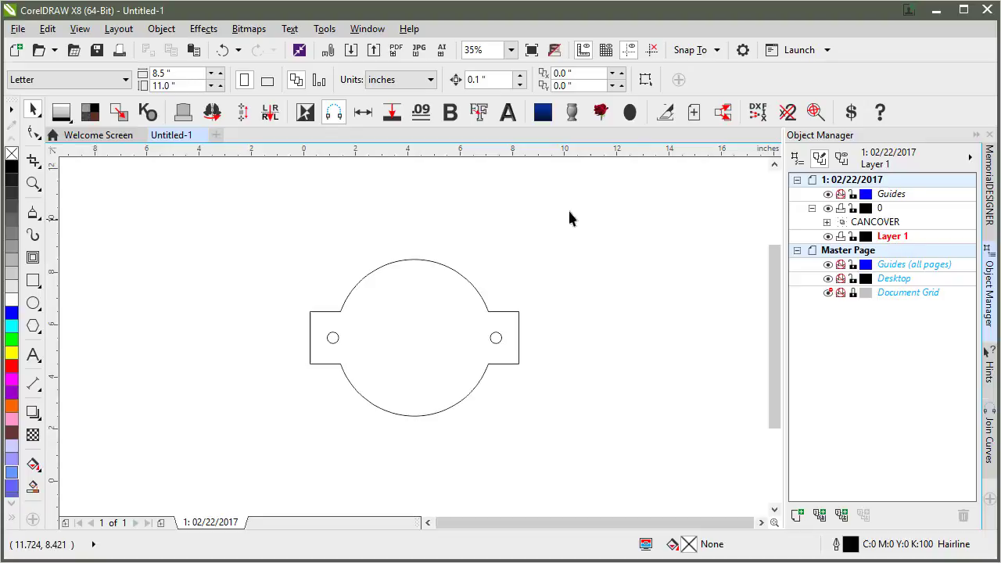
{"action": "mouse_move", "coordinate": [469, 243]}
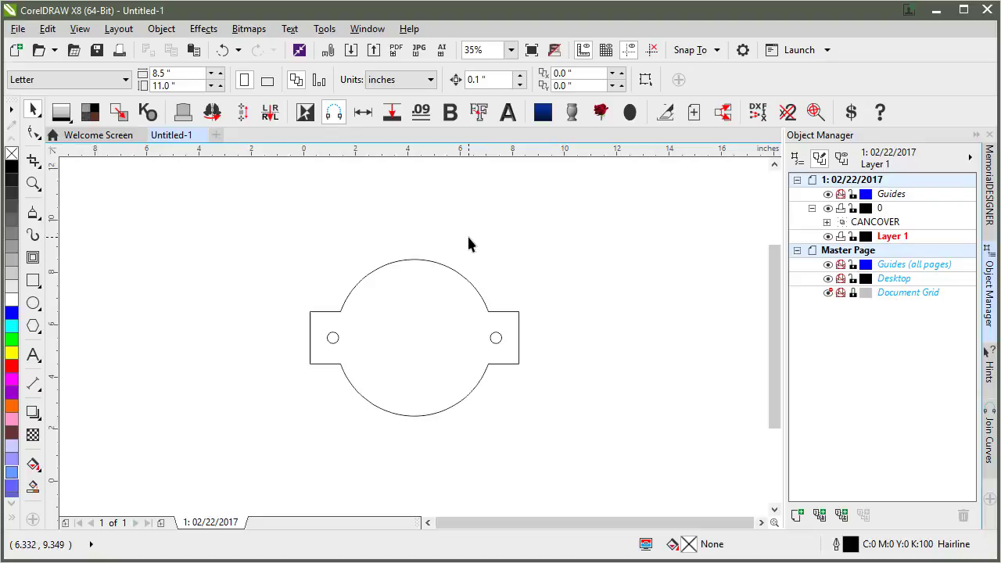
{"action": "mouse_move", "coordinate": [756, 113]}
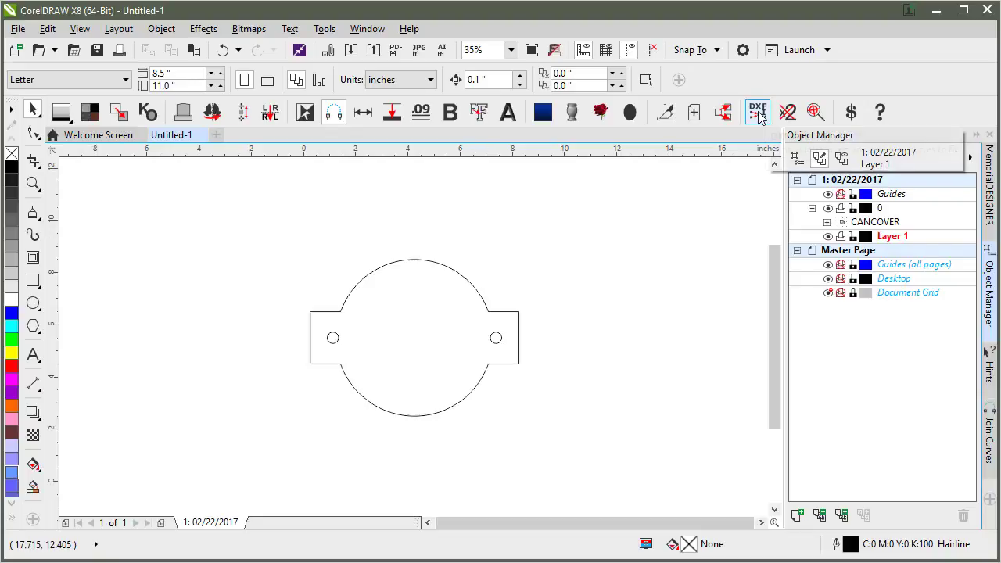
{"action": "mouse_move", "coordinate": [757, 112]}
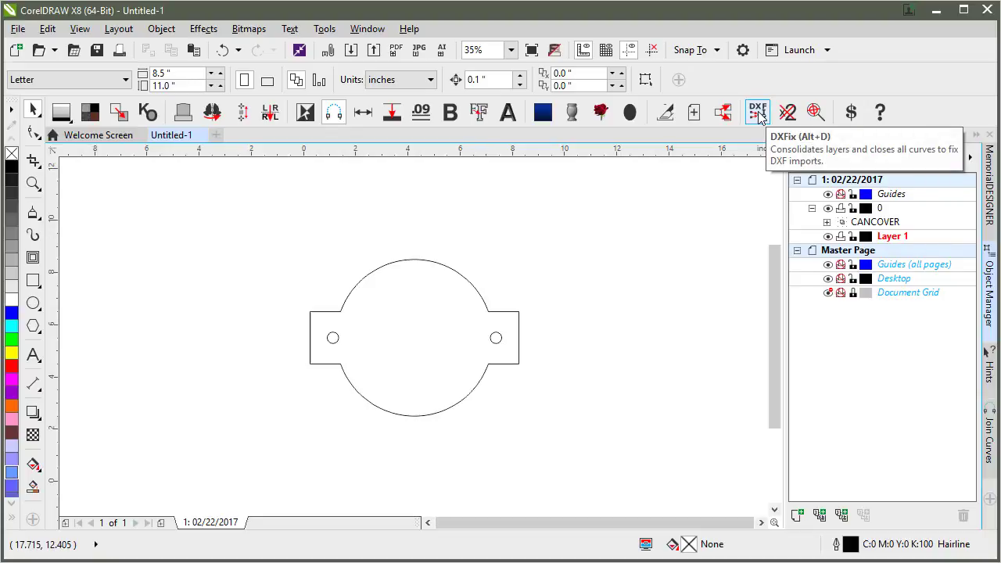
Run DXFFix to consolidate layers and close the loose curves into a solid black can cover
{"action": "left_click", "coordinate": [756, 112]}
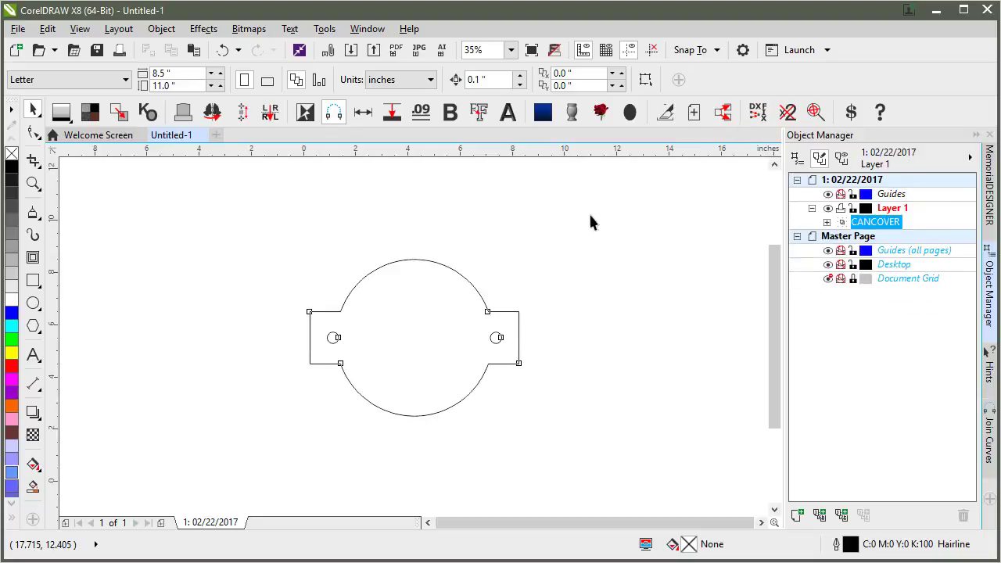
{"action": "left_click", "coordinate": [825, 208]}
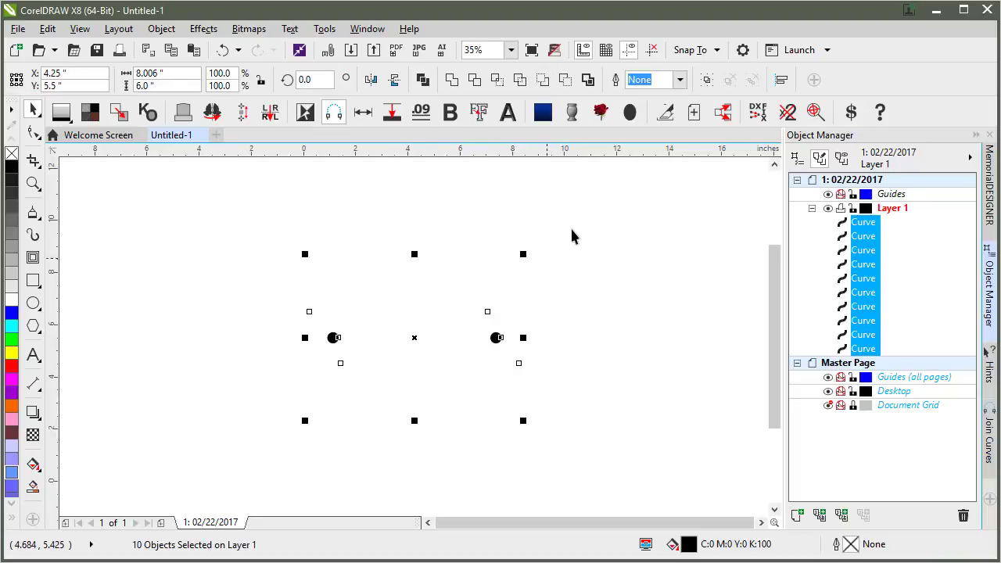
{"action": "left_click", "coordinate": [571, 234]}
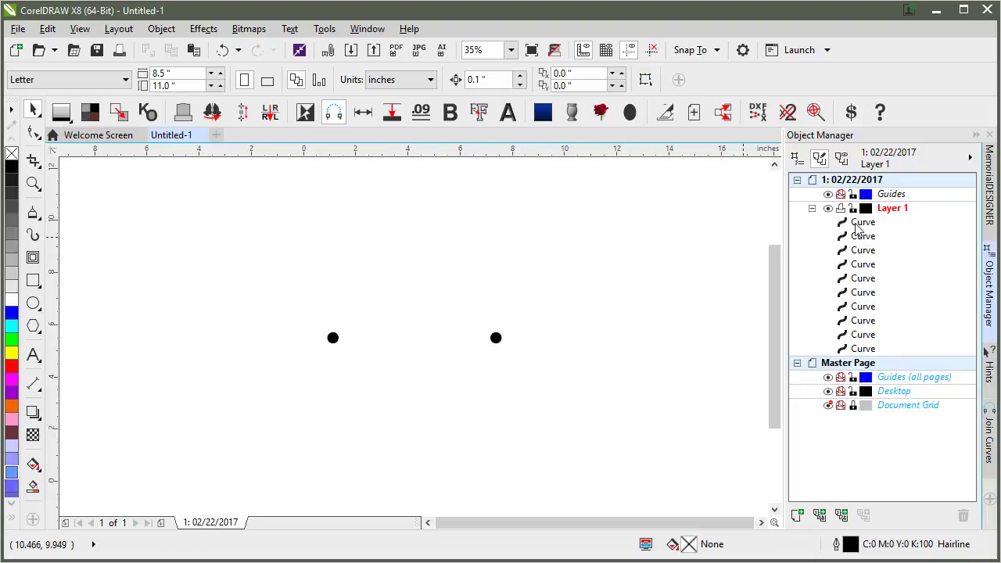
{"action": "left_click", "coordinate": [863, 222]}
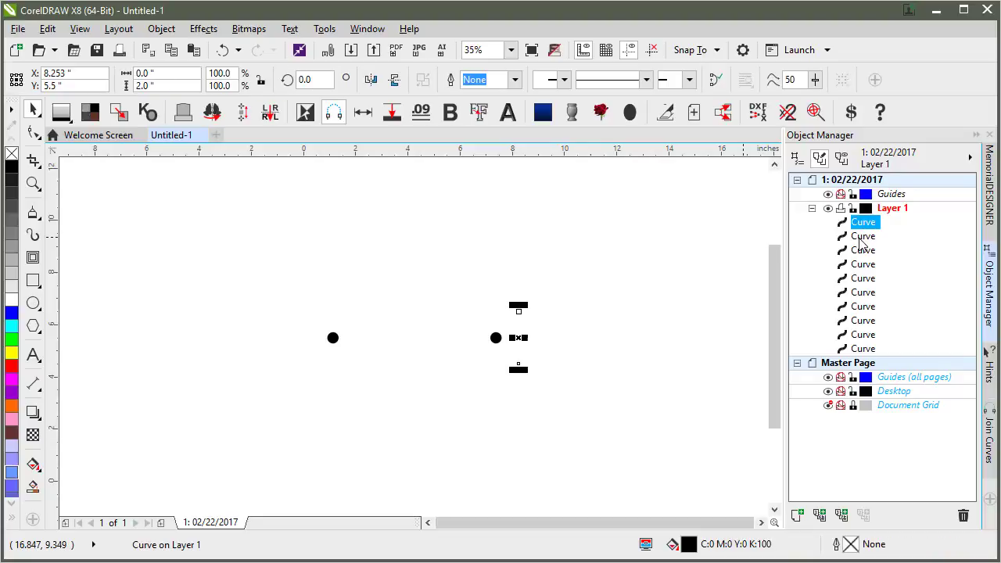
{"action": "left_click", "coordinate": [492, 258]}
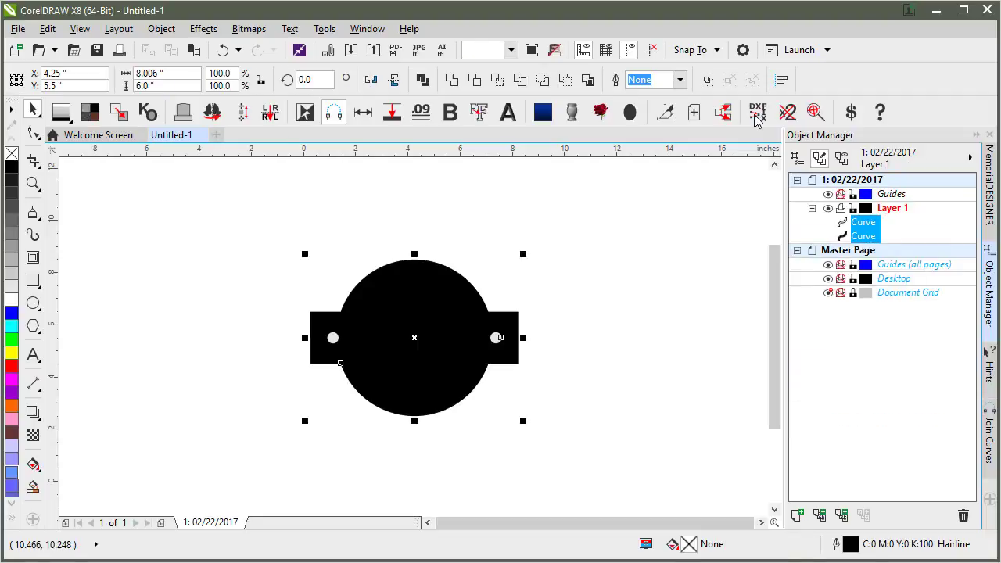
{"action": "left_click", "coordinate": [553, 265]}
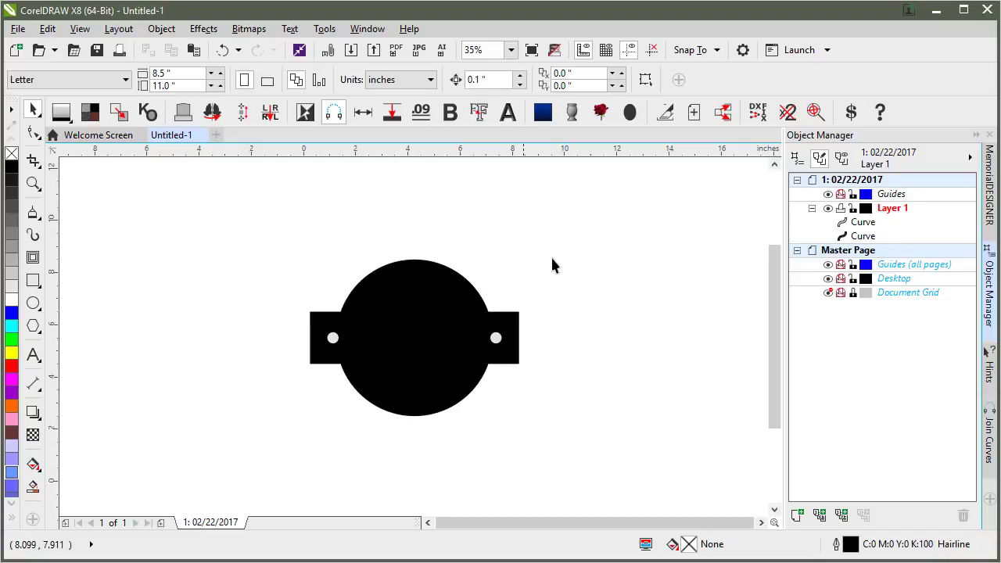
{"action": "mouse_move", "coordinate": [827, 233]}
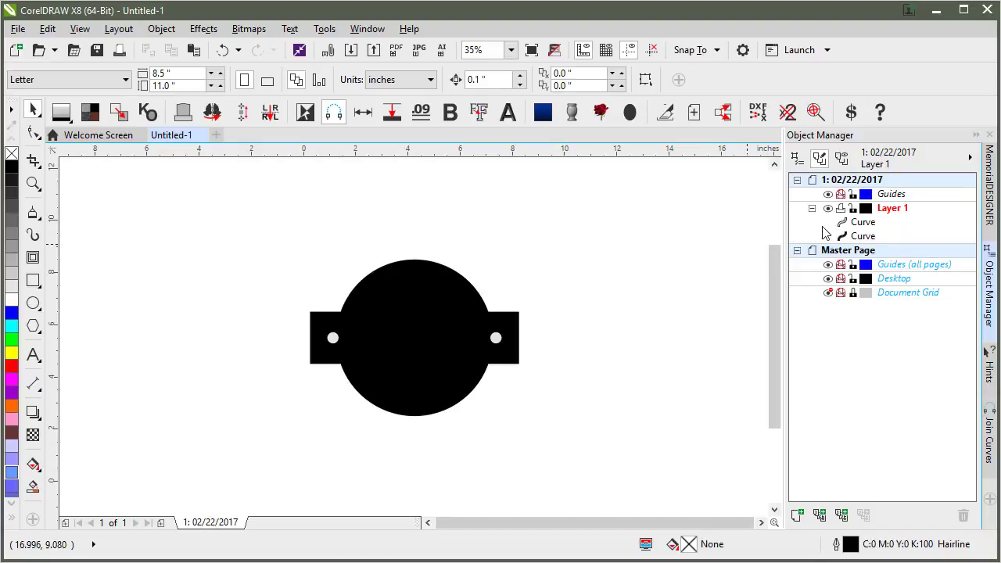
{"action": "mouse_move", "coordinate": [757, 112]}
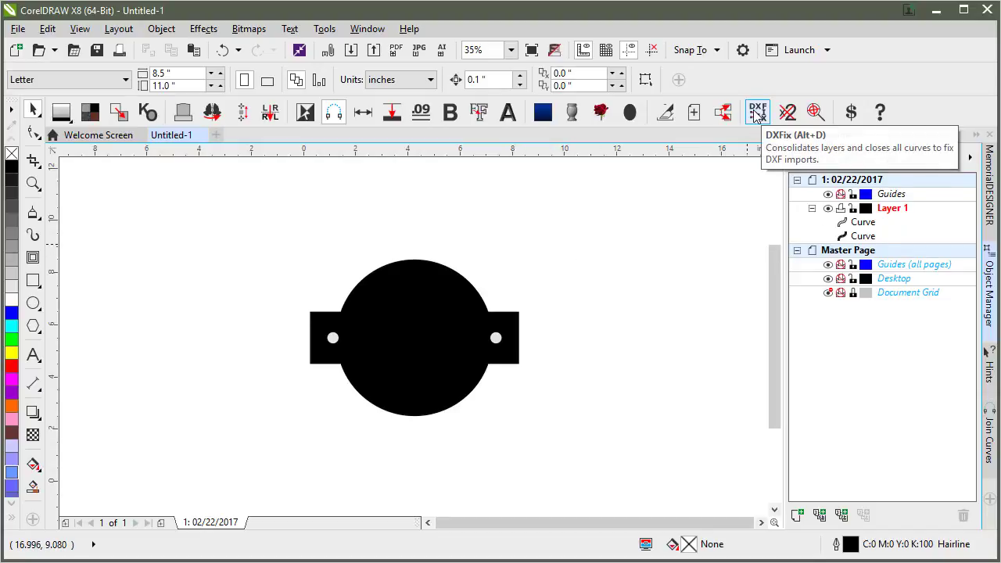
{"action": "mouse_move", "coordinate": [336, 316]}
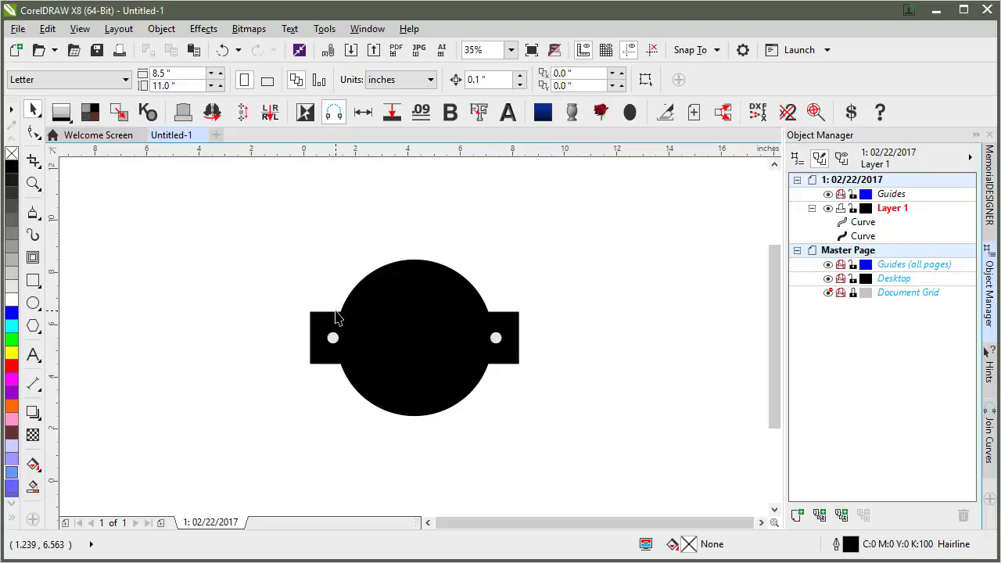
{"action": "mouse_move", "coordinate": [337, 322]}
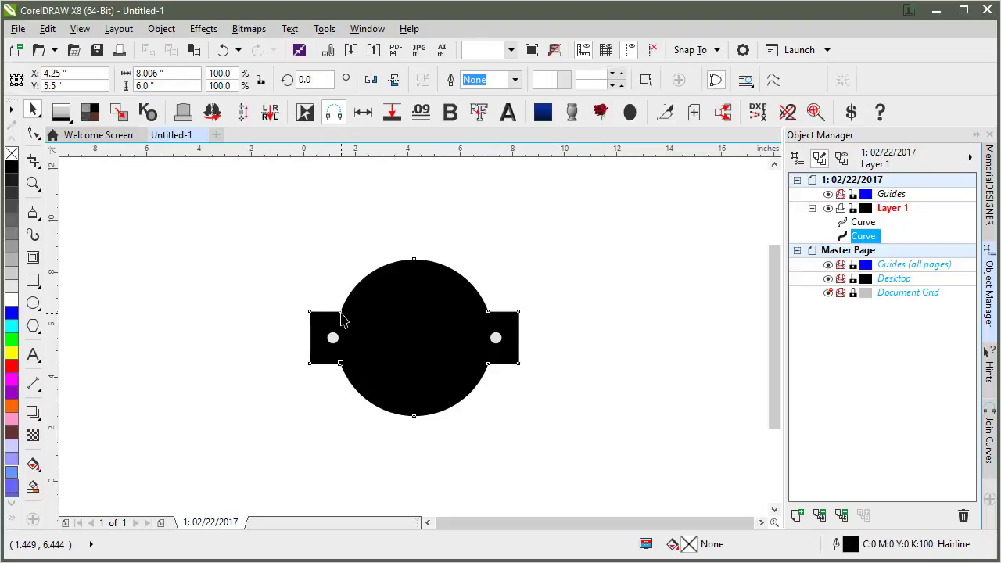
{"action": "left_click", "coordinate": [341, 324]}
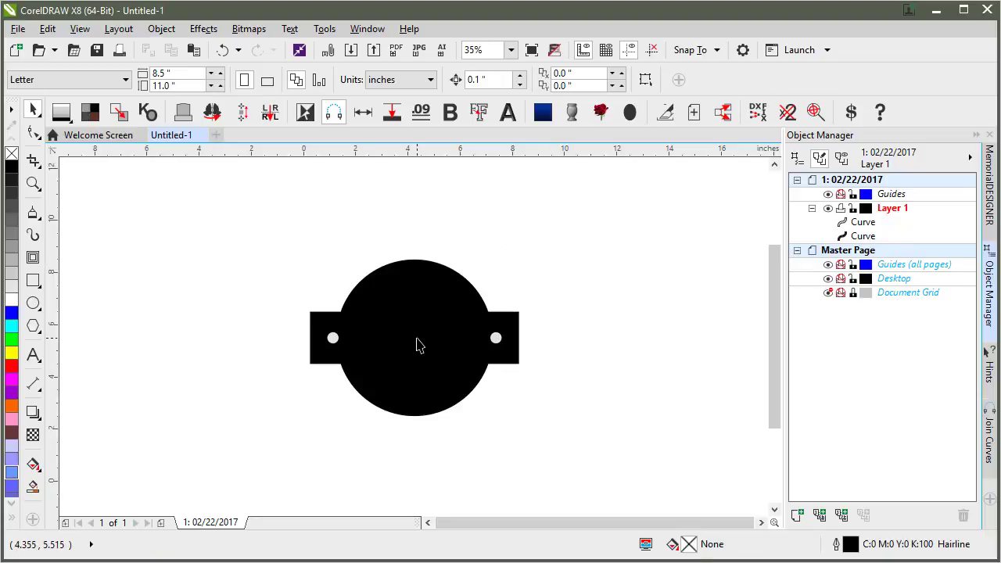
{"action": "mouse_move", "coordinate": [403, 222]}
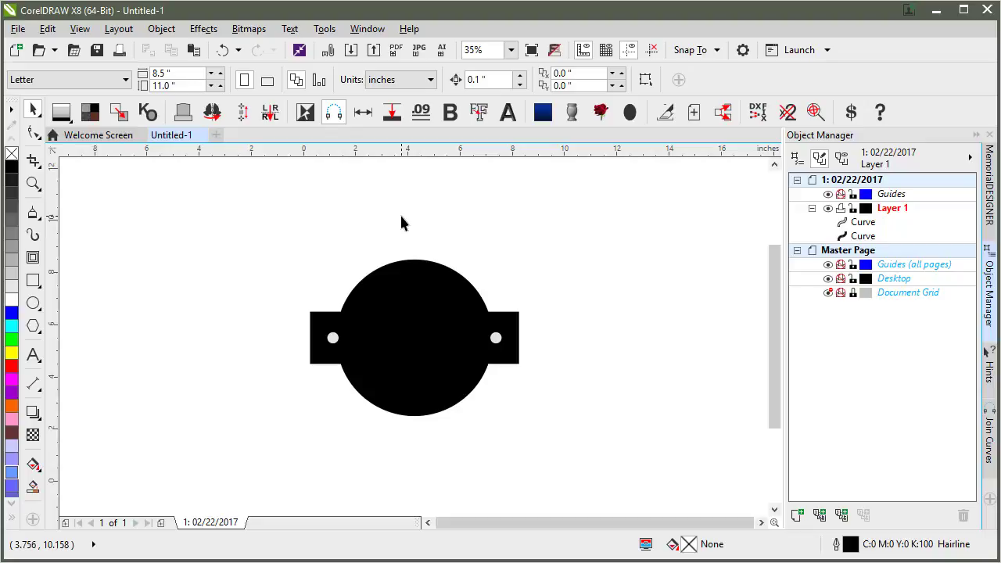
{"action": "mouse_move", "coordinate": [437, 327]}
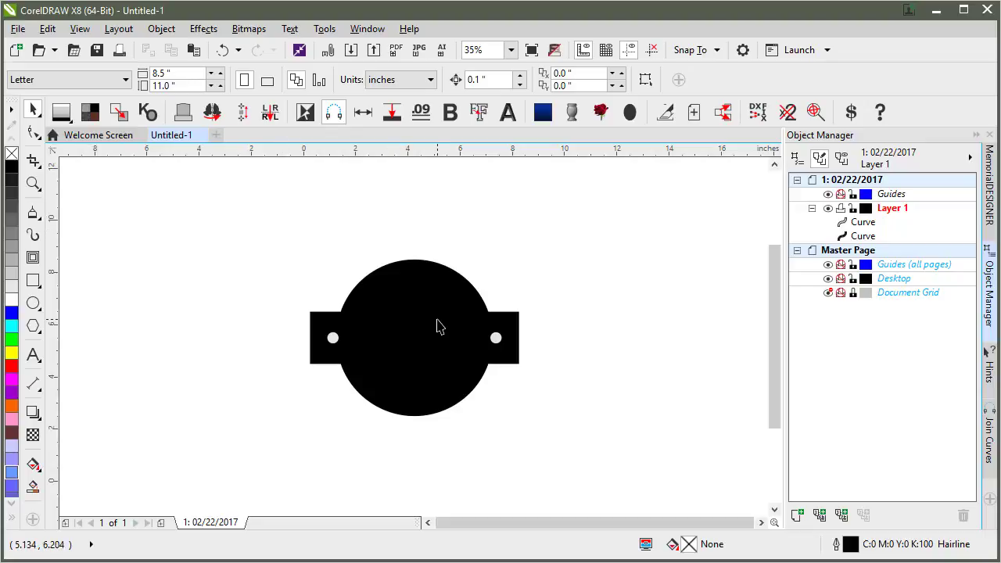
{"action": "mouse_move", "coordinate": [442, 327]}
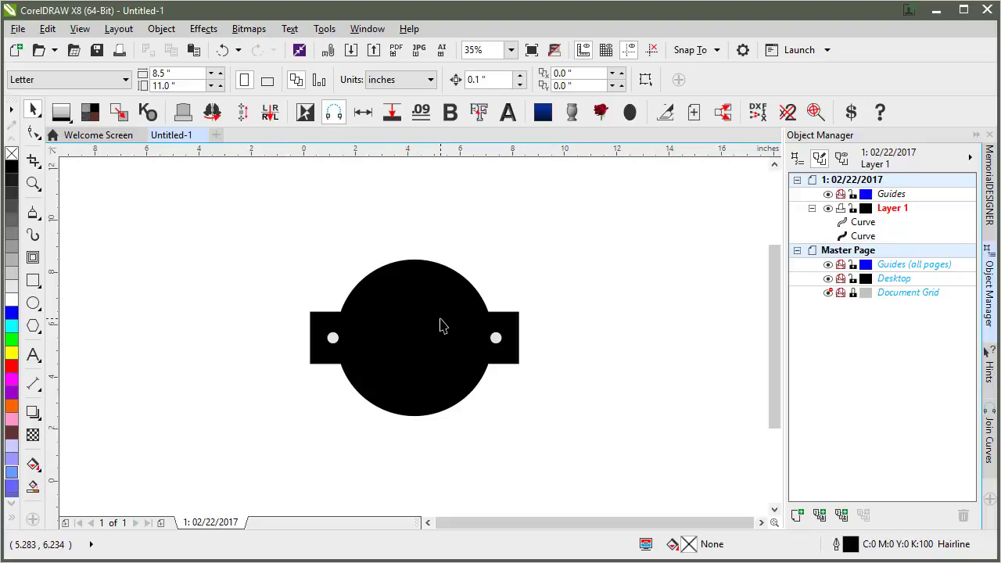
{"action": "mouse_move", "coordinate": [430, 316]}
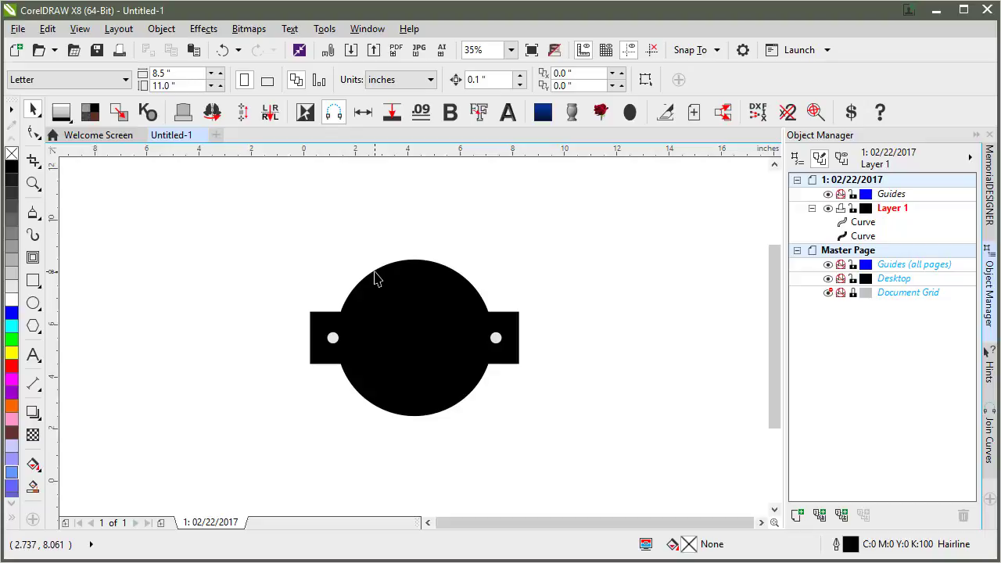
{"action": "mouse_move", "coordinate": [412, 348]}
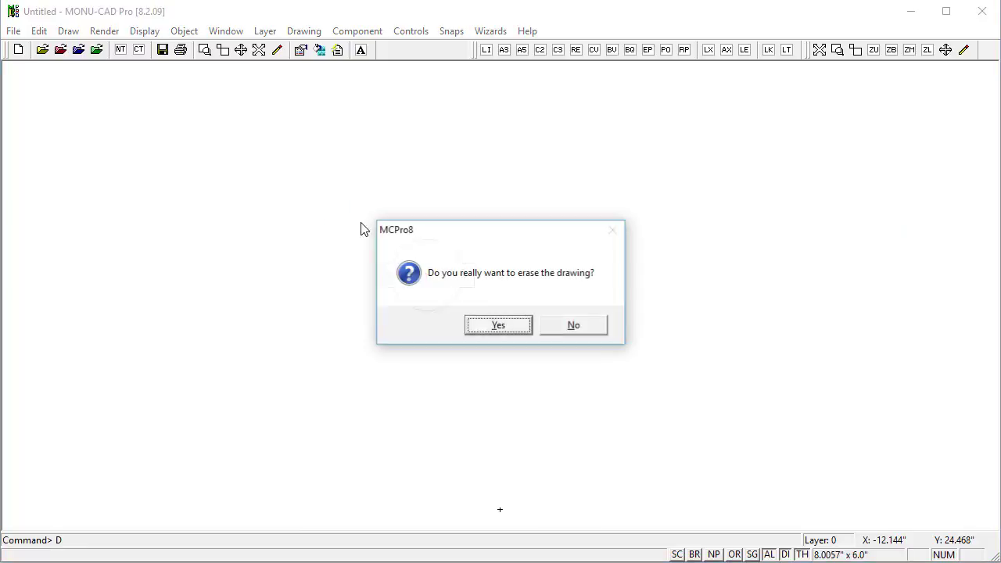
Erase the drawing, load Demo_DD01.mcd at its origin and explode the BEVERLY headstone into pieces
{"action": "left_click", "coordinate": [497, 324]}
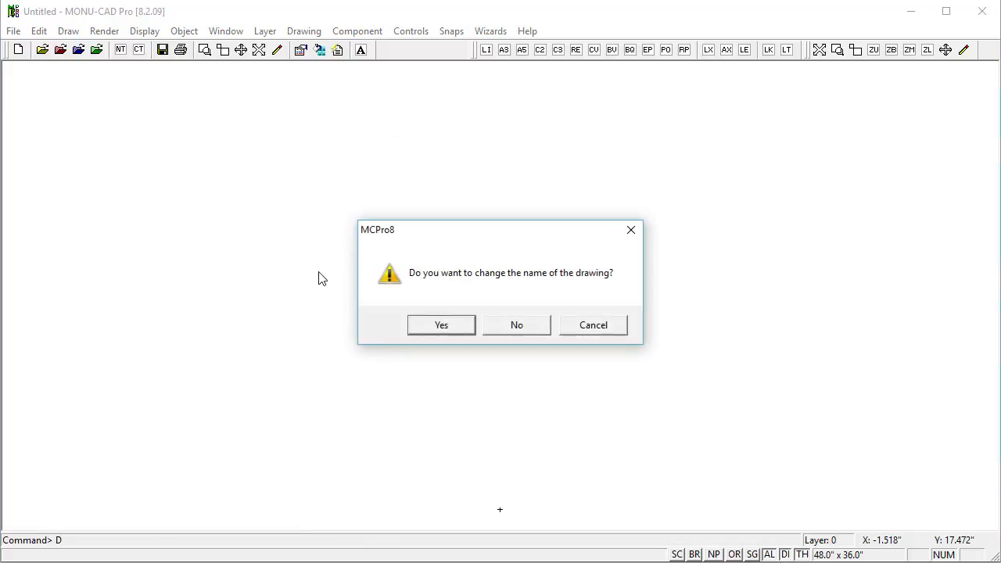
{"action": "left_click", "coordinate": [441, 324]}
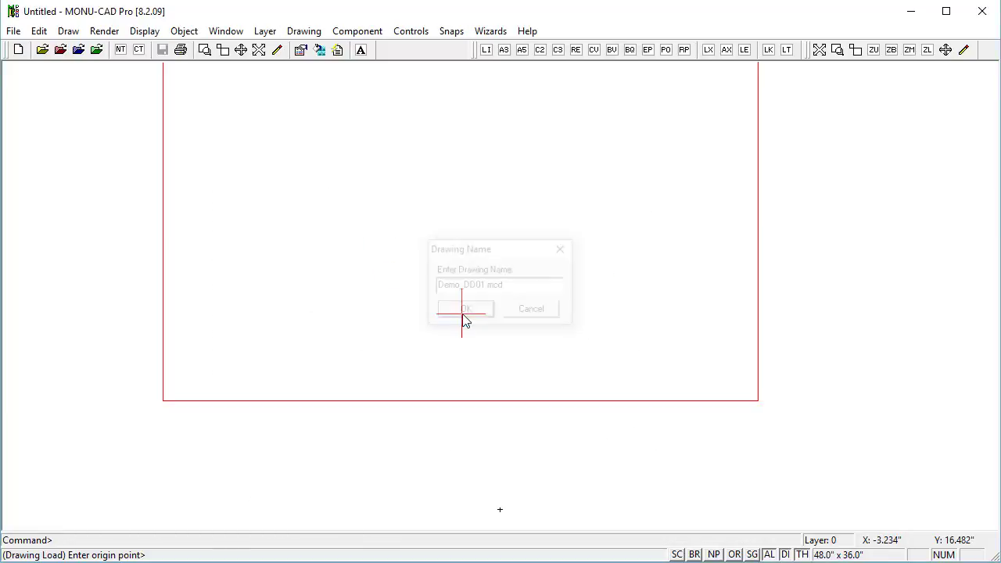
{"action": "left_click", "coordinate": [464, 308]}
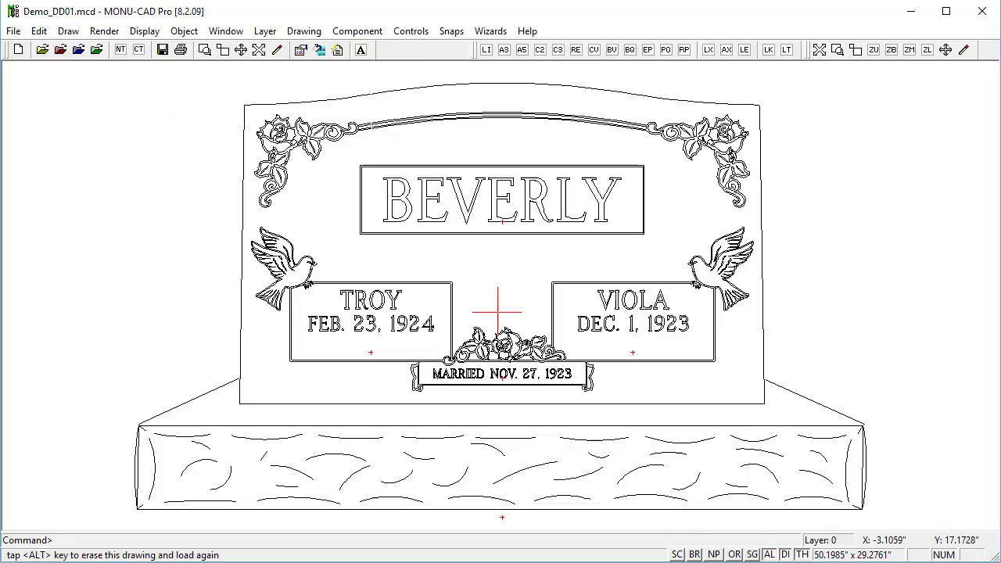
{"action": "mouse_move", "coordinate": [394, 321]}
{"action": "type", "text": "X"}
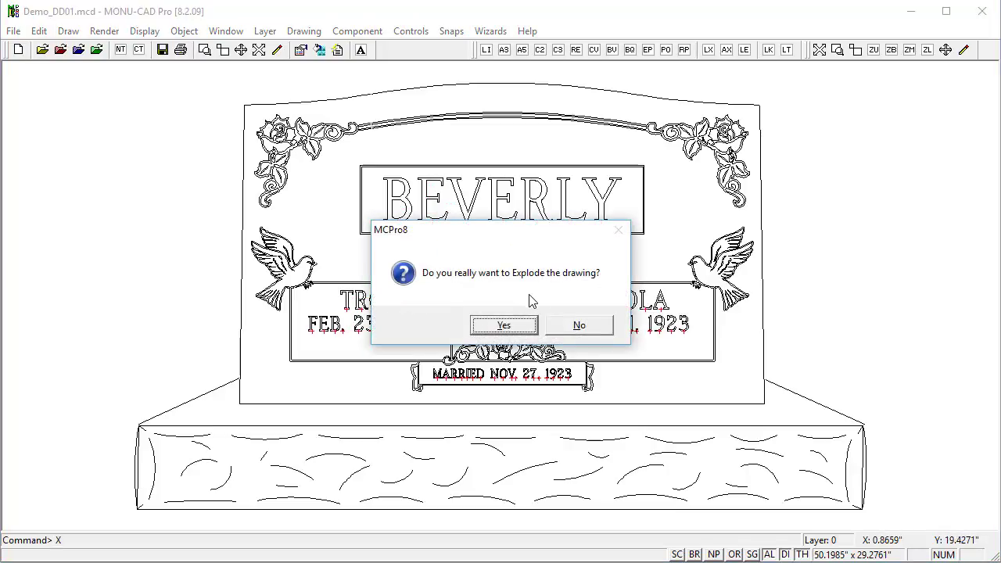
{"action": "left_click", "coordinate": [504, 324]}
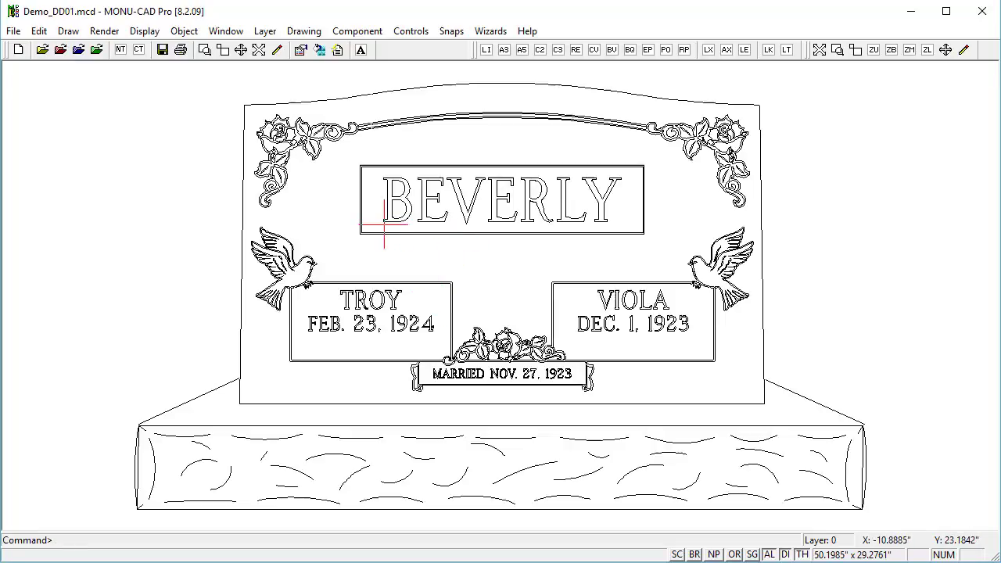
{"action": "mouse_move", "coordinate": [188, 174]}
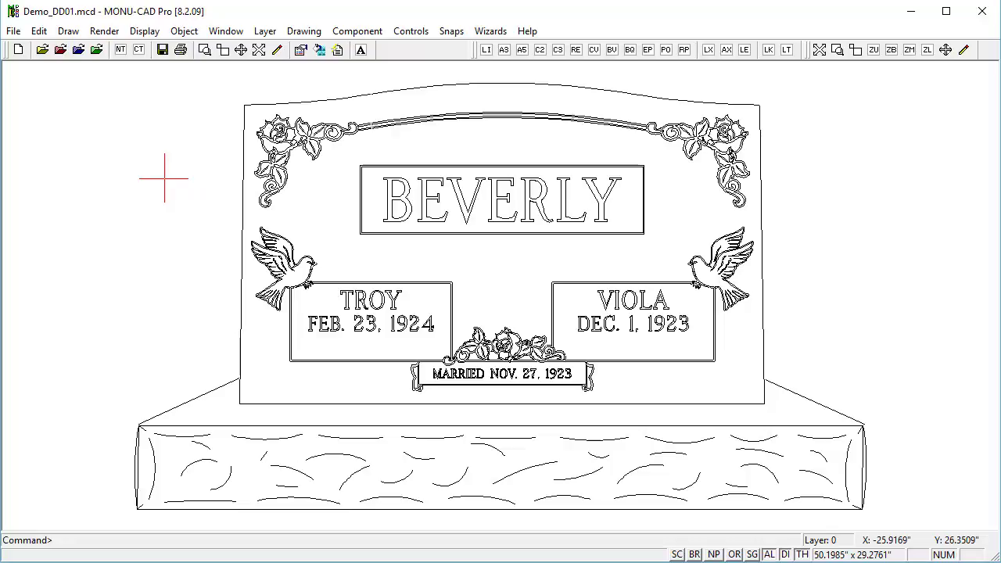
{"action": "mouse_move", "coordinate": [359, 264]}
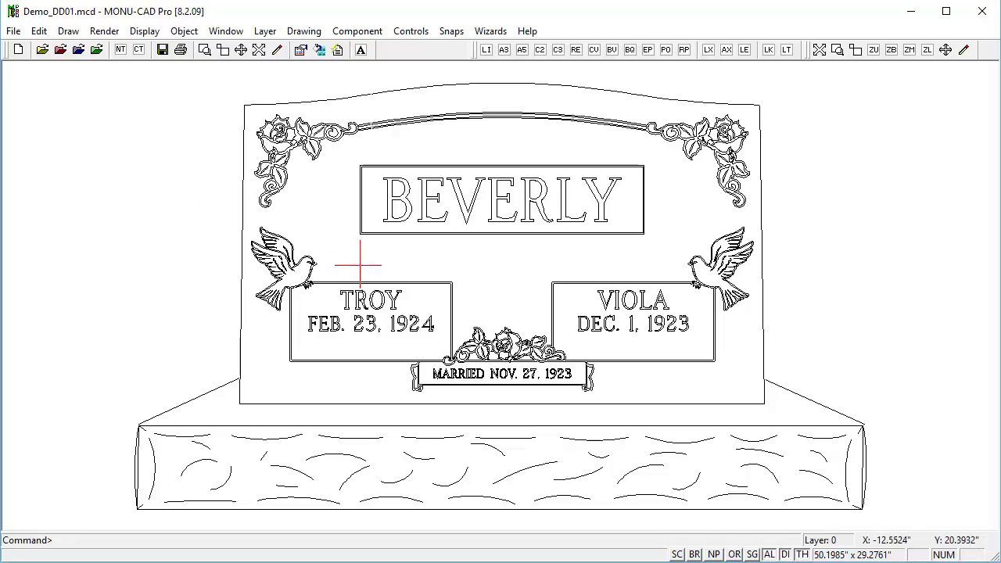
{"action": "mouse_move", "coordinate": [361, 323]}
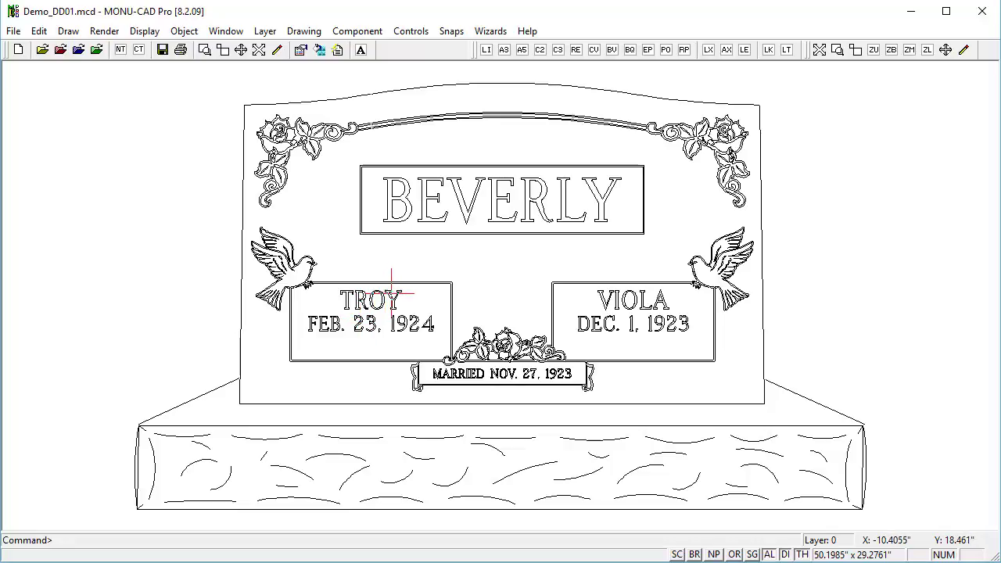
{"action": "mouse_move", "coordinate": [282, 185]}
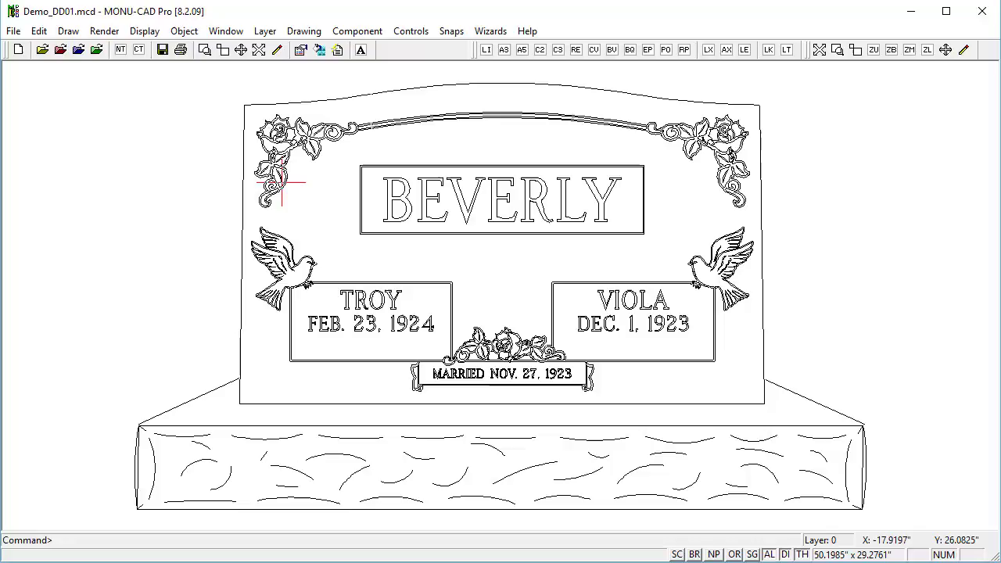
{"action": "mouse_move", "coordinate": [357, 241]}
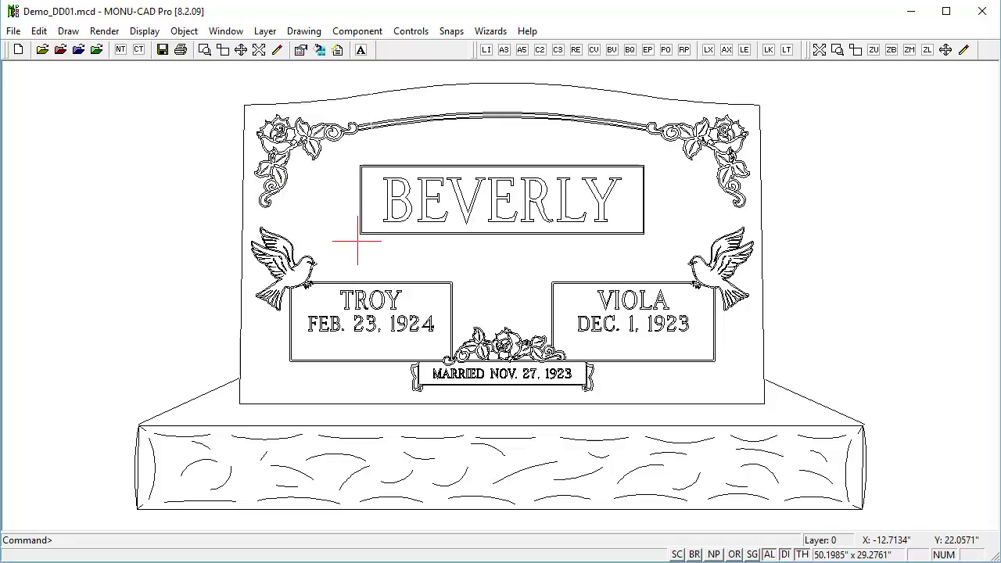
{"action": "mouse_move", "coordinate": [372, 256]}
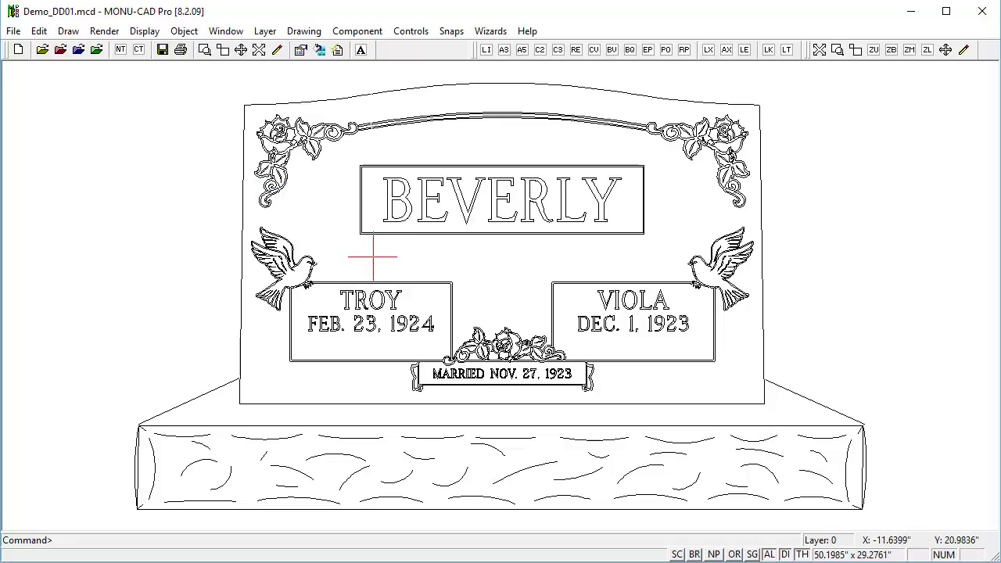
{"action": "mouse_move", "coordinate": [375, 262]}
{"action": "type", "text": "X"}
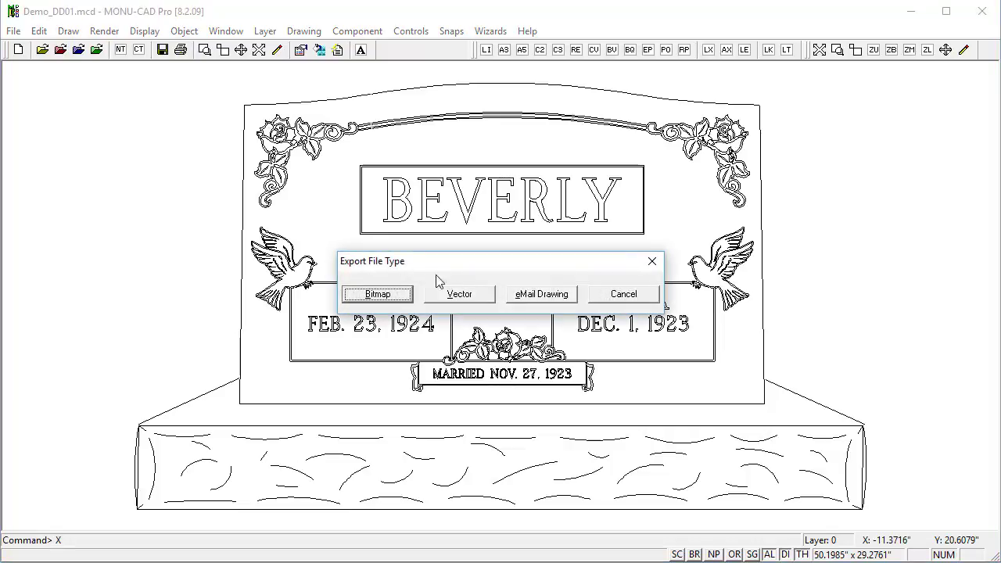
{"action": "left_click", "coordinate": [460, 294]}
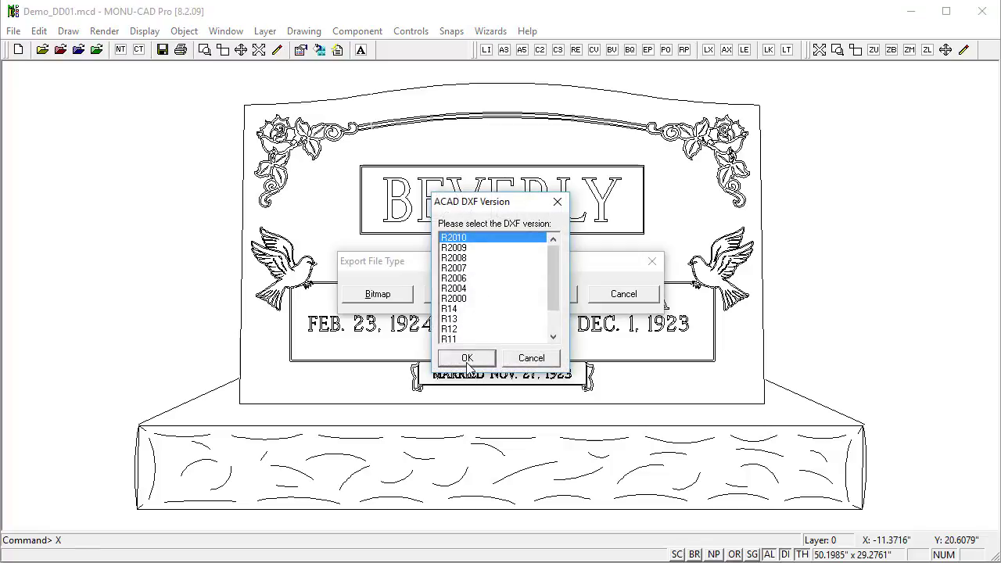
{"action": "left_click", "coordinate": [466, 356]}
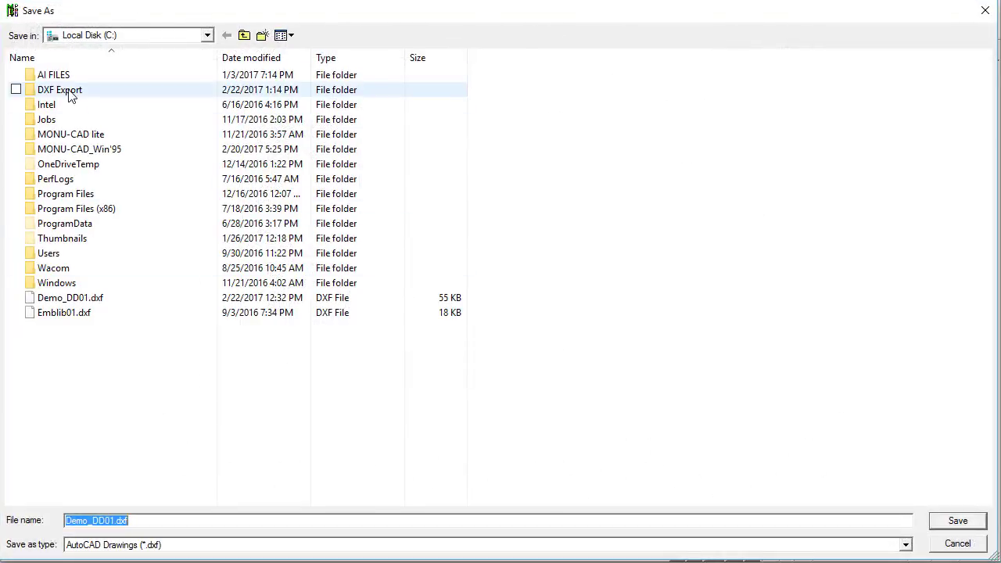
{"action": "left_click", "coordinate": [957, 521]}
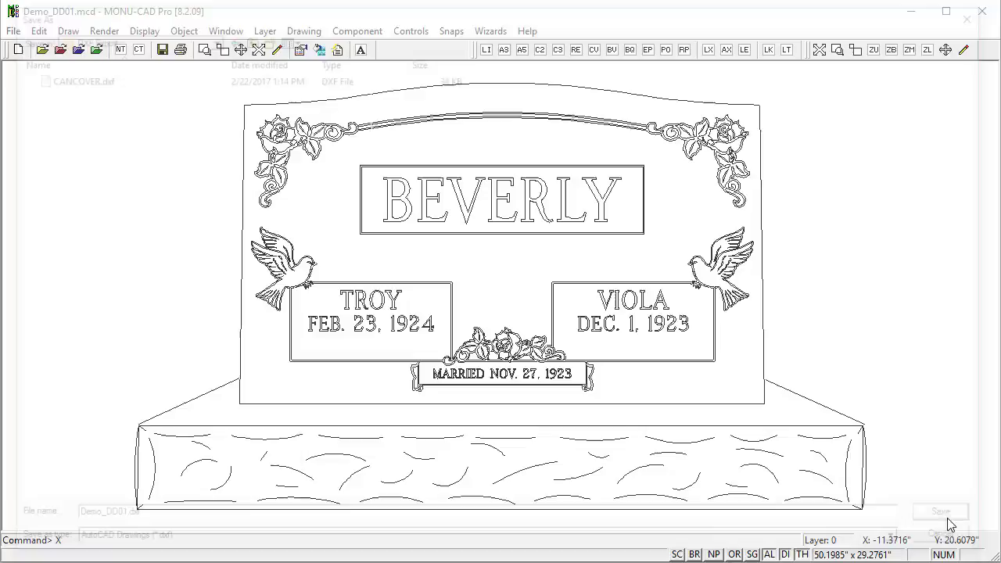
{"action": "left_click", "coordinate": [938, 509]}
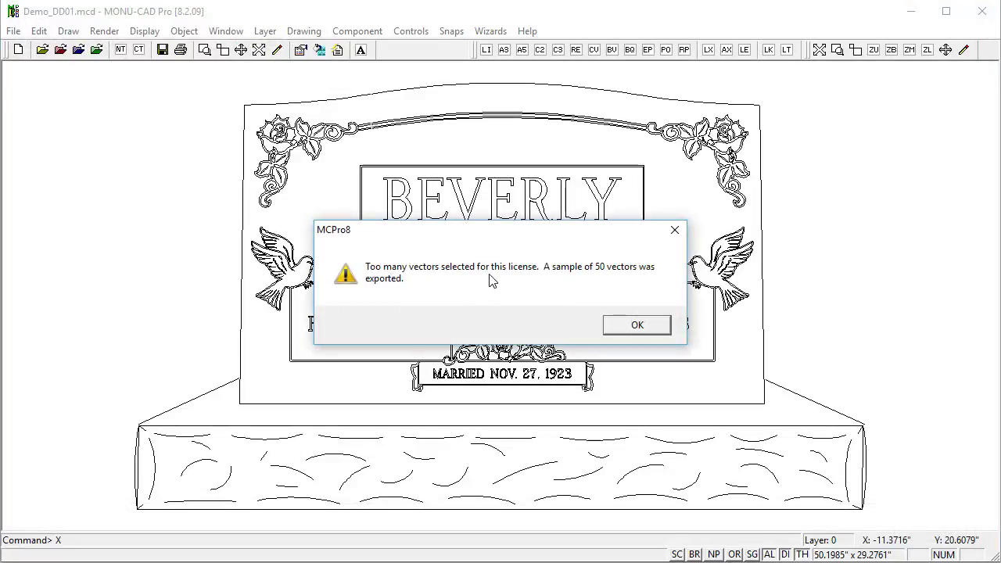
{"action": "mouse_move", "coordinate": [618, 308]}
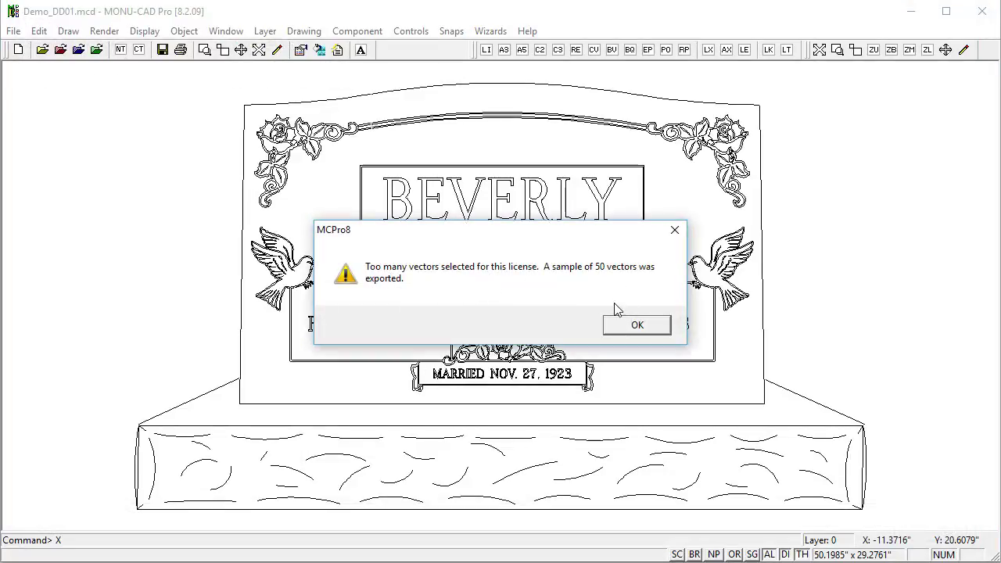
{"action": "left_click", "coordinate": [636, 324]}
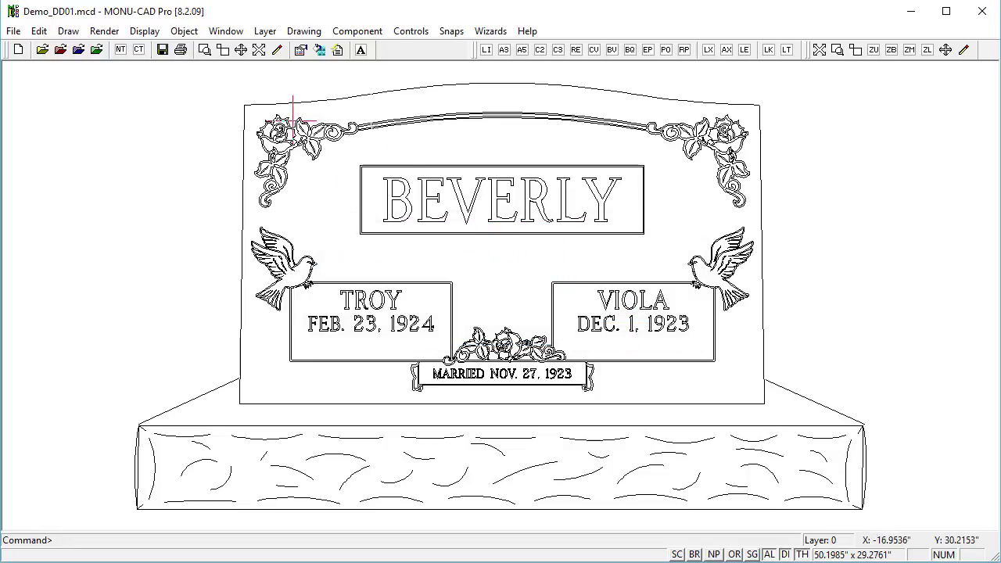
{"action": "mouse_move", "coordinate": [447, 468]}
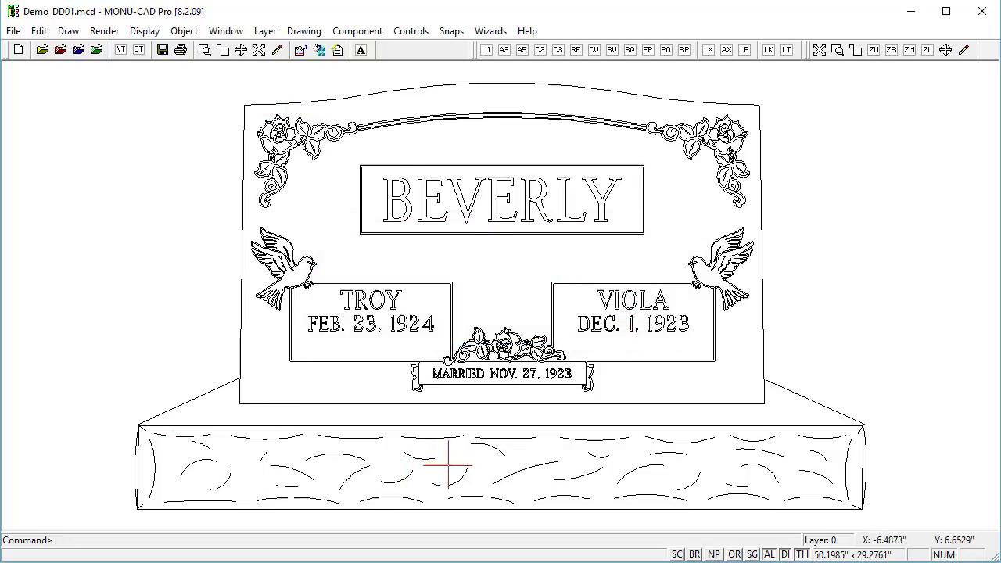
{"action": "mouse_move", "coordinate": [428, 461]}
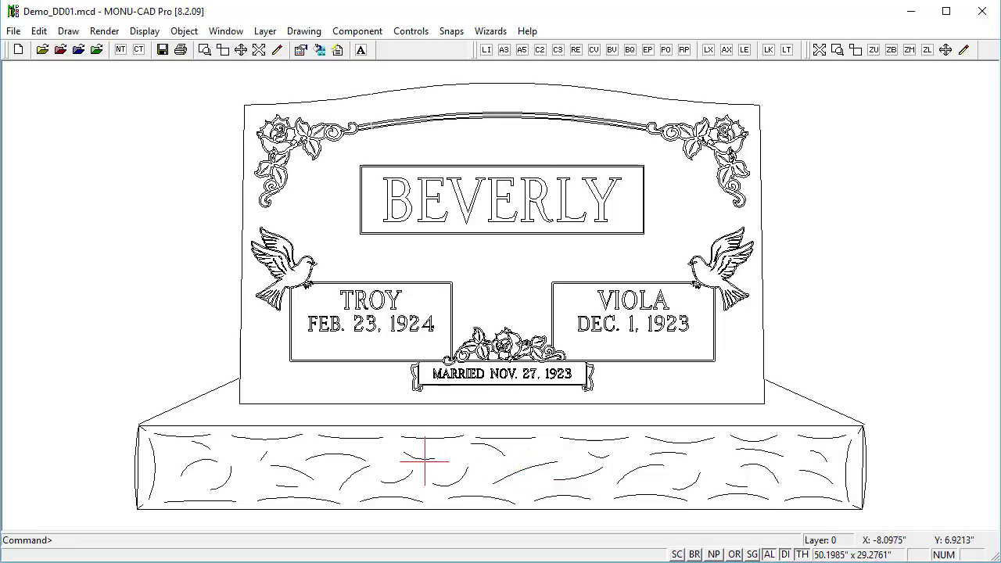
{"action": "mouse_move", "coordinate": [190, 147]}
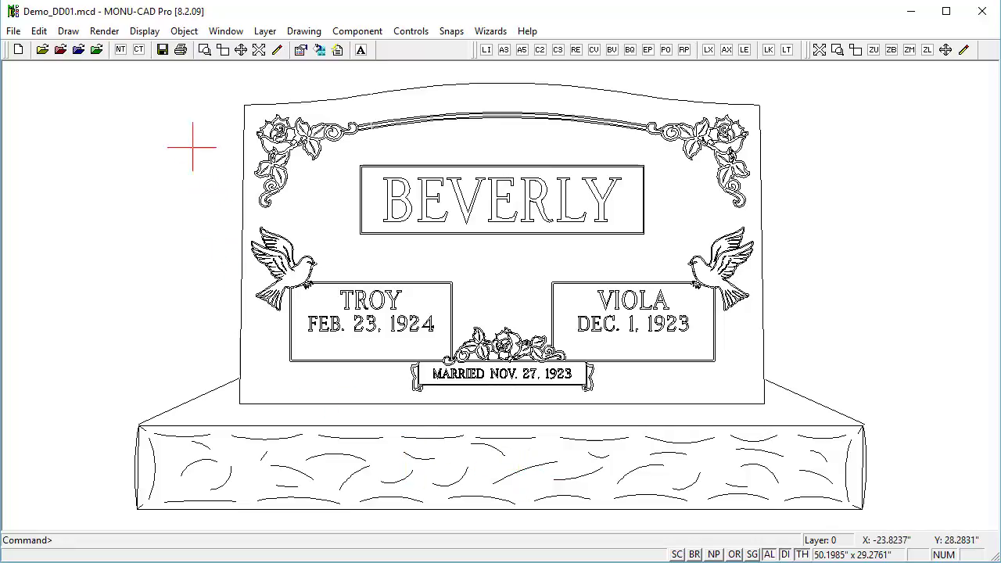
In the Cut window check Rubber Size and create Demo_DD01.mcp as a cut file in filestocut
{"action": "left_click", "coordinate": [13, 31]}
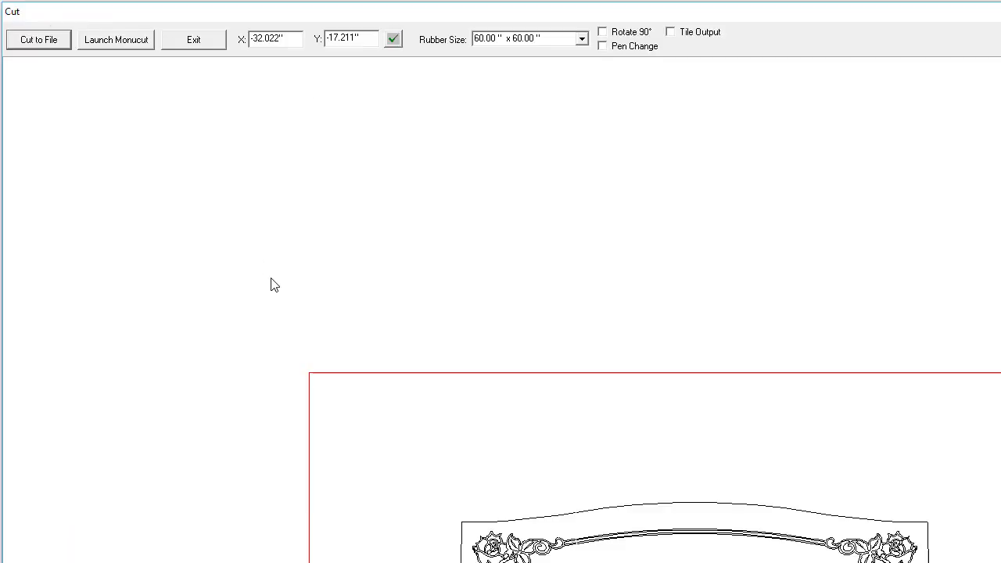
{"action": "mouse_move", "coordinate": [328, 93]}
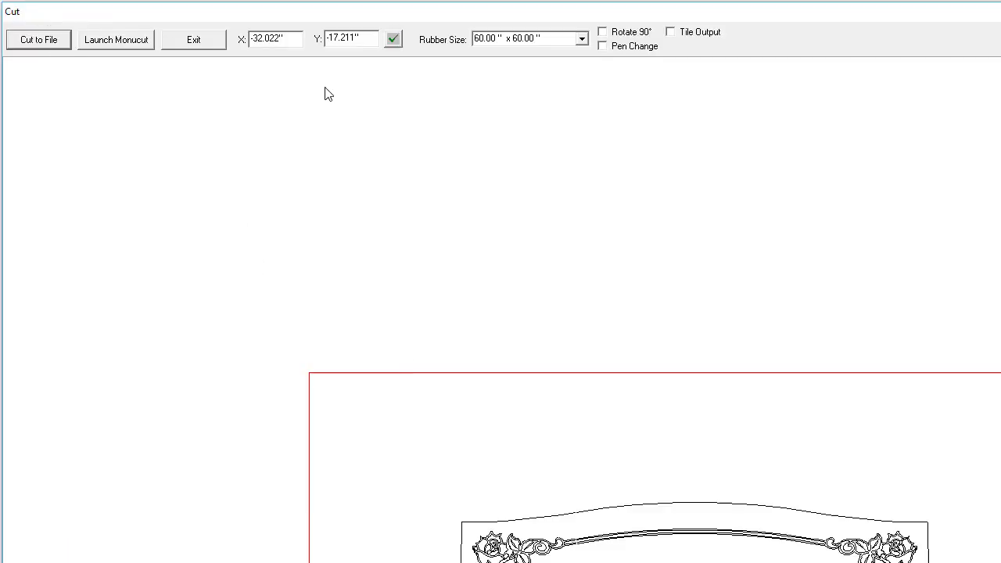
{"action": "mouse_move", "coordinate": [580, 41]}
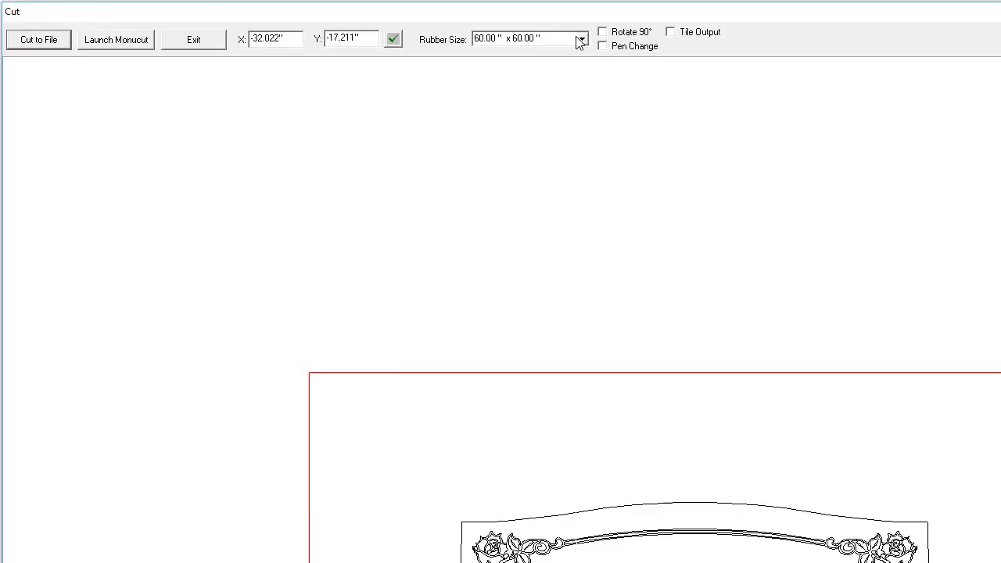
{"action": "left_click", "coordinate": [580, 39]}
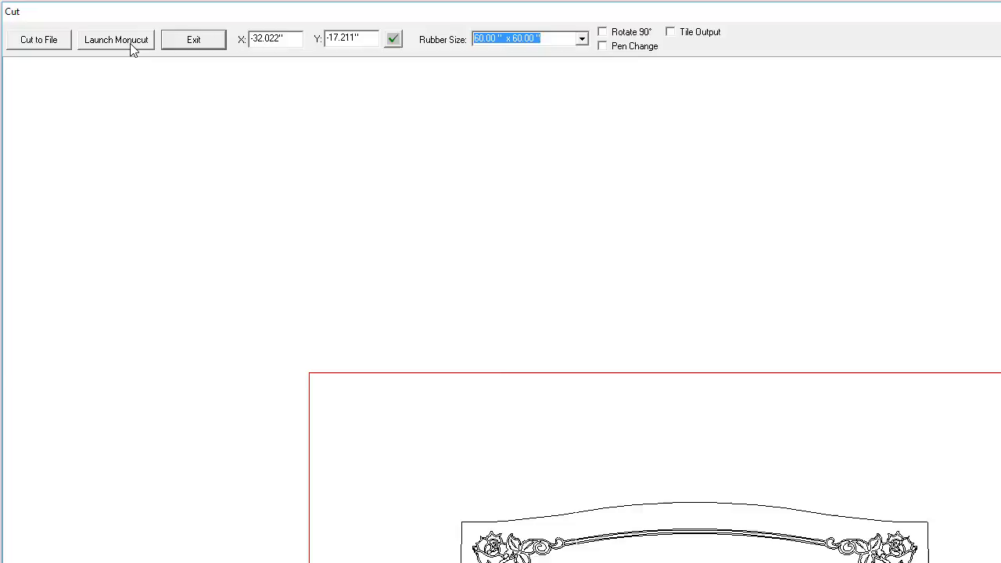
{"action": "mouse_move", "coordinate": [38, 39]}
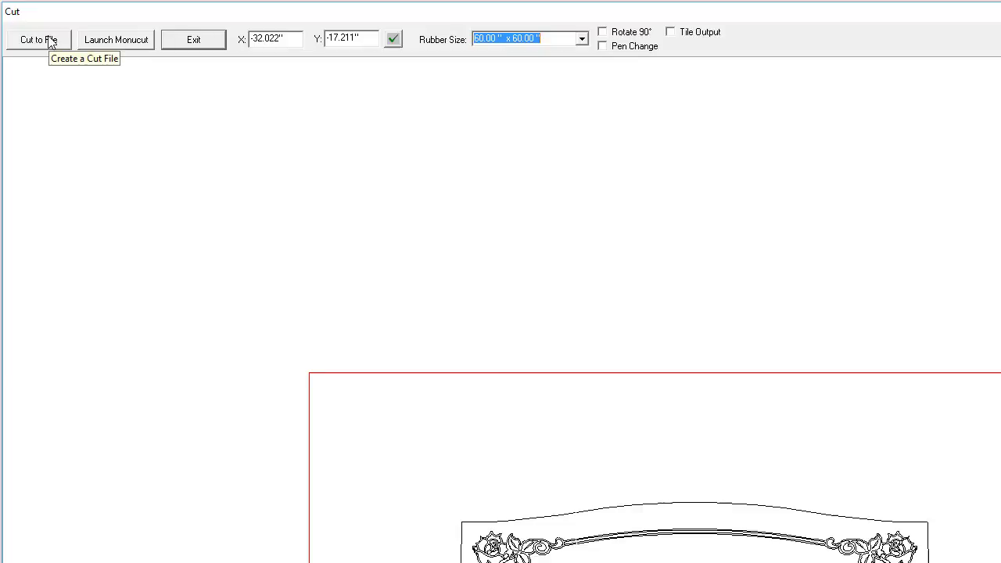
{"action": "left_click", "coordinate": [37, 39]}
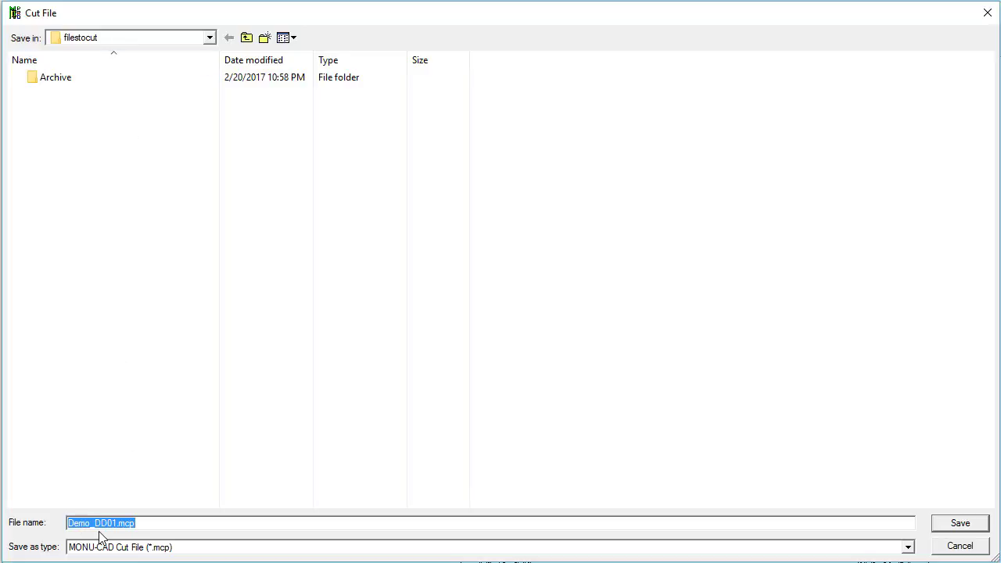
{"action": "mouse_move", "coordinate": [504, 528]}
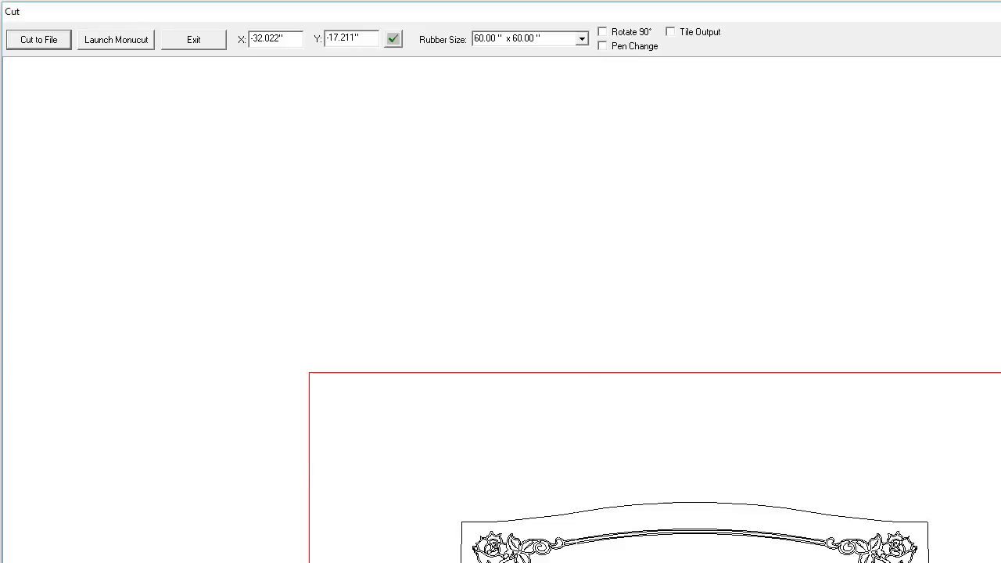
Switch to Memorial Designer, create a new blank drawing and begin an import
{"action": "left_click", "coordinate": [194, 39]}
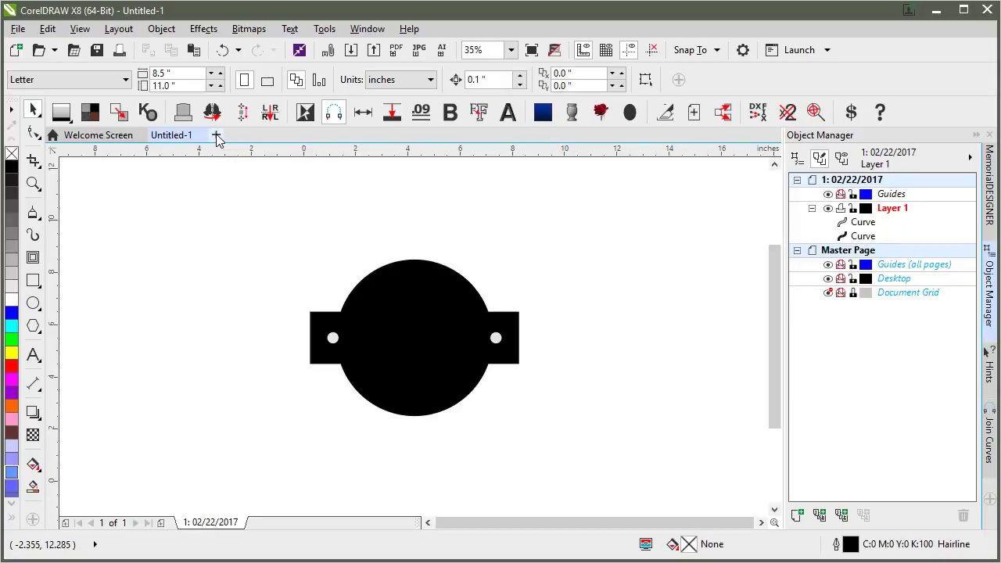
{"action": "mouse_move", "coordinate": [375, 194]}
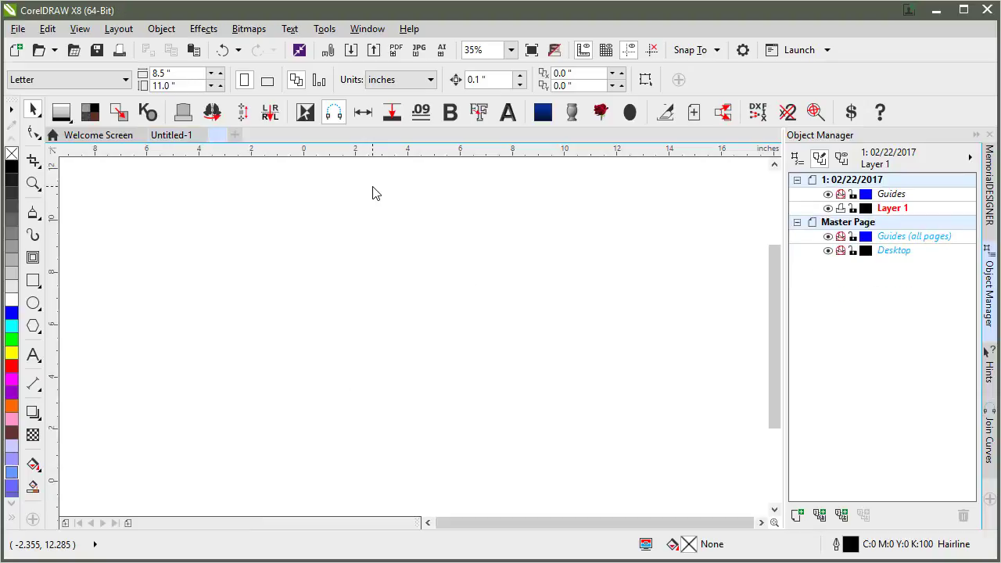
{"action": "left_click", "coordinate": [350, 50]}
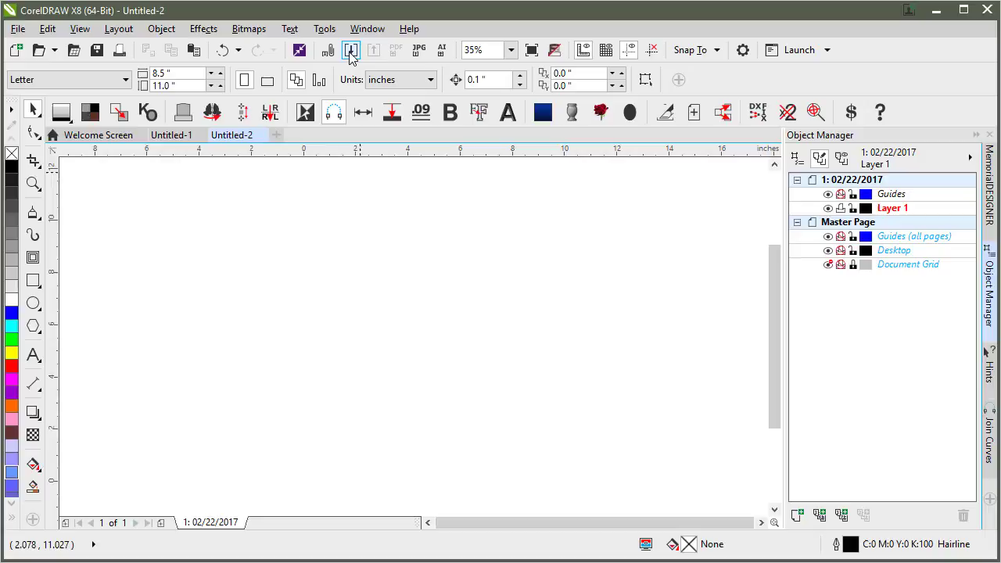
{"action": "left_click", "coordinate": [350, 49]}
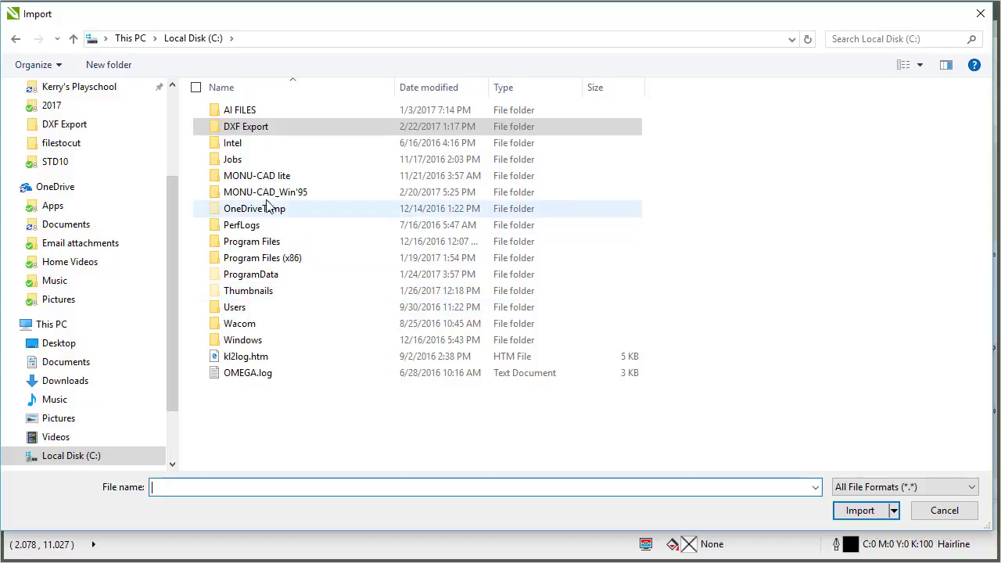
Browse to MONU-CAD_Win'95 > filestocut, rename Demo_DD01.mcp to Demo_DD01.plt and select it
{"action": "double_click", "coordinate": [266, 191]}
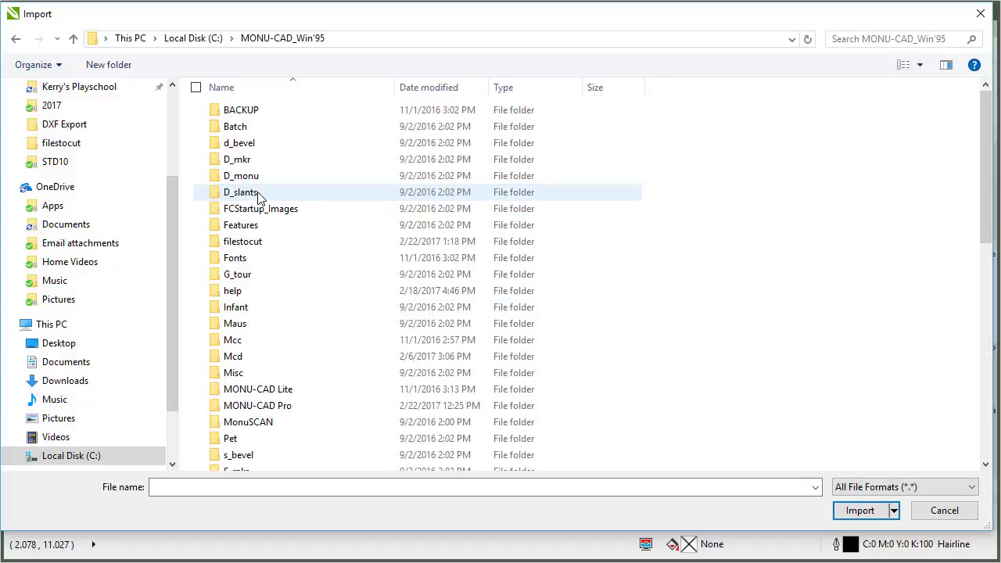
{"action": "double_click", "coordinate": [242, 241]}
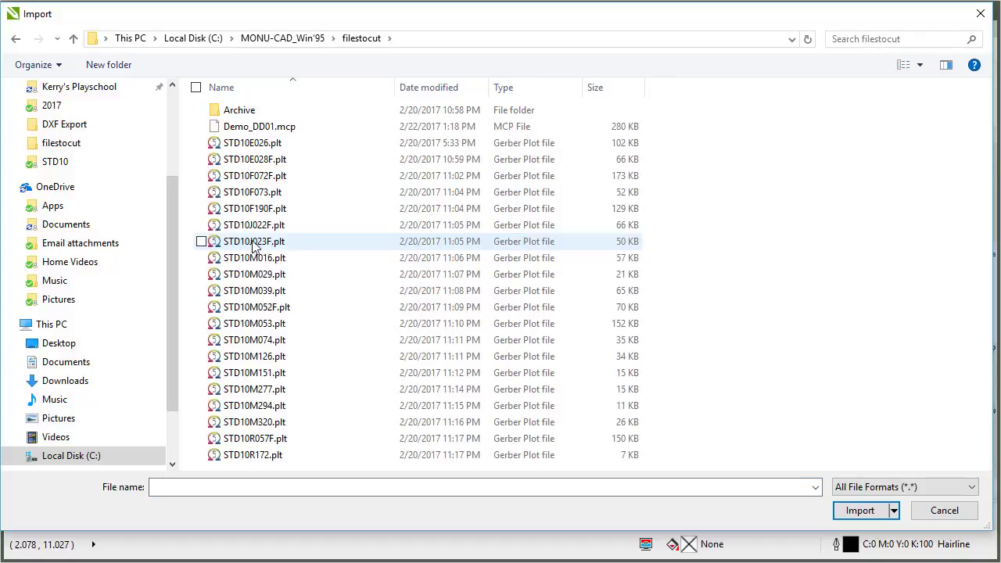
{"action": "mouse_move", "coordinate": [247, 125]}
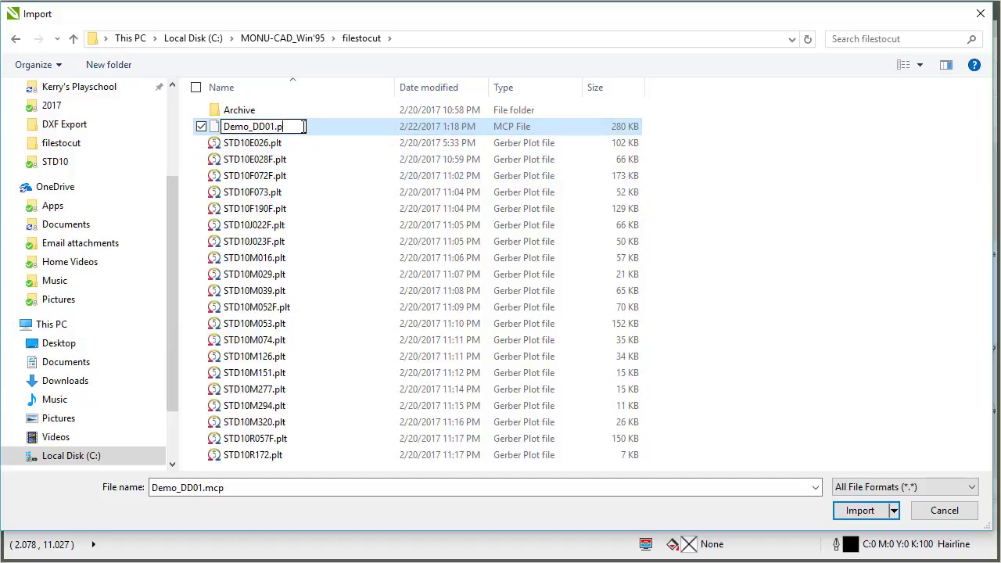
{"action": "key", "text": "Return"}
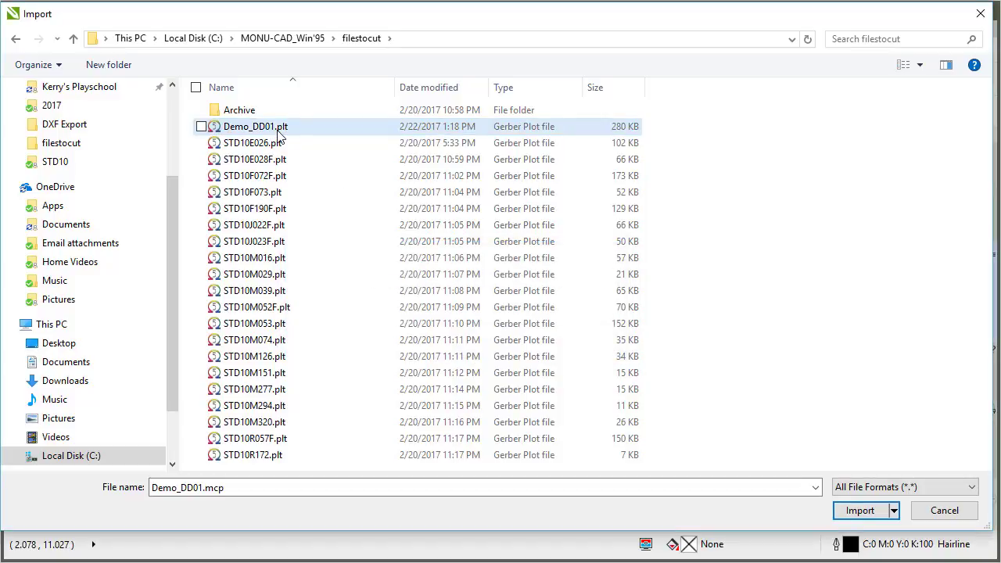
{"action": "left_click", "coordinate": [202, 125]}
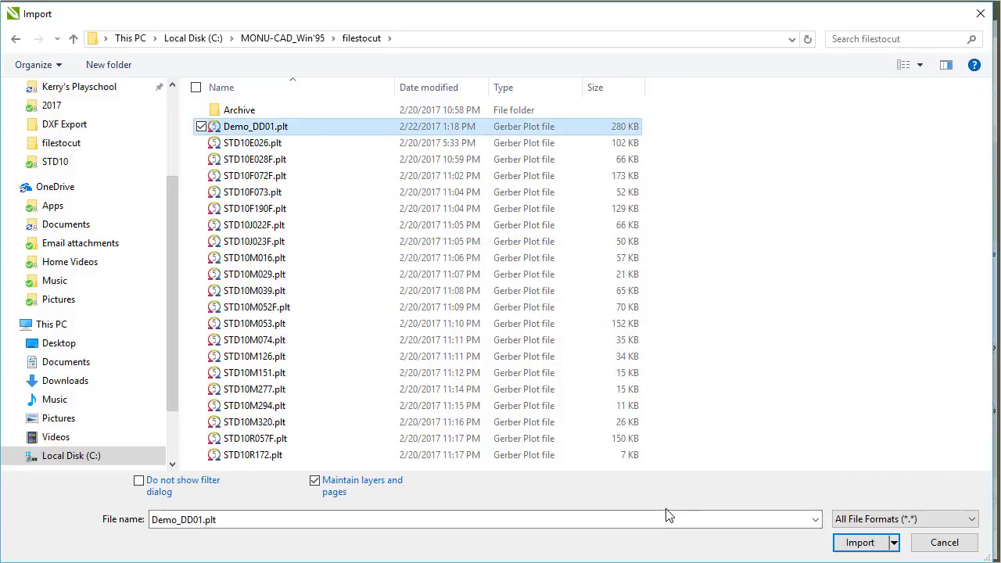
{"action": "mouse_move", "coordinate": [897, 513]}
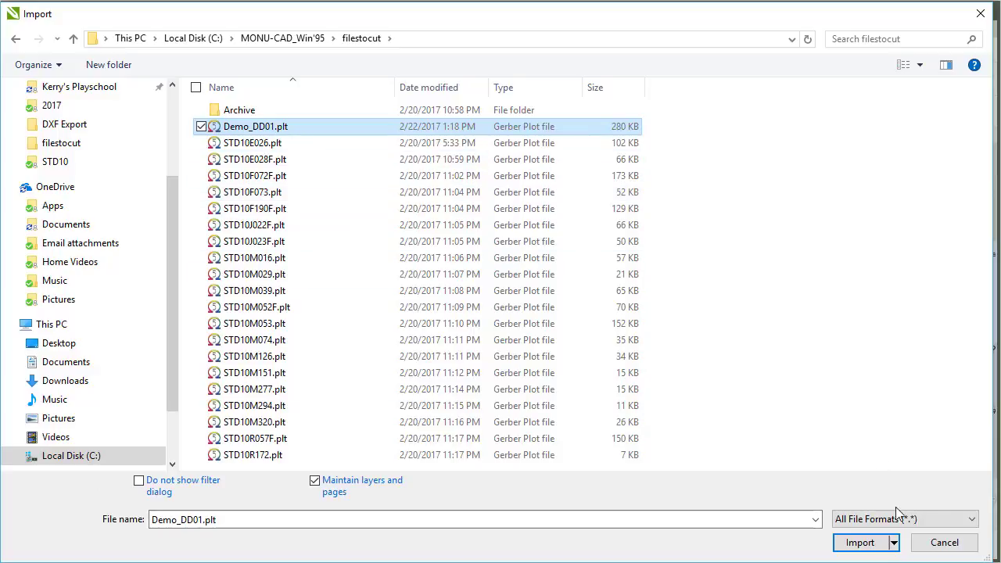
Import Demo_DD01.plt, reviewing the Black pen in HPGL Options with the MonuCad library, and place it
{"action": "left_click", "coordinate": [860, 541]}
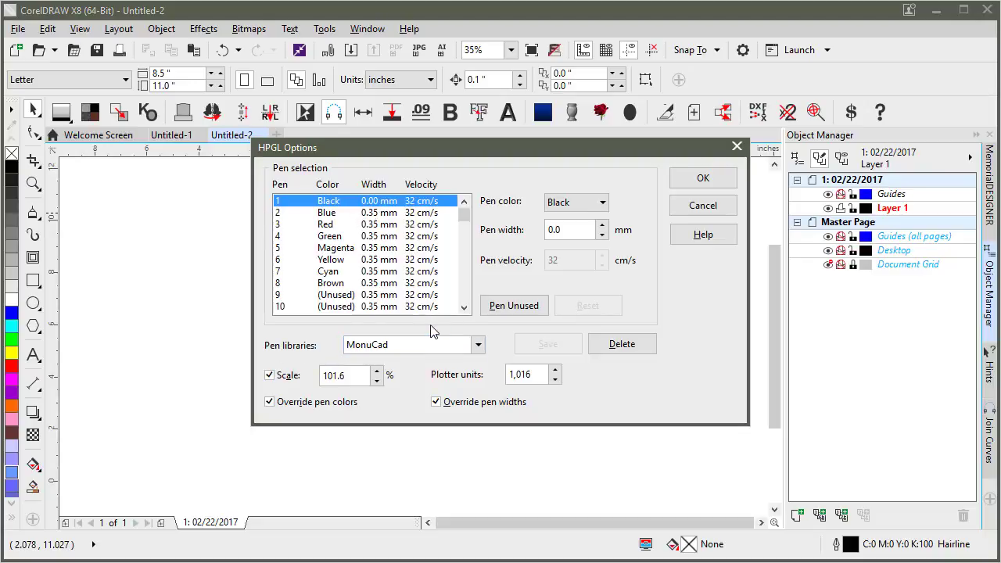
{"action": "mouse_move", "coordinate": [539, 215]}
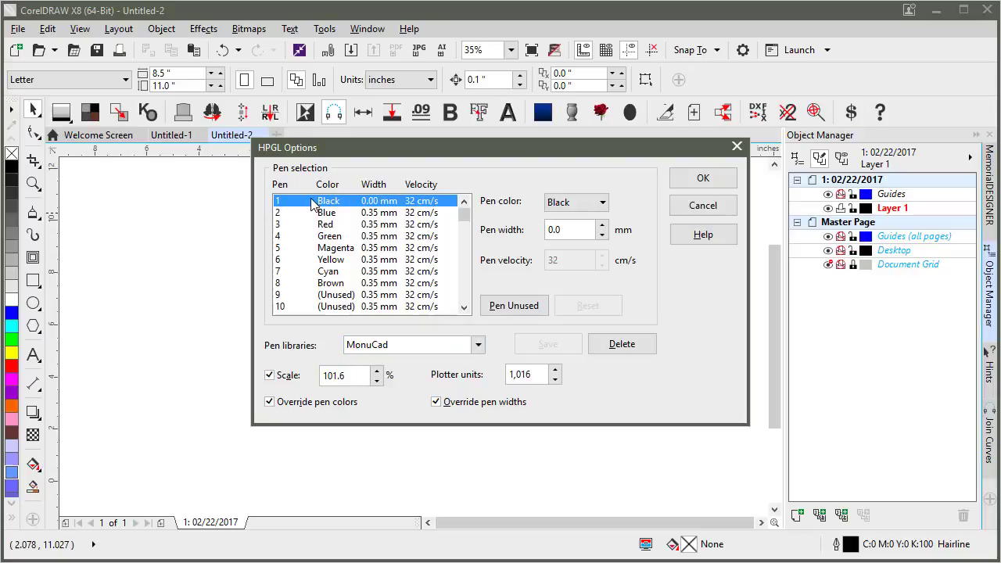
{"action": "left_click", "coordinate": [571, 228]}
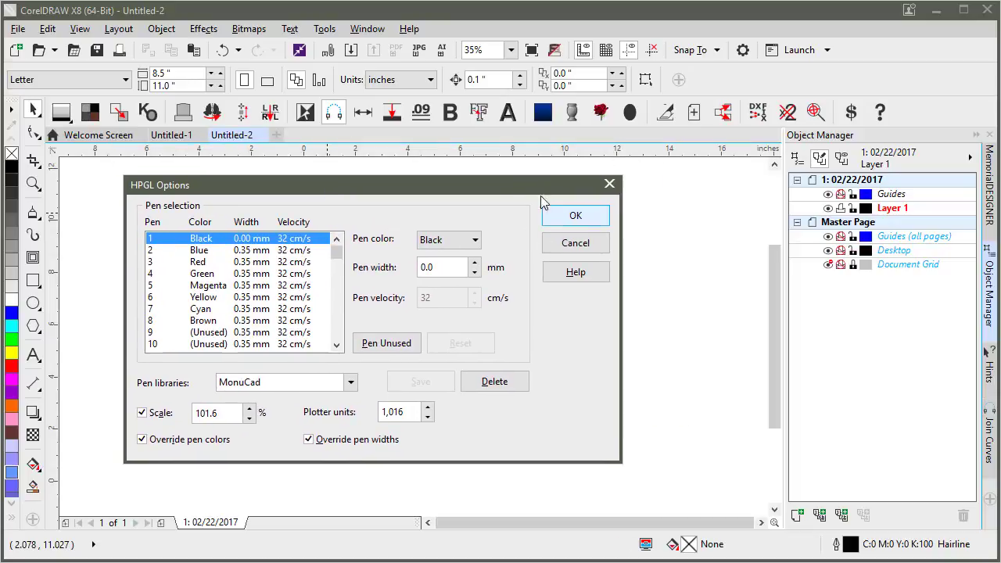
{"action": "mouse_move", "coordinate": [550, 211]}
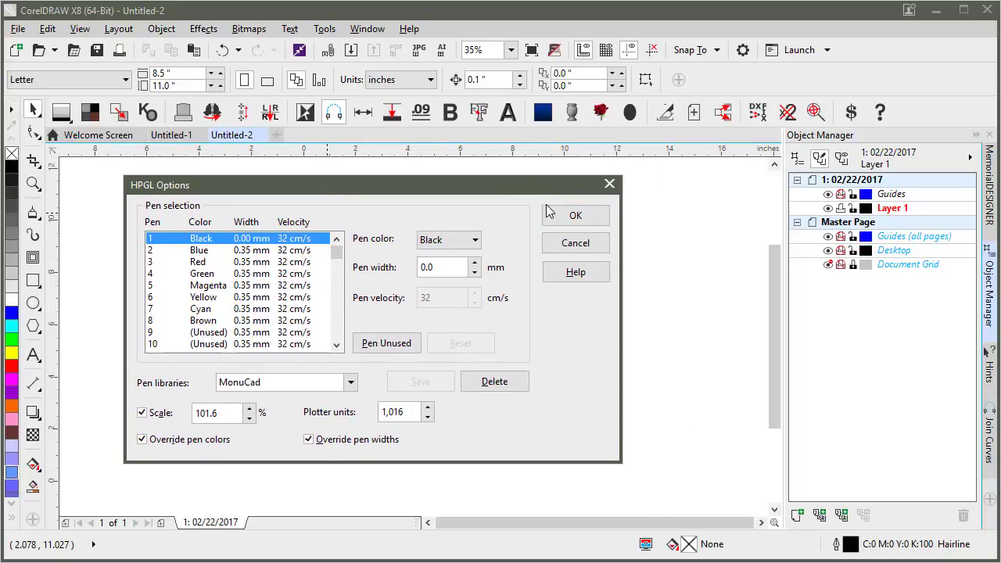
{"action": "left_click", "coordinate": [575, 216]}
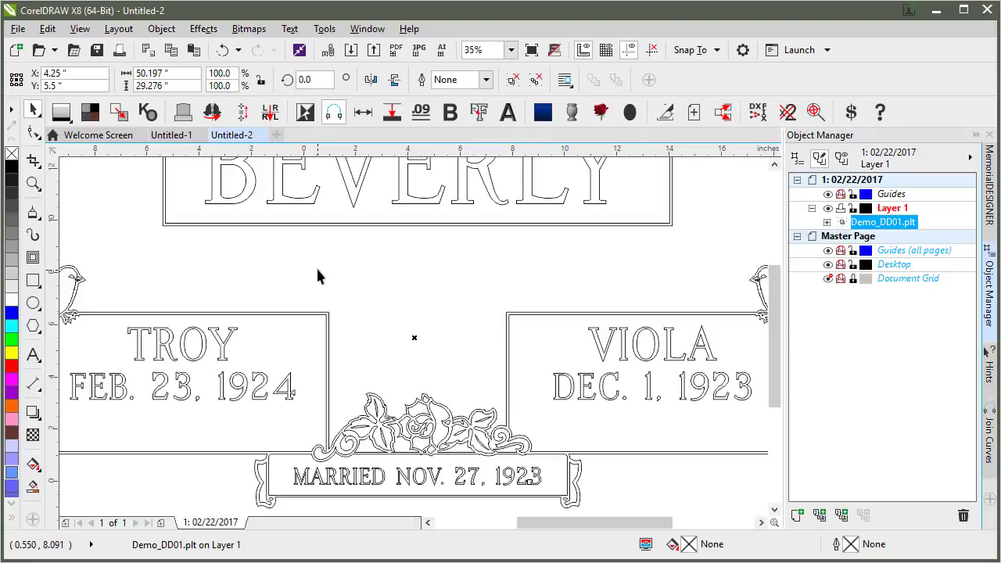
{"action": "scroll", "scroll_direction": "down", "scroll_amount": 3}
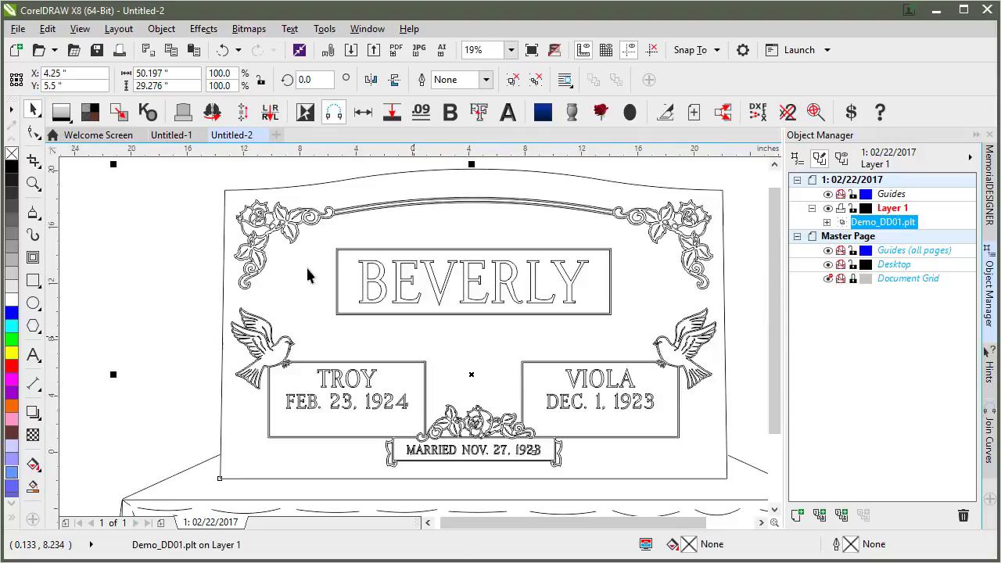
Zoom in twice on the top-left rose ornament to inspect its angular curves
{"action": "scroll", "scroll_direction": "down", "scroll_amount": 3}
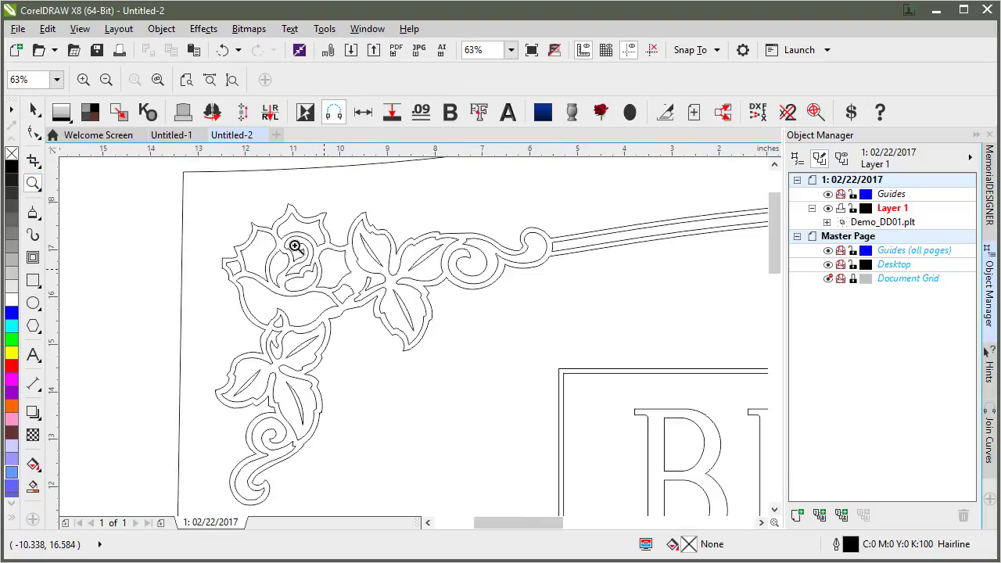
{"action": "left_click", "coordinate": [295, 247]}
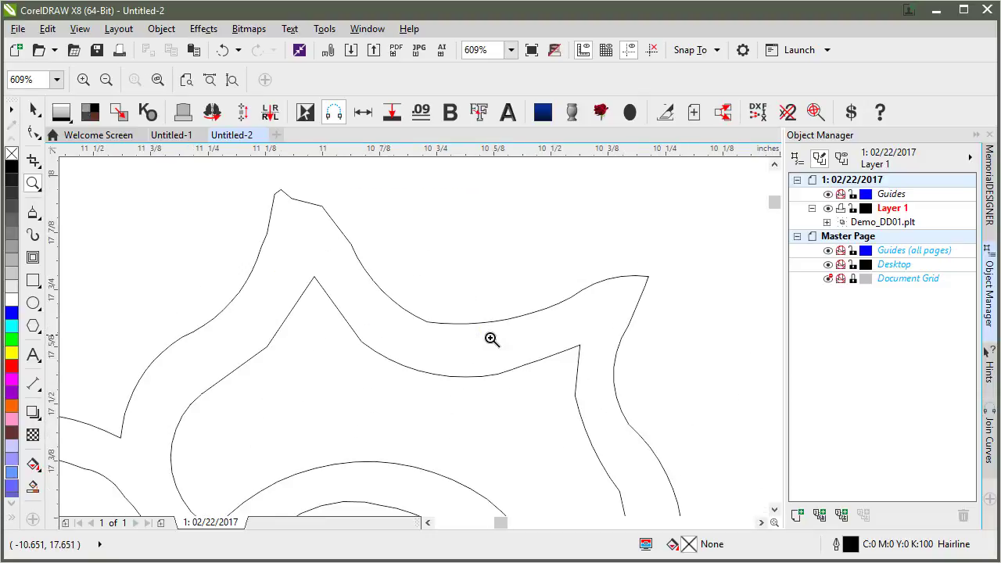
{"action": "mouse_move", "coordinate": [431, 450]}
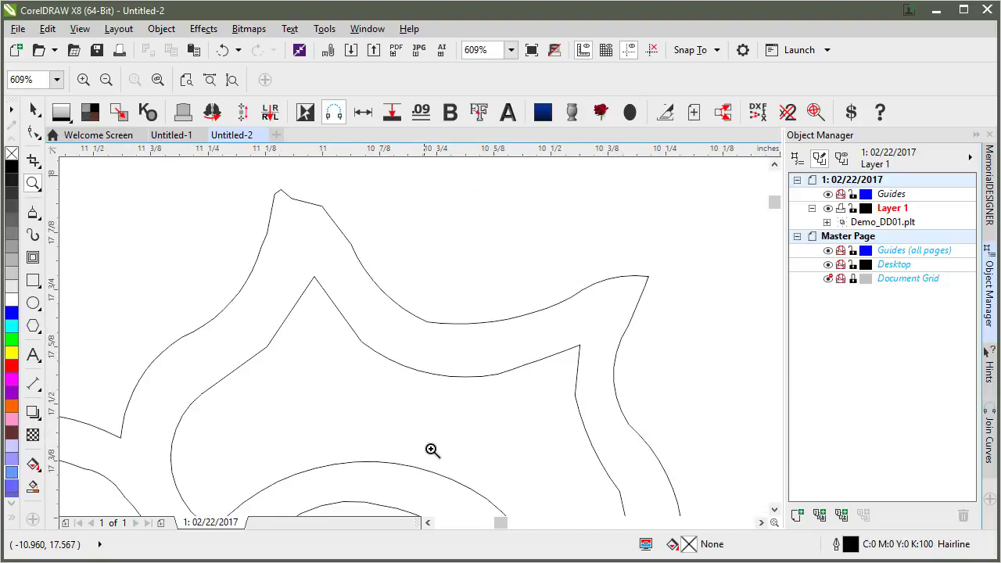
{"action": "scroll", "scroll_direction": "down", "scroll_amount": 3}
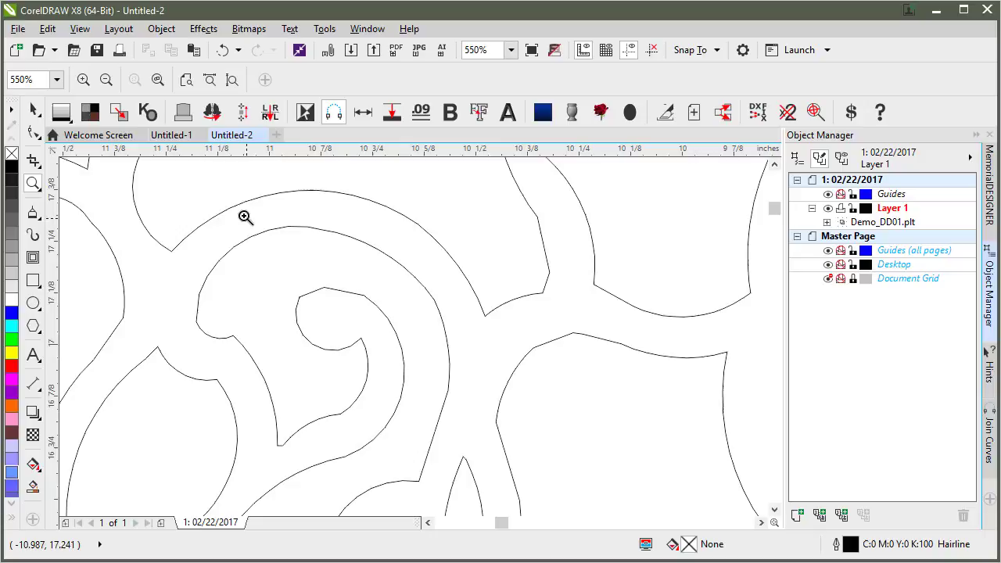
{"action": "left_click", "coordinate": [244, 217]}
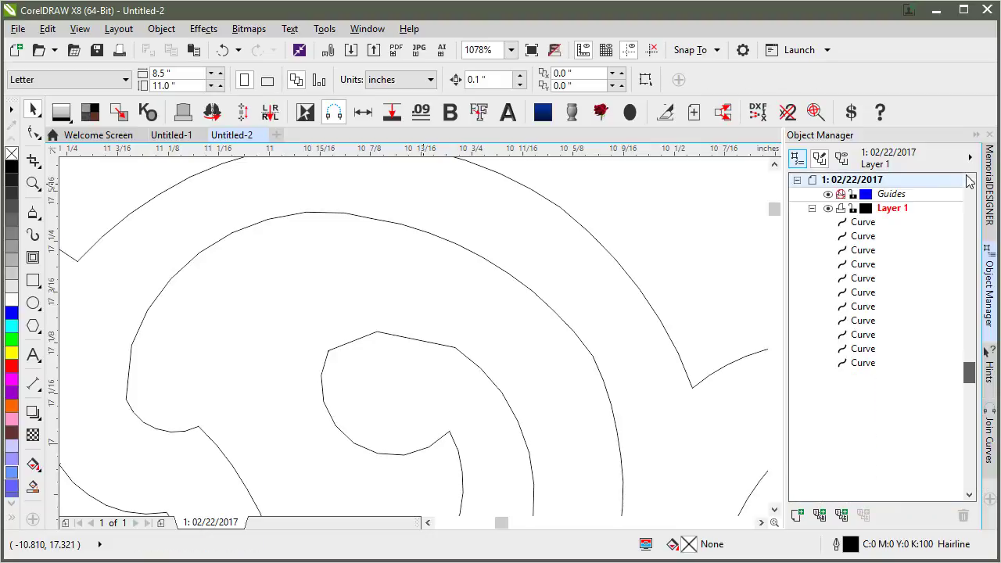
{"action": "scroll", "scroll_direction": "down", "scroll_amount": 3}
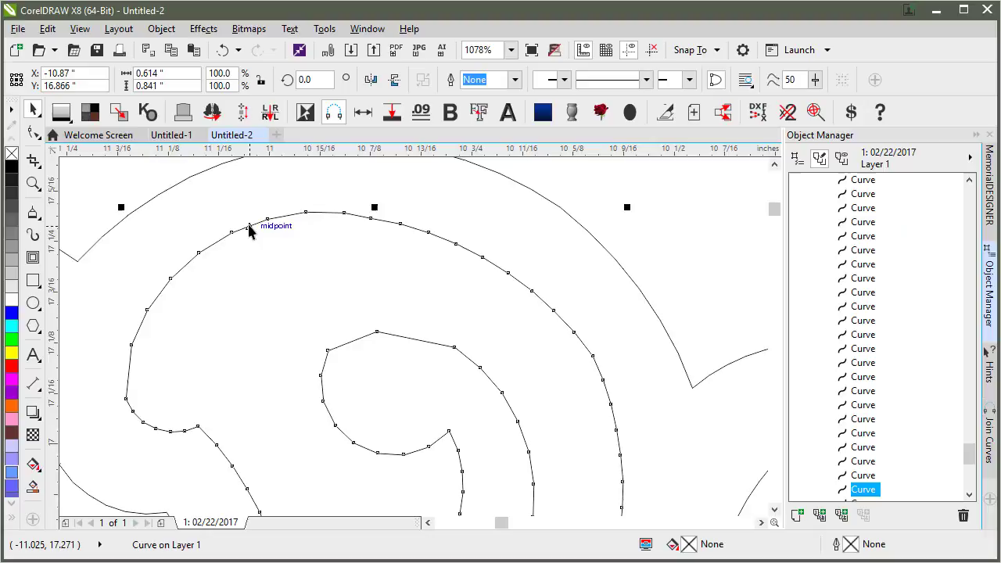
{"action": "mouse_move", "coordinate": [278, 250]}
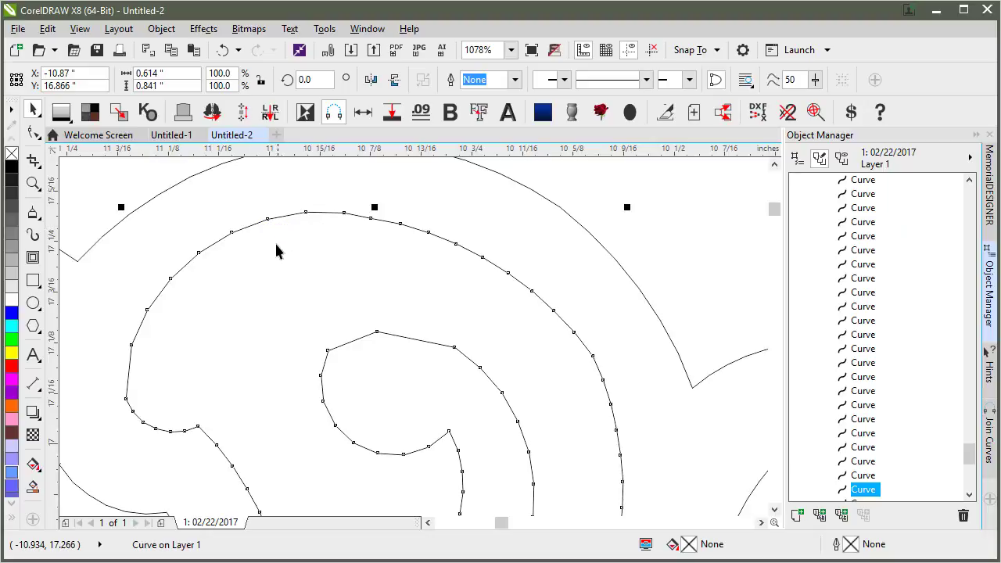
{"action": "mouse_move", "coordinate": [405, 237]}
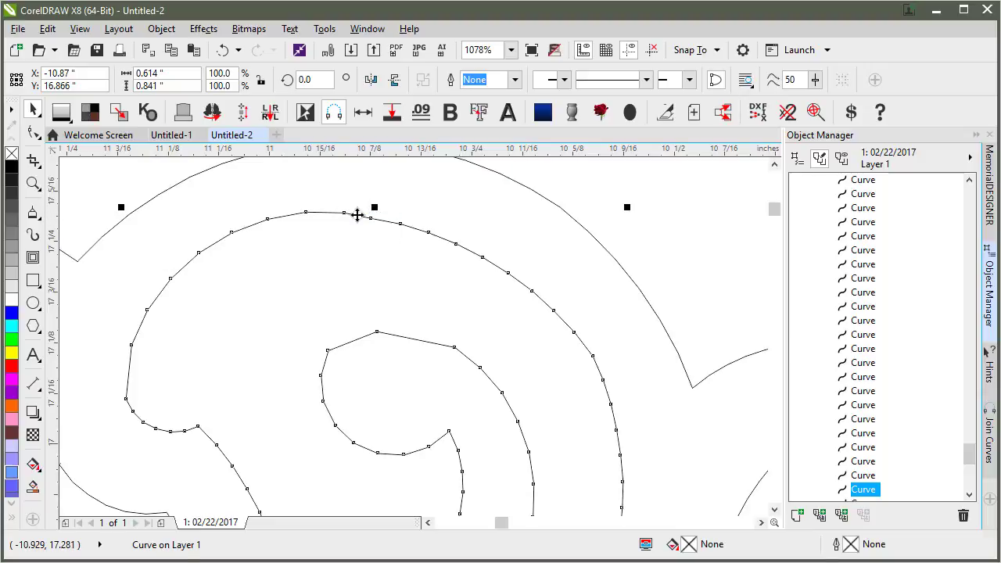
{"action": "mouse_move", "coordinate": [188, 428]}
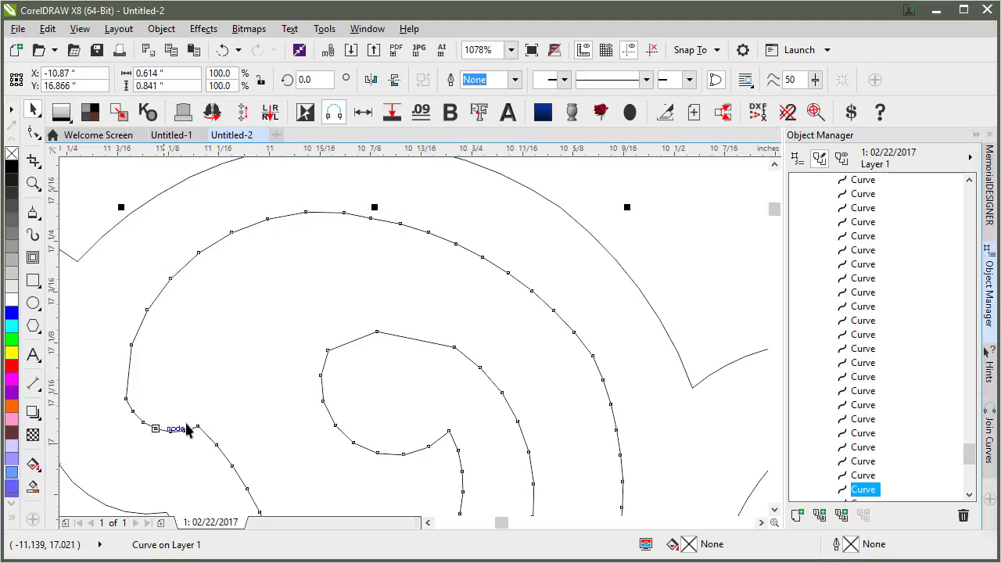
{"action": "mouse_move", "coordinate": [263, 244]}
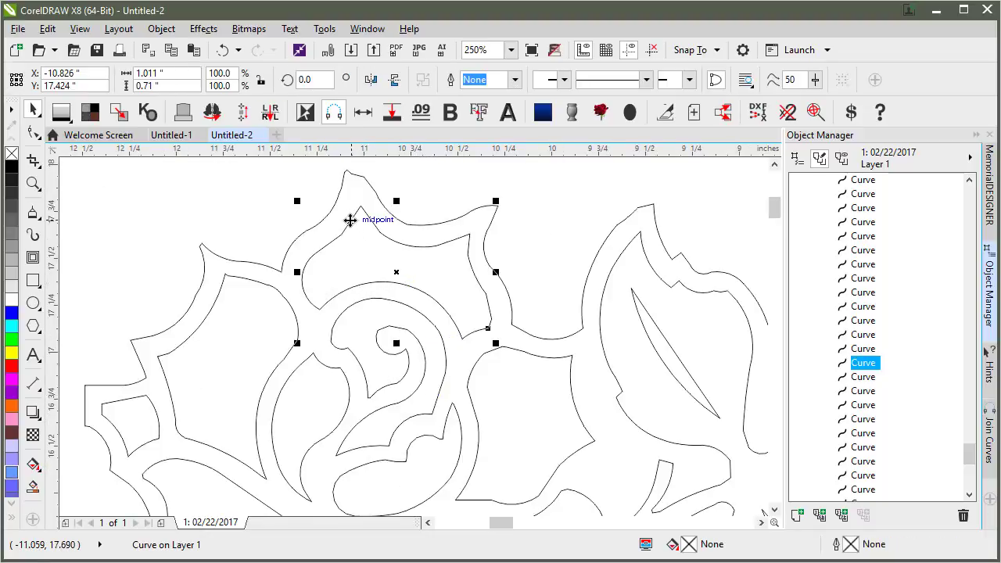
{"action": "left_click", "coordinate": [341, 200]}
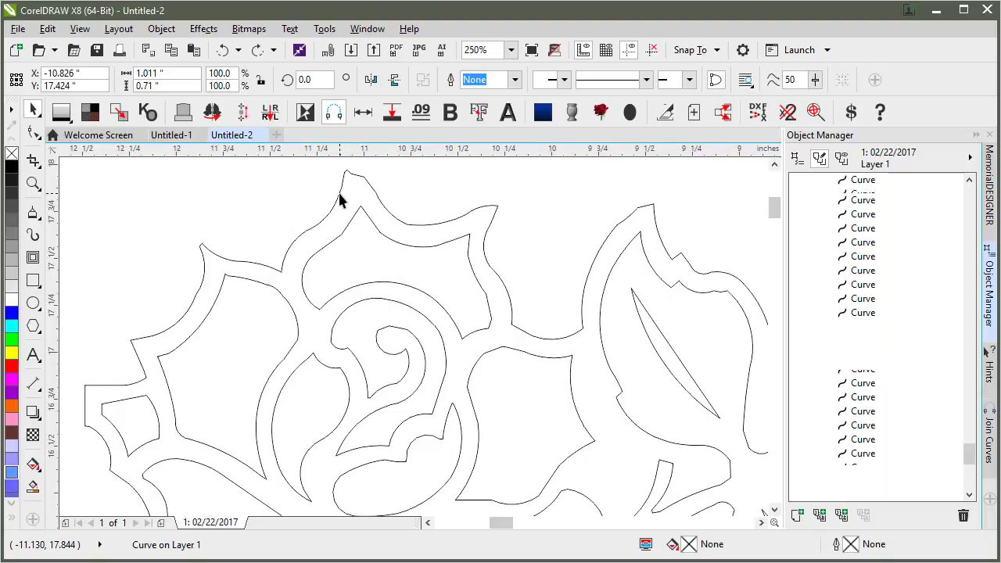
{"action": "left_click", "coordinate": [863, 488]}
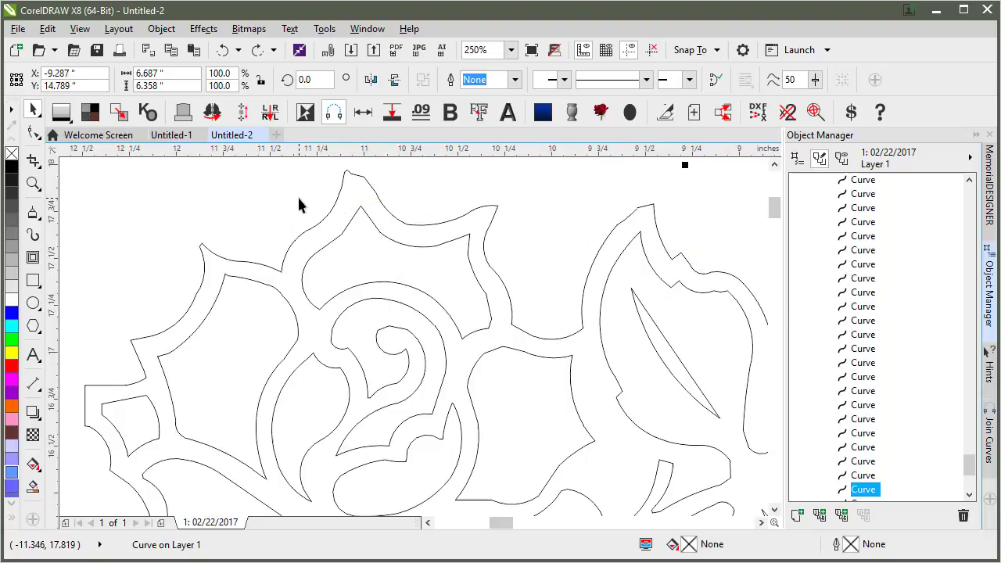
{"action": "mouse_move", "coordinate": [397, 300]}
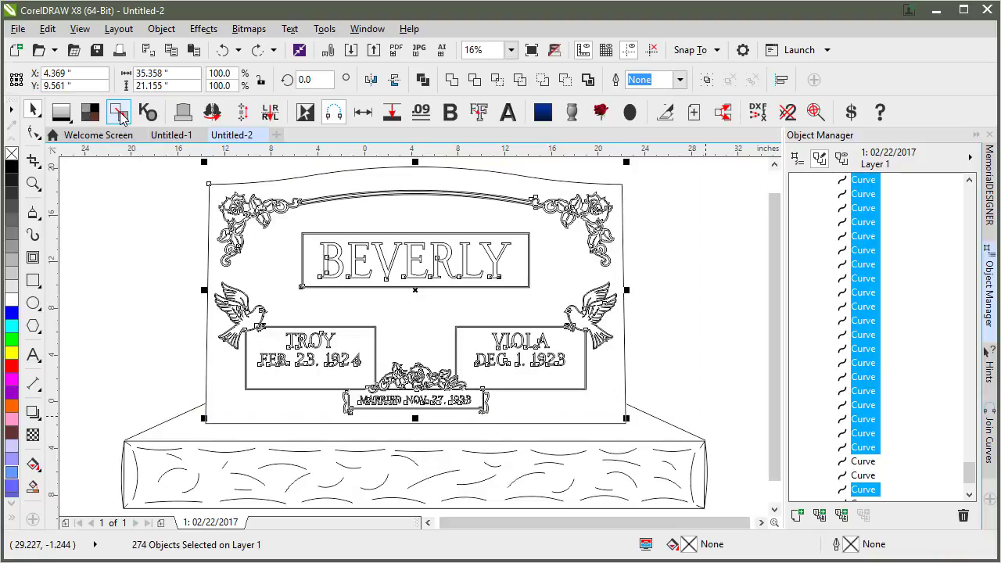
{"action": "mouse_move", "coordinate": [119, 113]}
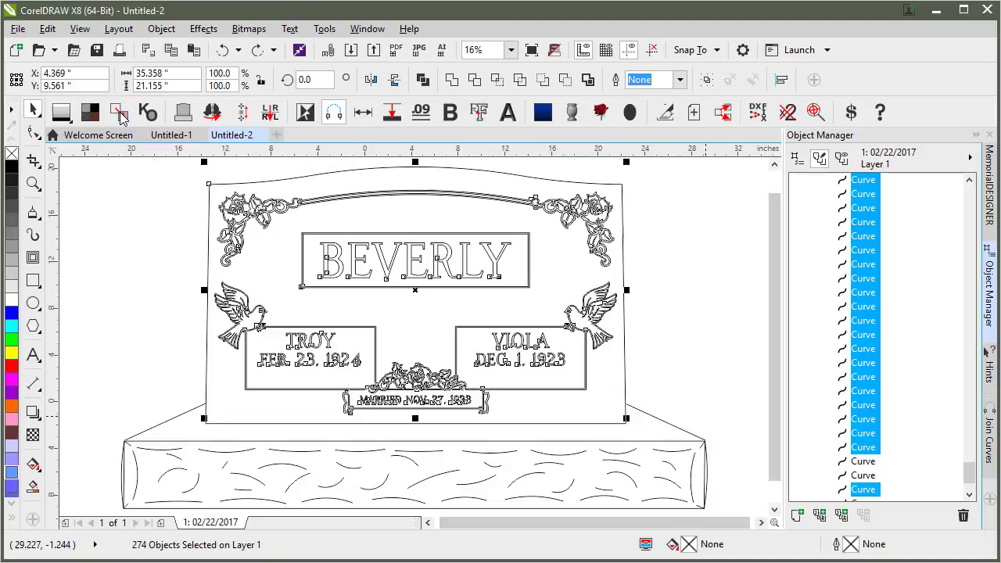
{"action": "mouse_move", "coordinate": [238, 173]}
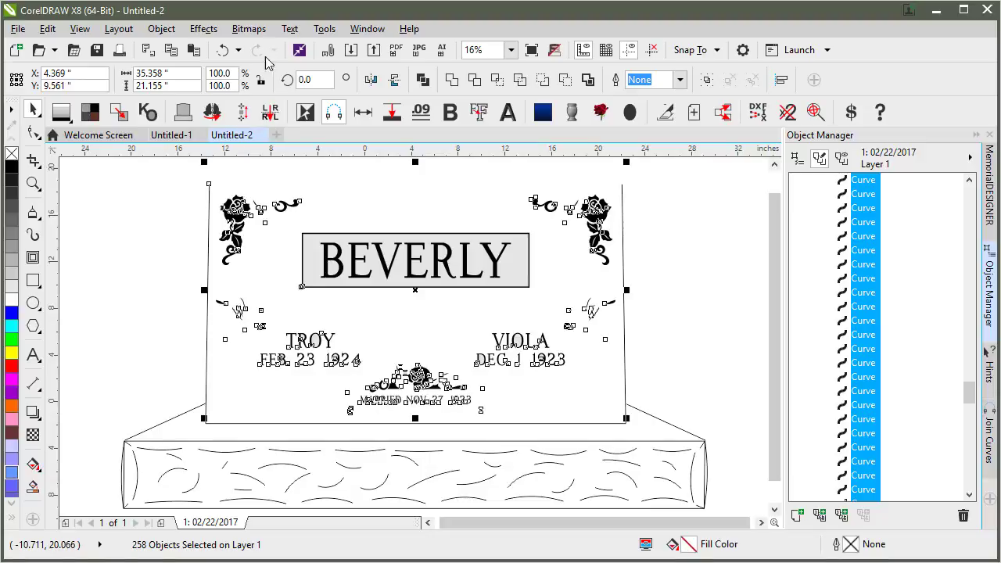
{"action": "left_click", "coordinate": [222, 49]}
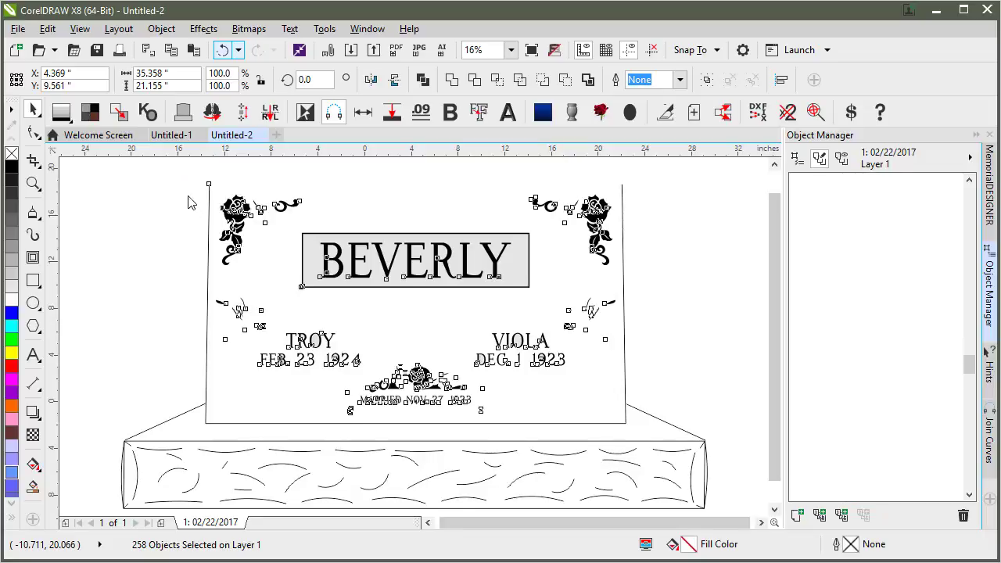
{"action": "left_click", "coordinate": [869, 164]}
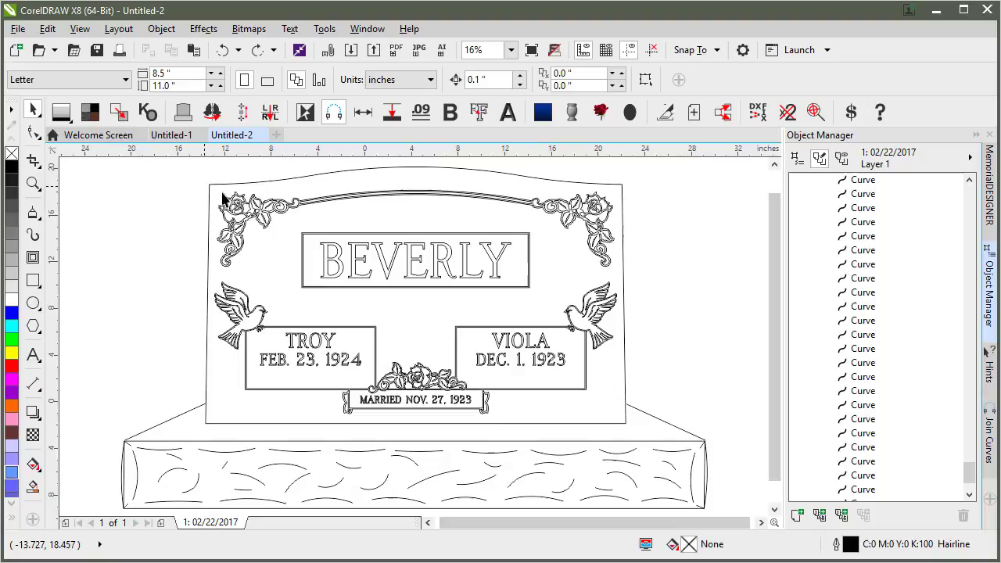
Marquee-select the tablet artwork, fill it greyscale, then revert to wireframe outlines
{"action": "left_click_drag", "start_coordinate": [226, 197], "coordinate": [629, 425]}
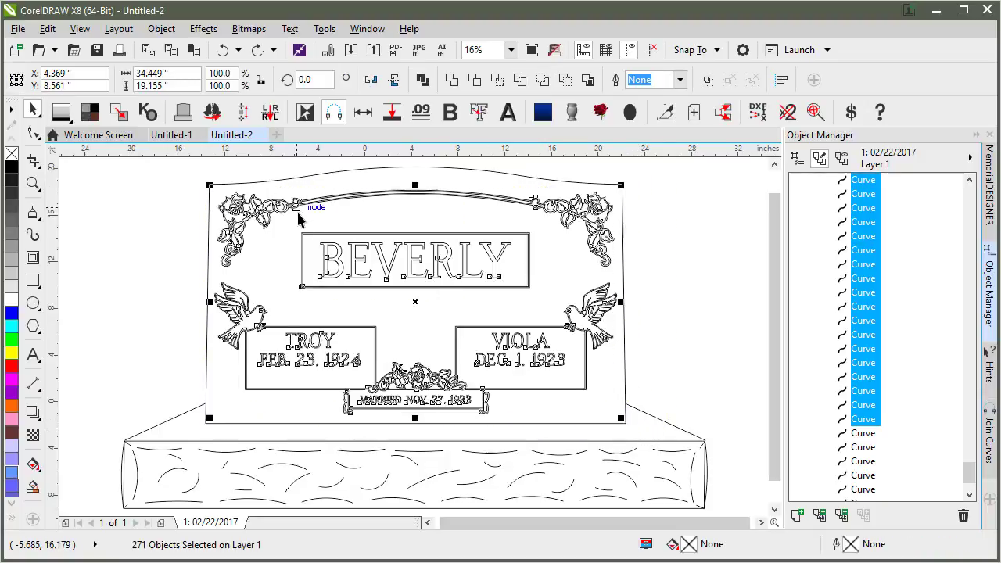
{"action": "mouse_move", "coordinate": [119, 112]}
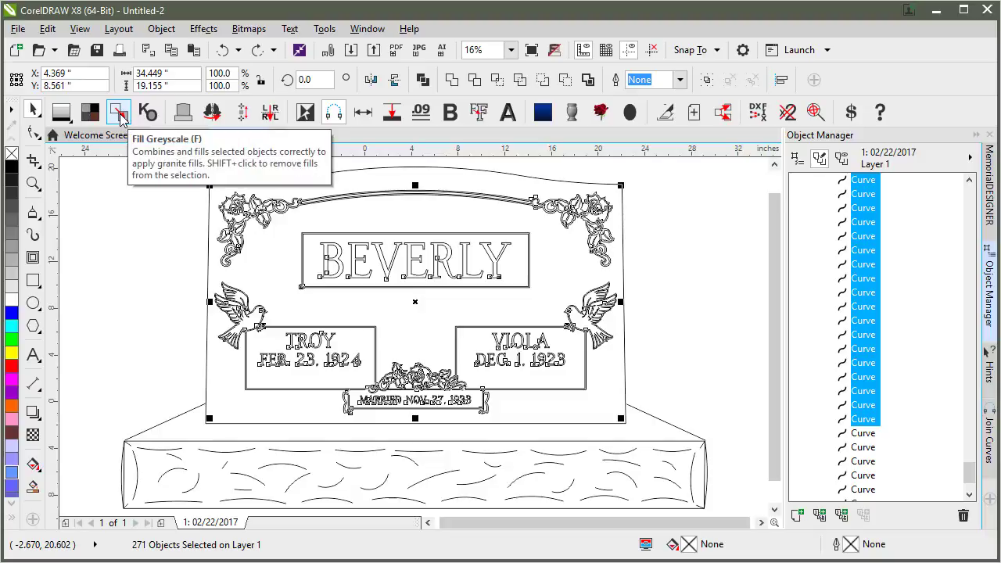
{"action": "mouse_move", "coordinate": [280, 362]}
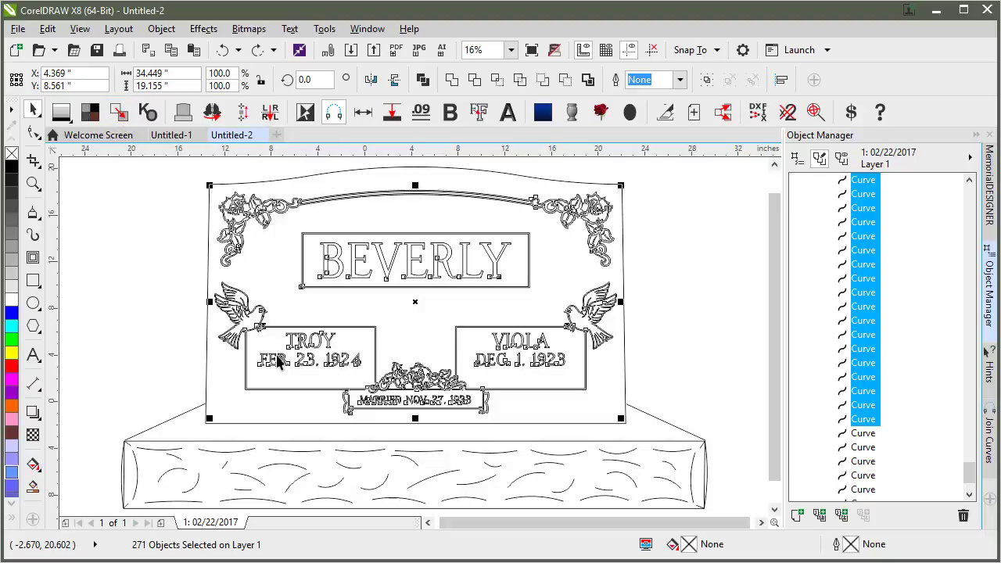
{"action": "left_click", "coordinate": [266, 347]}
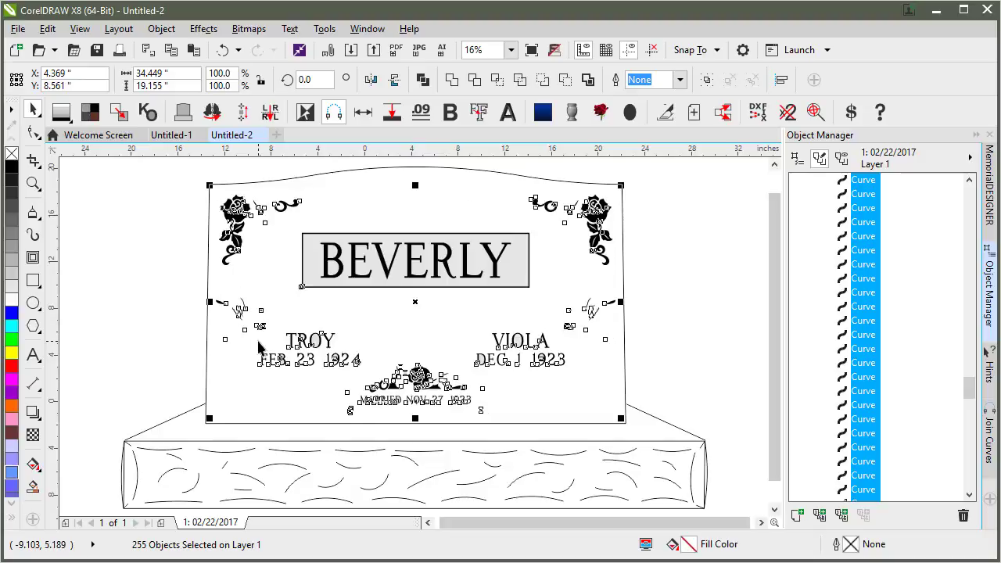
{"action": "mouse_move", "coordinate": [178, 244]}
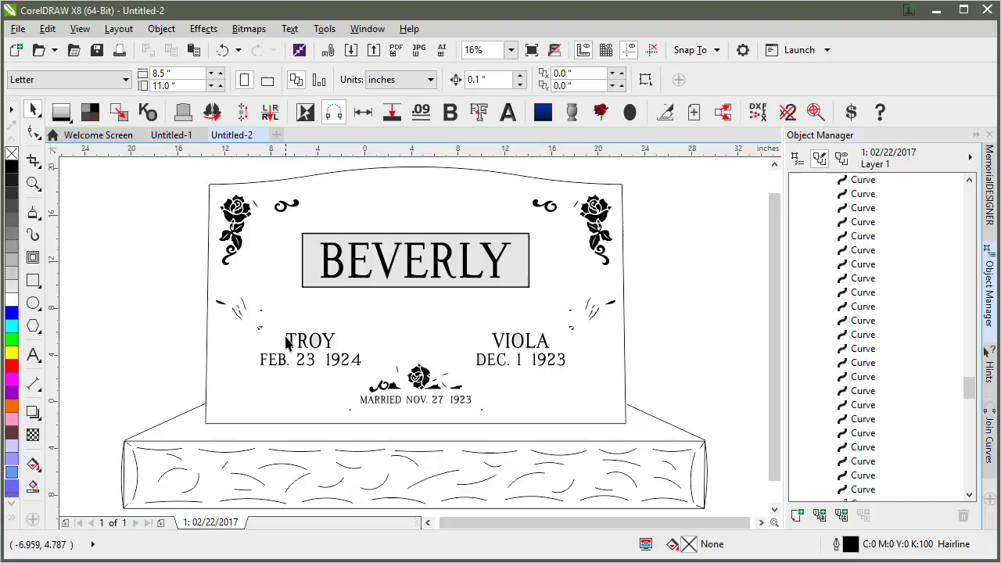
{"action": "mouse_move", "coordinate": [252, 319]}
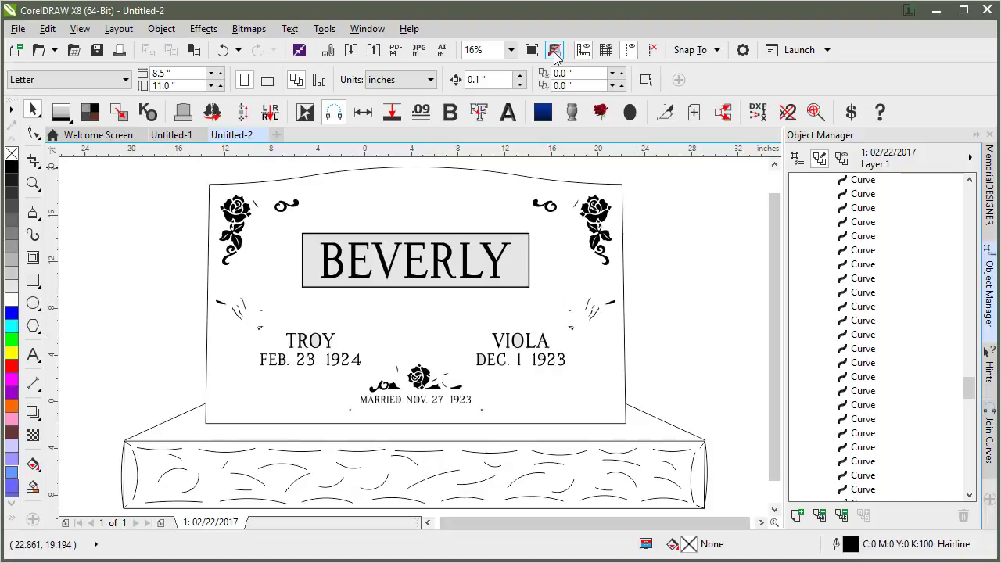
{"action": "left_click", "coordinate": [554, 48]}
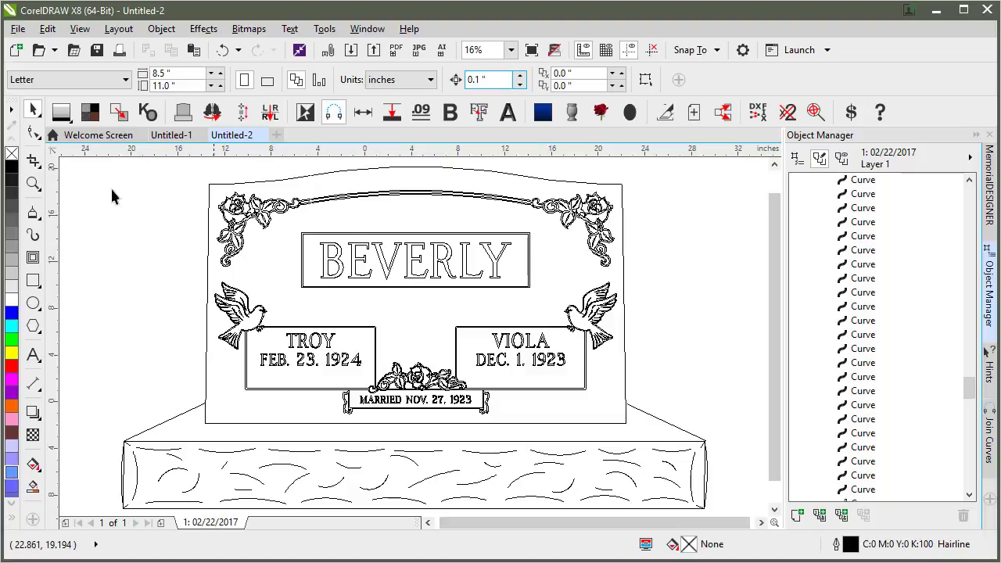
{"action": "left_click", "coordinate": [33, 183]}
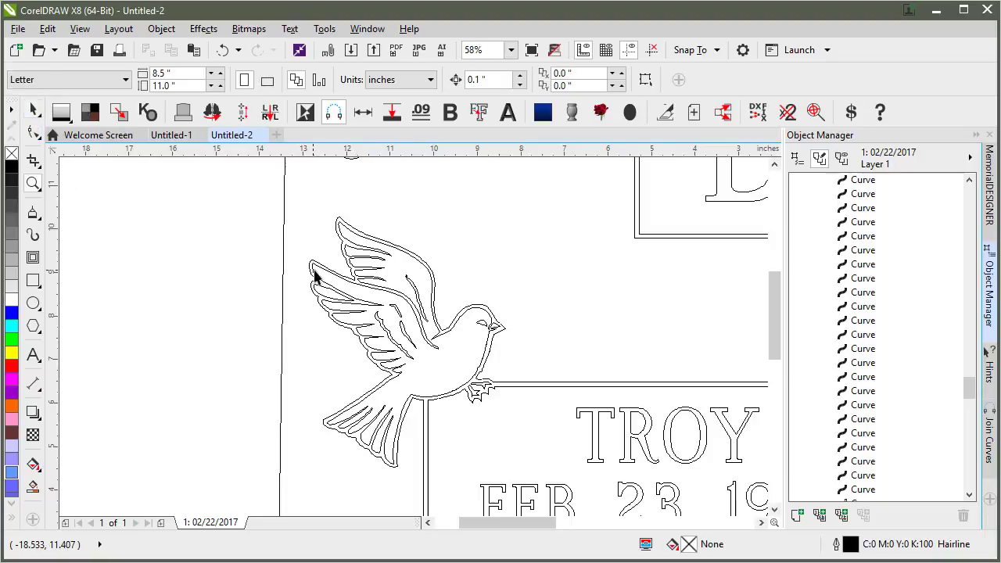
{"action": "left_click", "coordinate": [391, 328]}
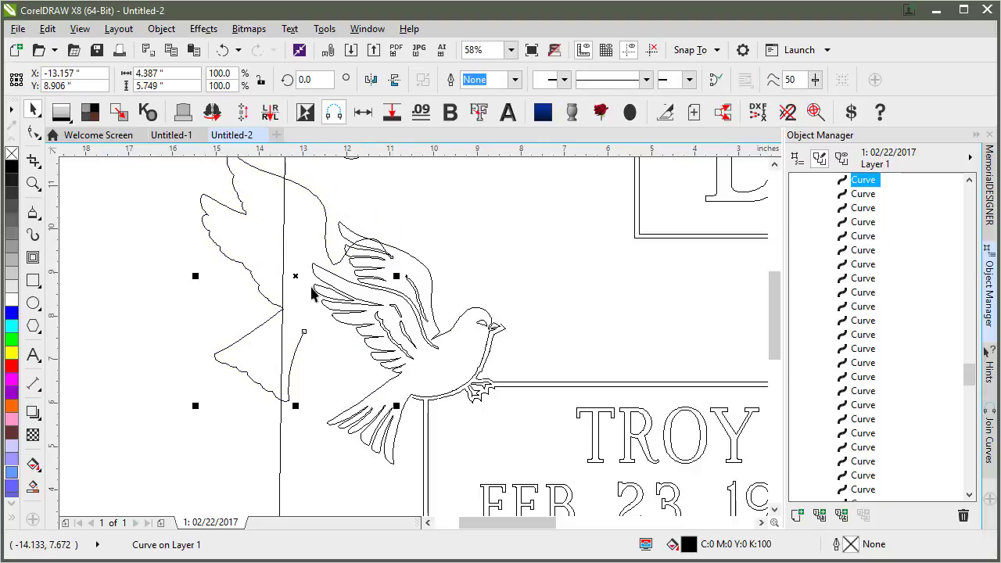
{"action": "mouse_move", "coordinate": [394, 404]}
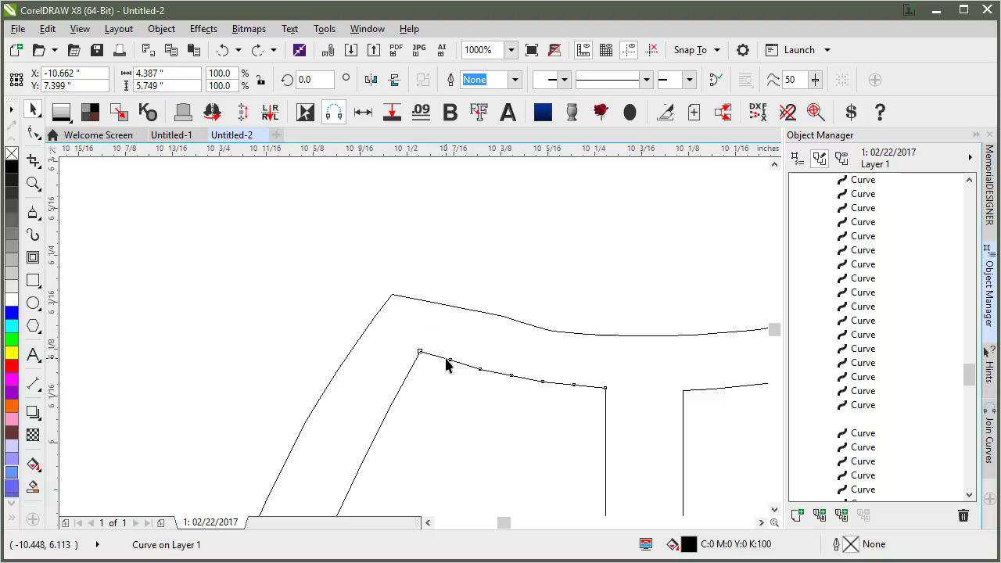
{"action": "left_click", "coordinate": [469, 368]}
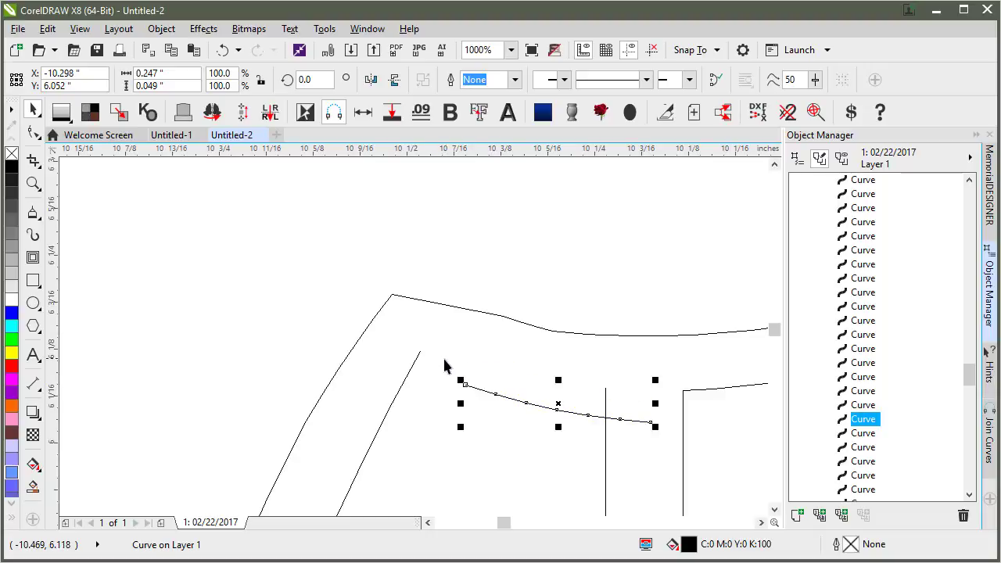
{"action": "left_click", "coordinate": [480, 50]}
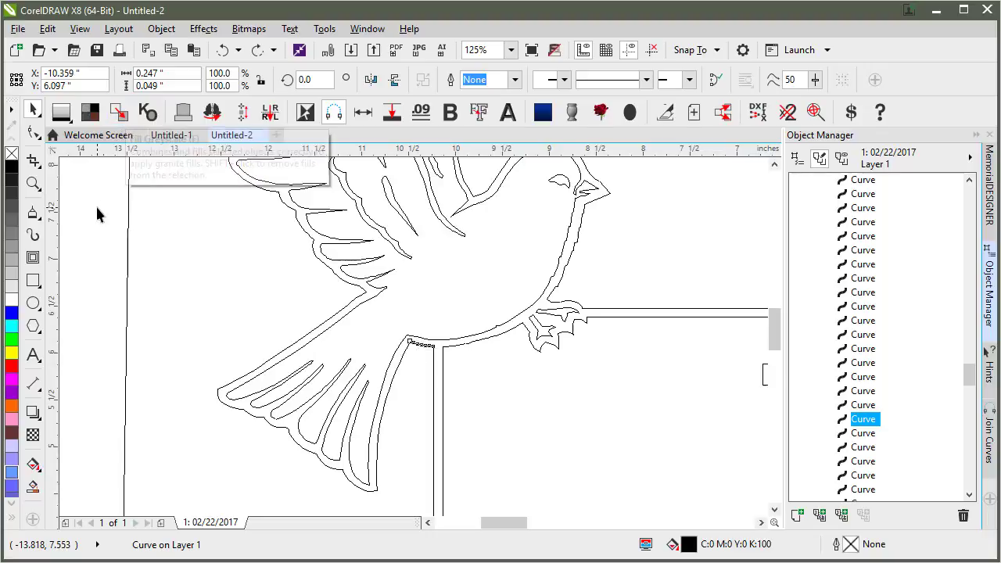
{"action": "left_click", "coordinate": [248, 266]}
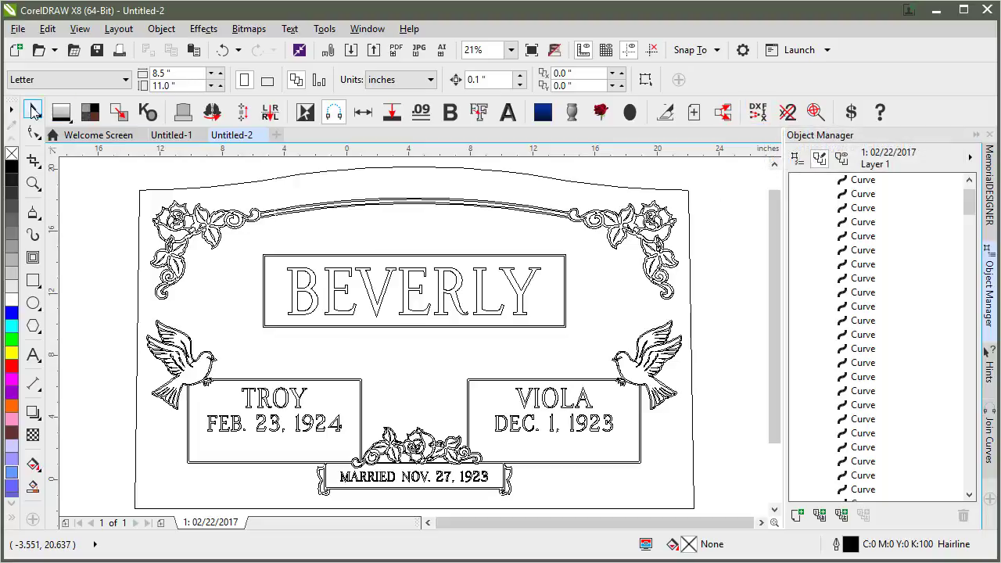
Select all tablet artwork and combine it into a single curve on Layer 1
{"action": "key", "text": "ctrl+a"}
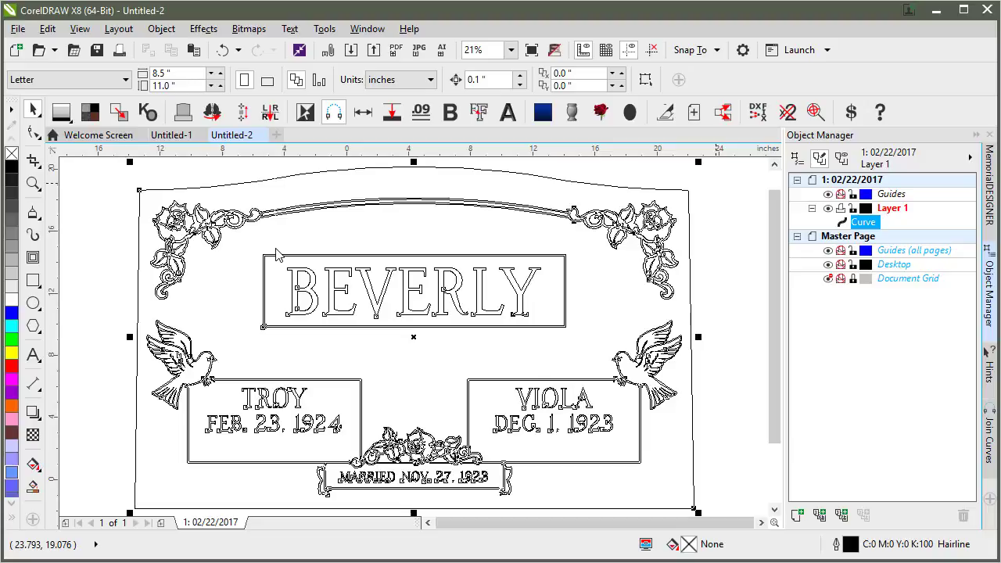
{"action": "mouse_move", "coordinate": [310, 253]}
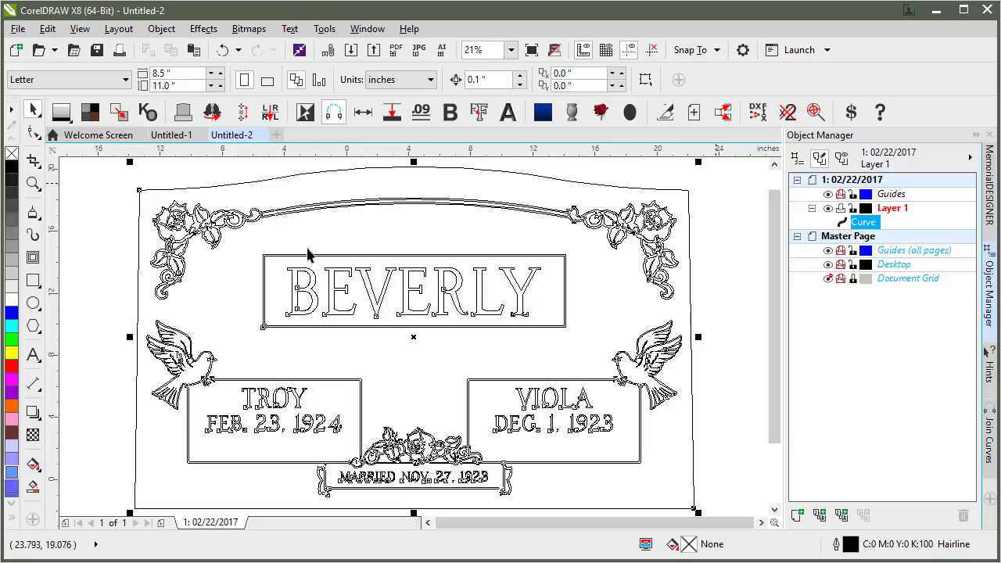
{"action": "mouse_move", "coordinate": [350, 165]}
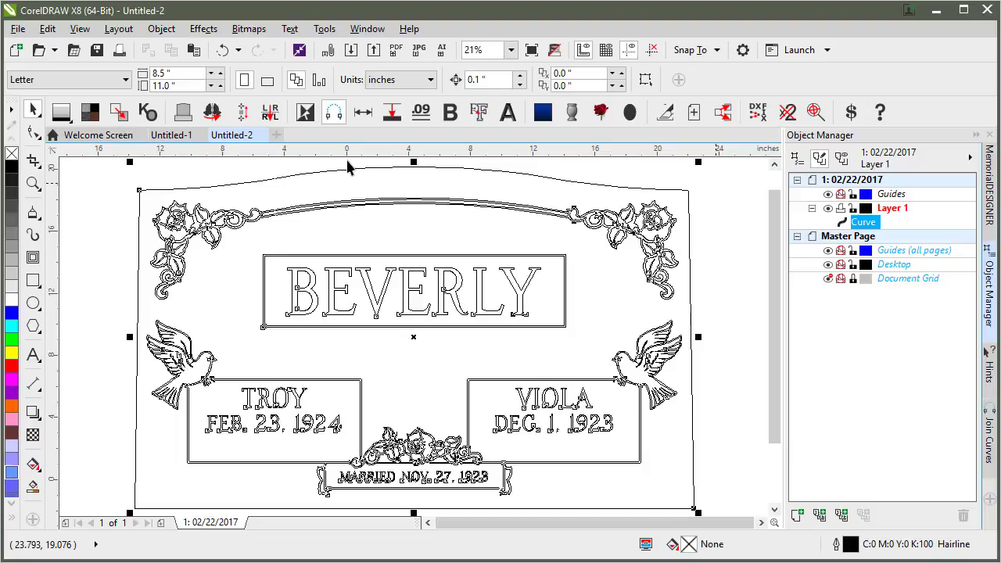
{"action": "mouse_move", "coordinate": [363, 174]}
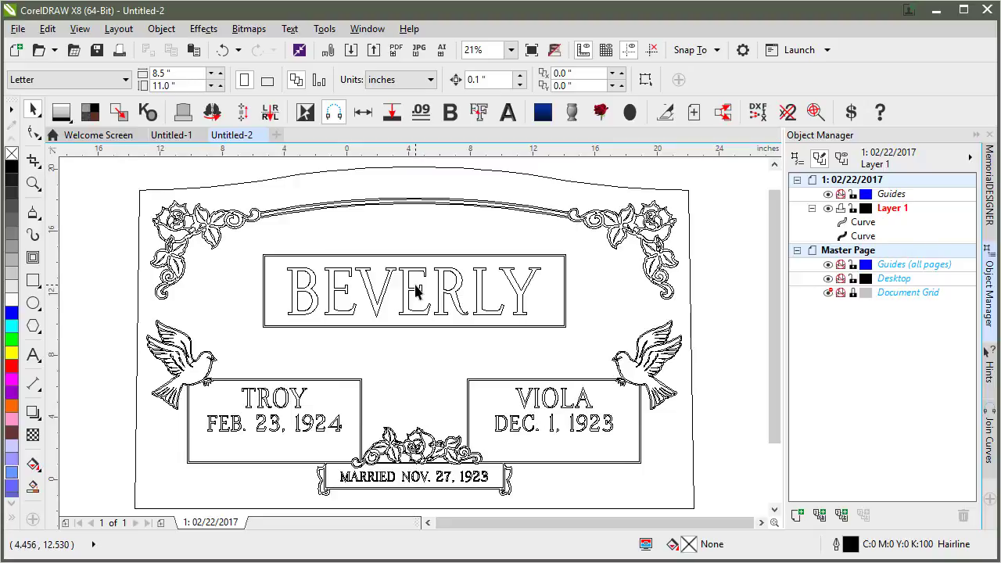
{"action": "mouse_move", "coordinate": [414, 278]}
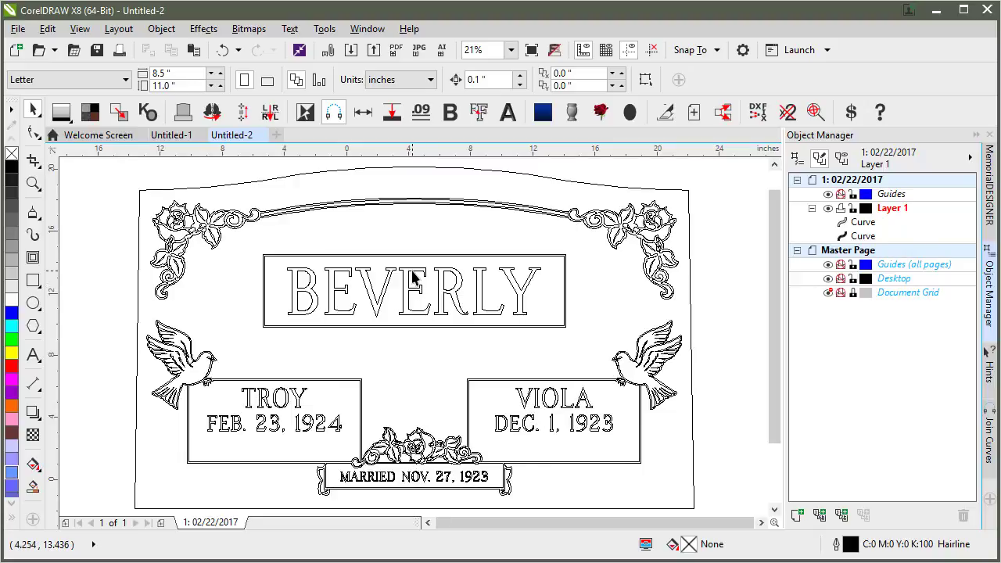
{"action": "mouse_move", "coordinate": [553, 48]}
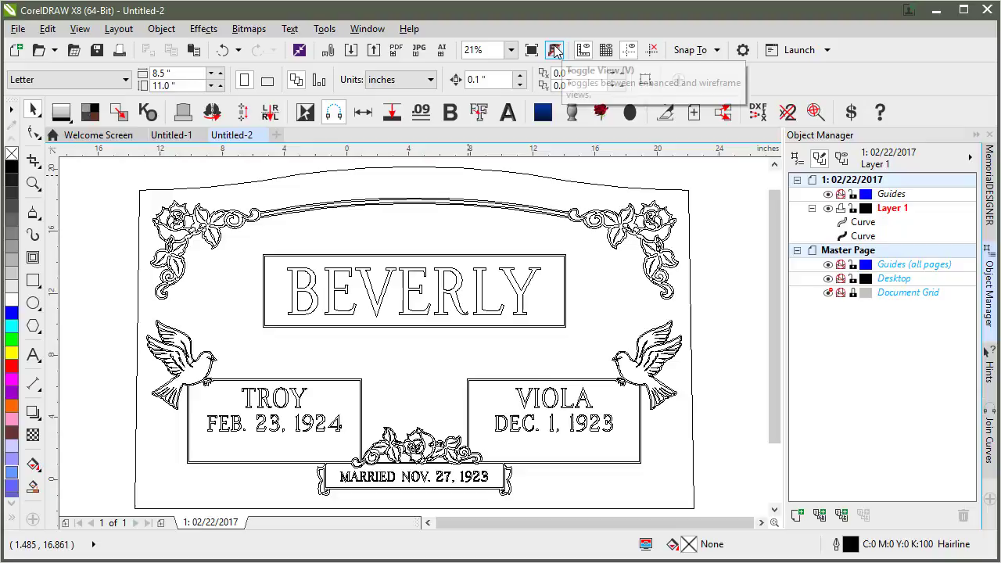
Toggle to enhanced view so the tablet shows solid black with white lettering
{"action": "left_click", "coordinate": [554, 48]}
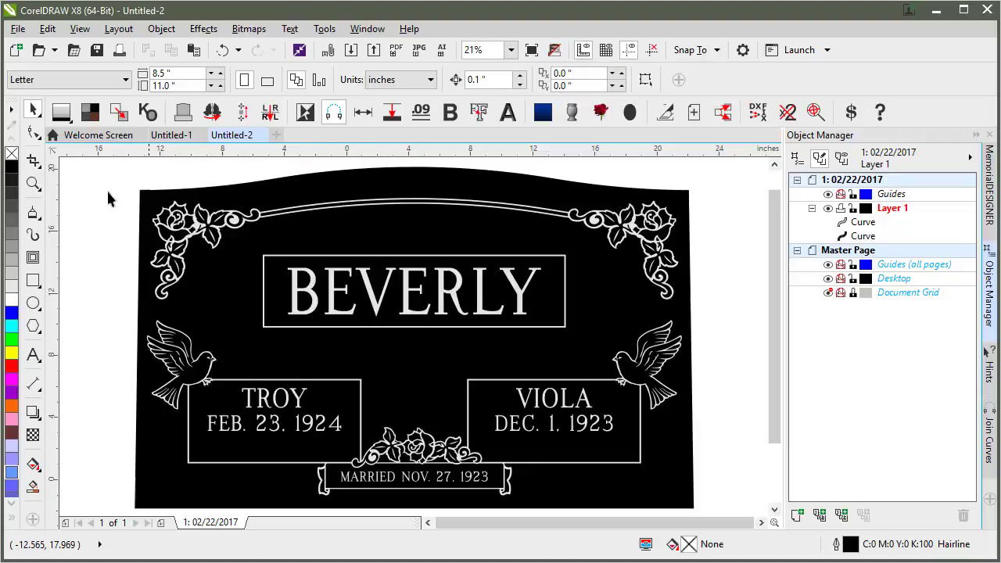
{"action": "mouse_move", "coordinate": [101, 200]}
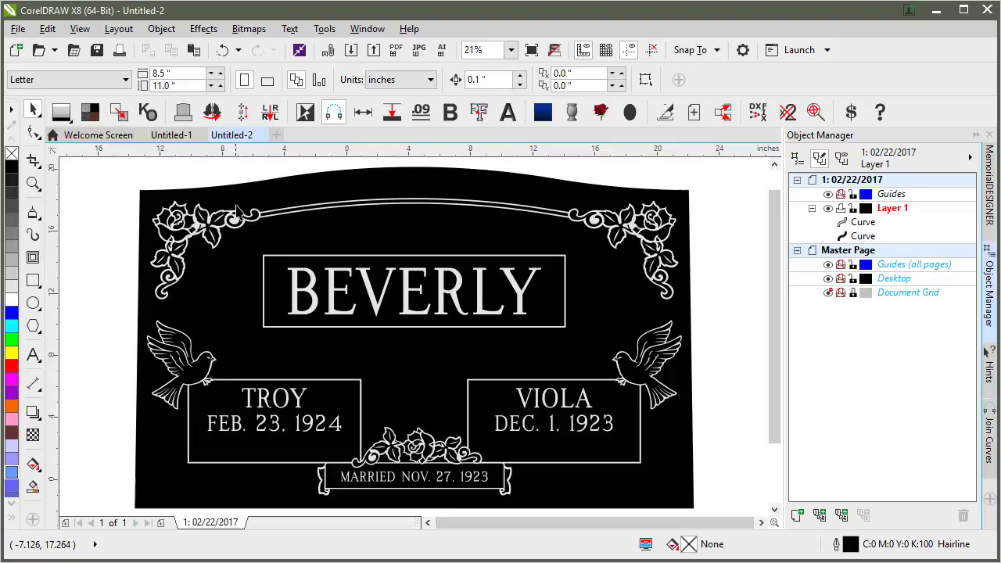
{"action": "mouse_move", "coordinate": [215, 381]}
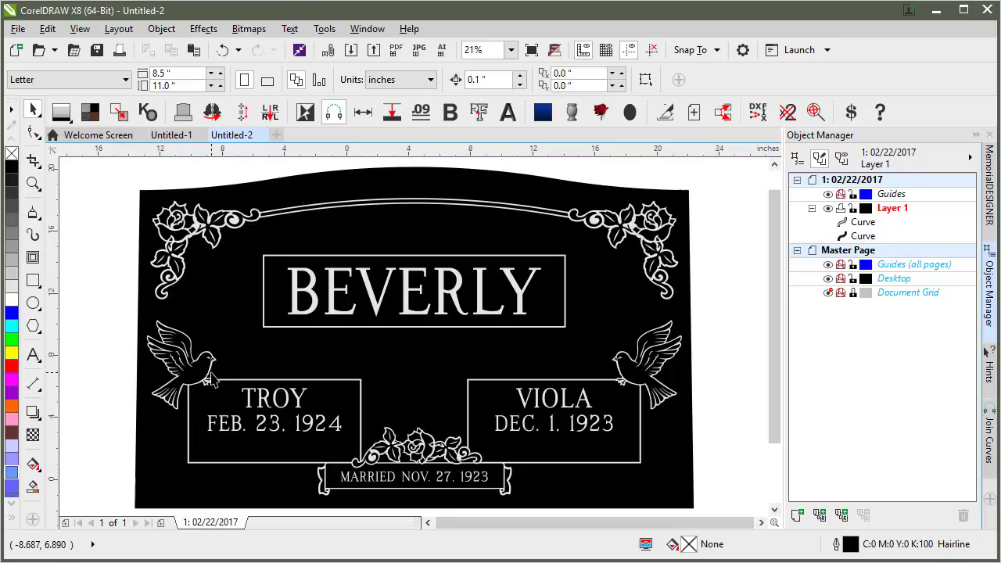
{"action": "mouse_move", "coordinate": [196, 358]}
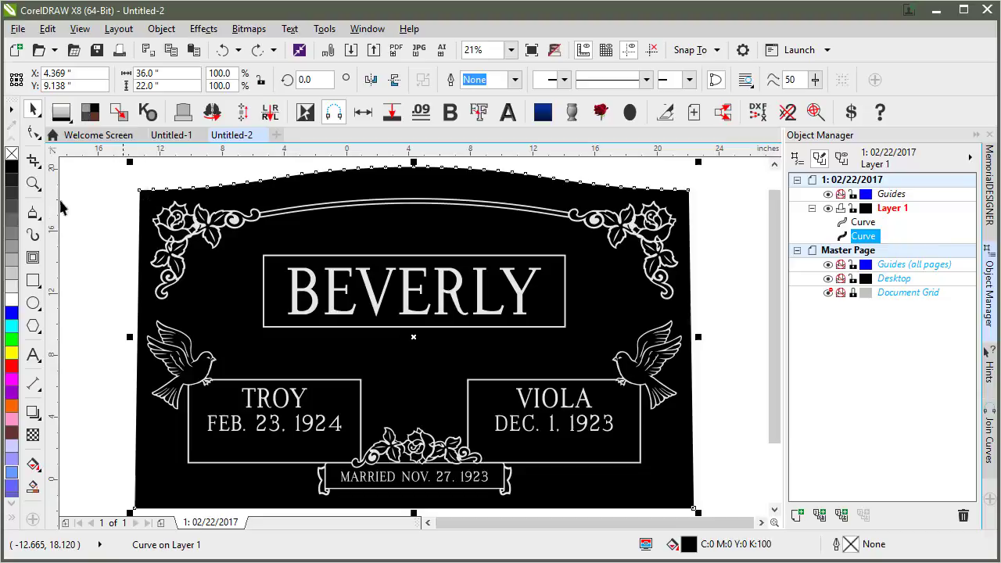
{"action": "mouse_move", "coordinate": [107, 202]}
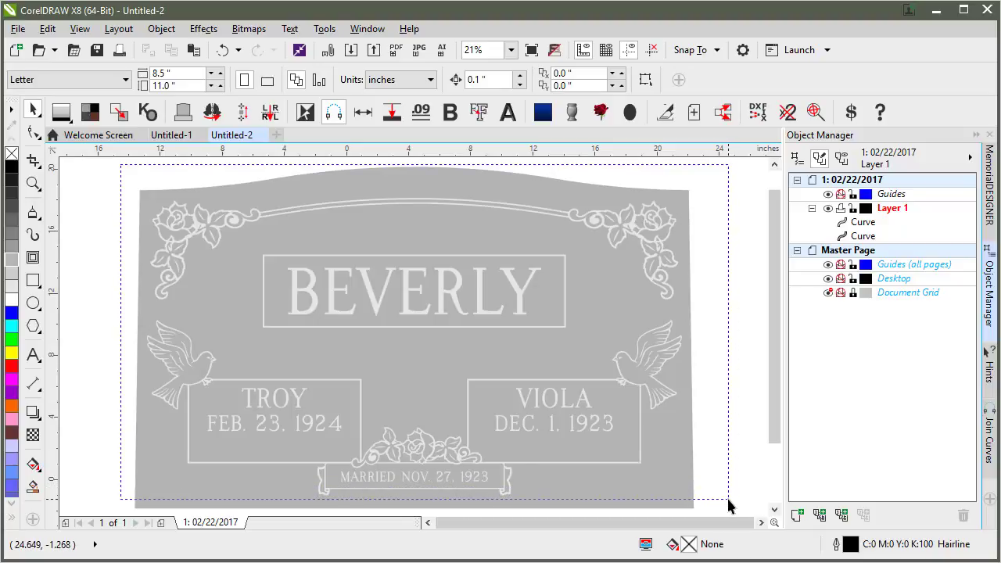
Select the whole headstone, fill it 10% black grey and break the curve apart
{"action": "left_click", "coordinate": [119, 113]}
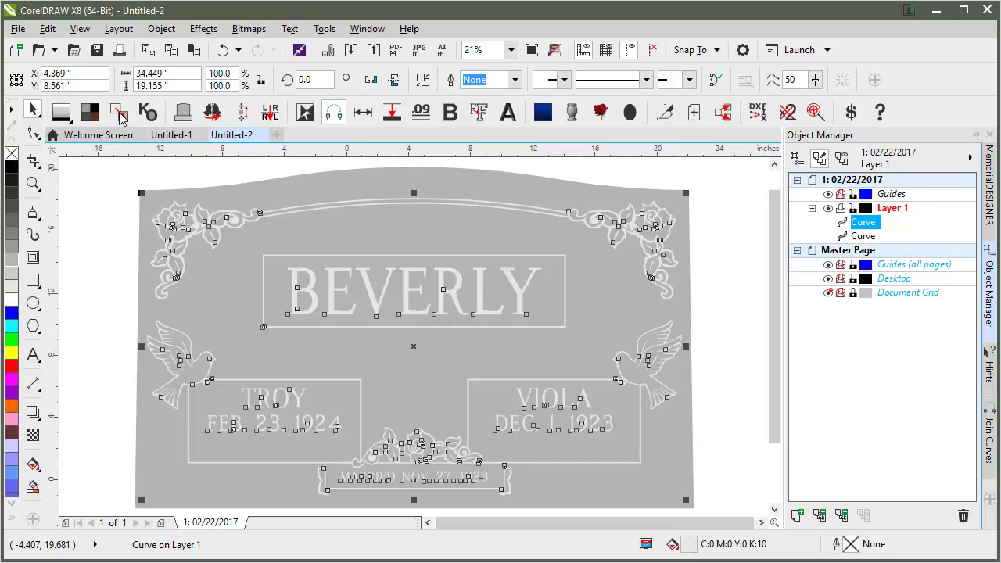
{"action": "mouse_move", "coordinate": [164, 185]}
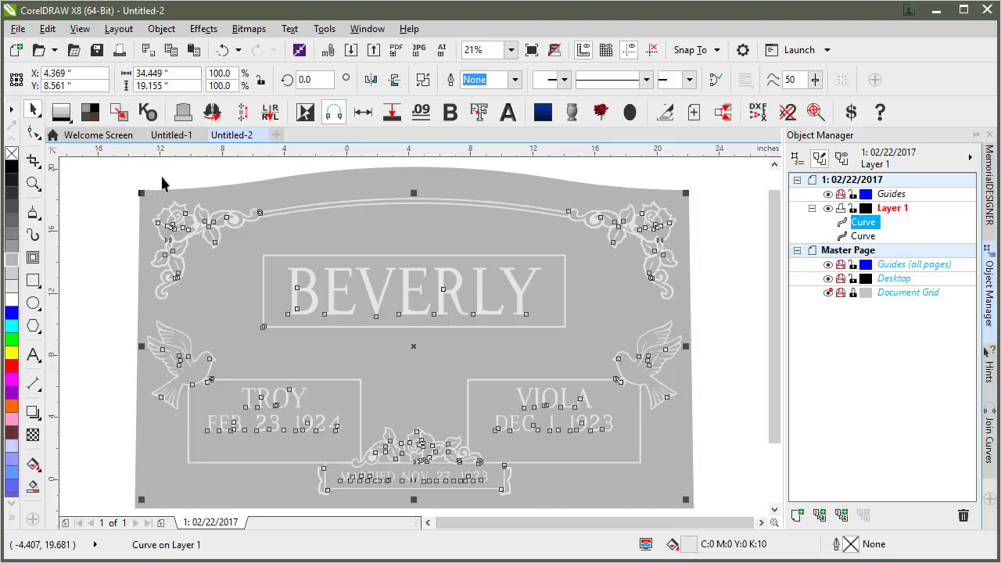
{"action": "mouse_move", "coordinate": [186, 180]}
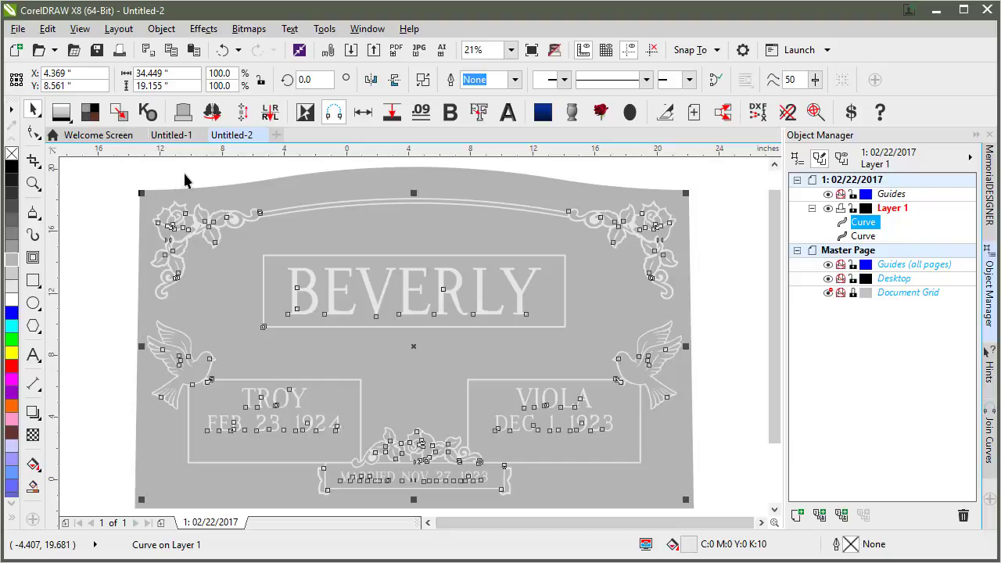
{"action": "mouse_move", "coordinate": [191, 195]}
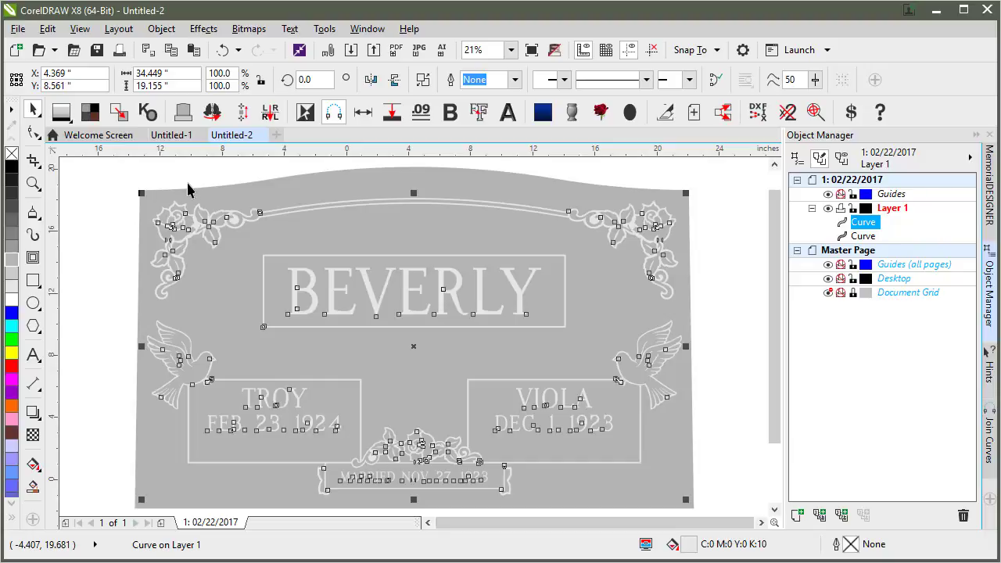
{"action": "mouse_move", "coordinate": [202, 207]}
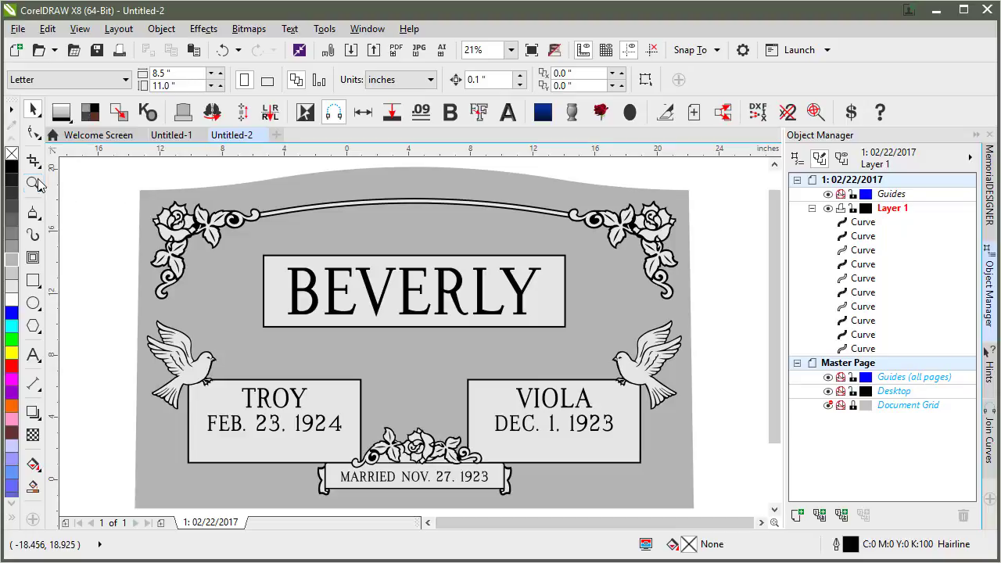
Zoom onto the rose above the marriage banner, return to the Pick tool and select one curve
{"action": "left_click", "coordinate": [34, 183]}
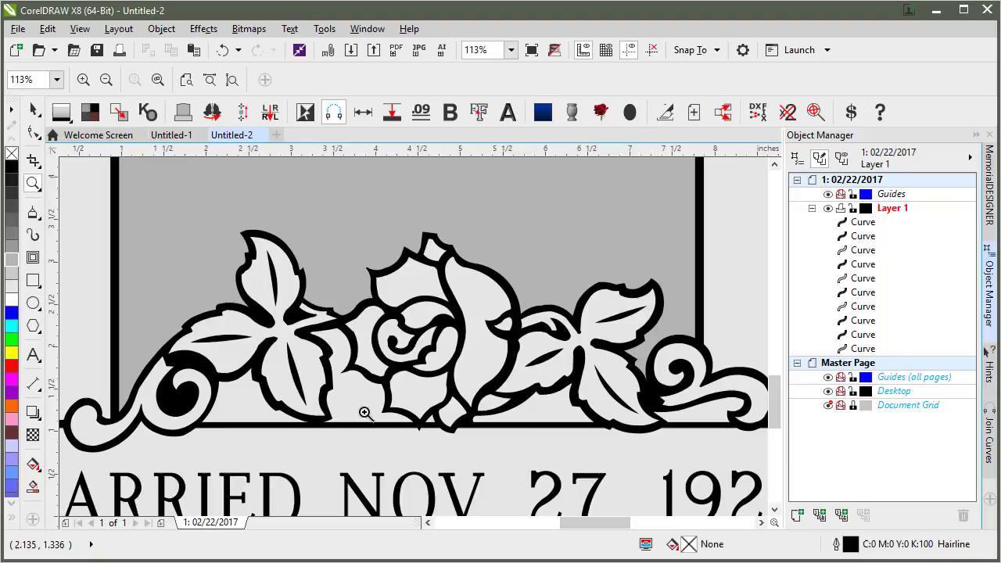
{"action": "mouse_move", "coordinate": [691, 416]}
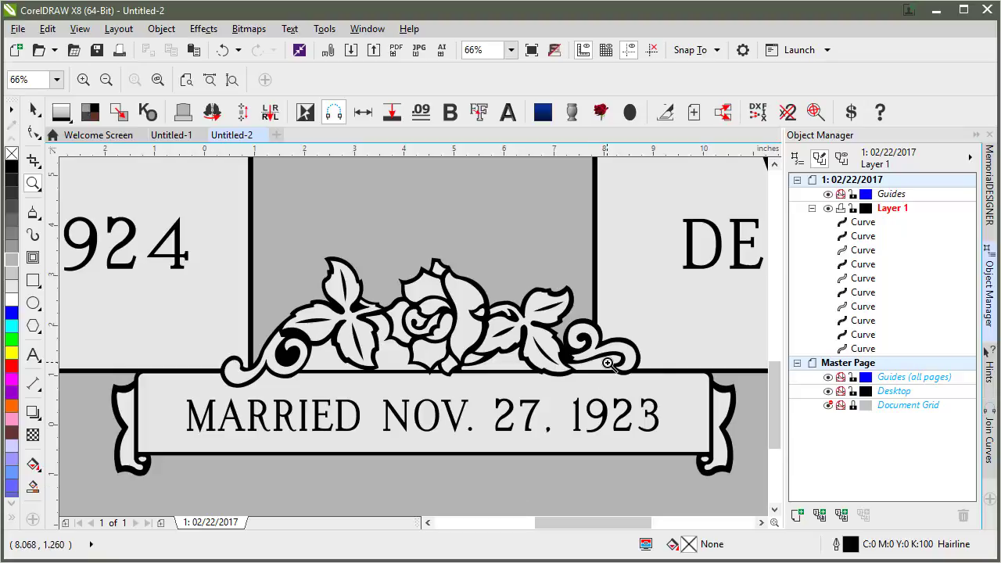
{"action": "mouse_move", "coordinate": [613, 365]}
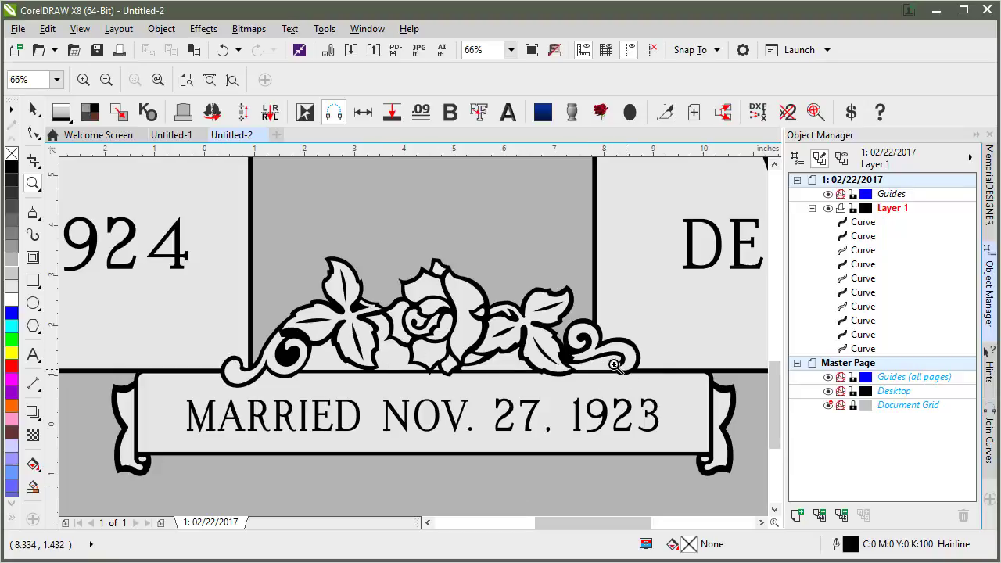
{"action": "left_click", "coordinate": [147, 113]}
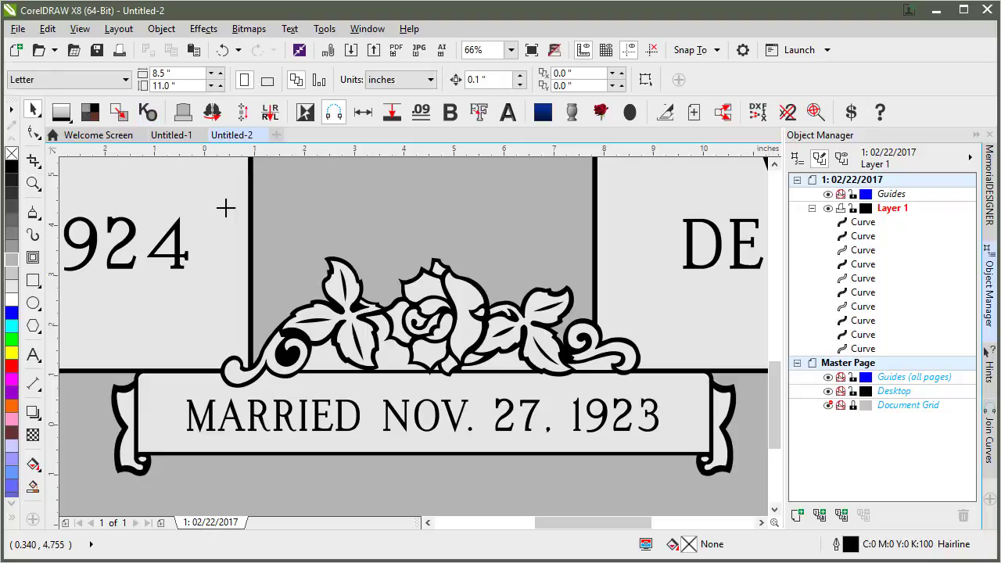
{"action": "mouse_move", "coordinate": [391, 359]}
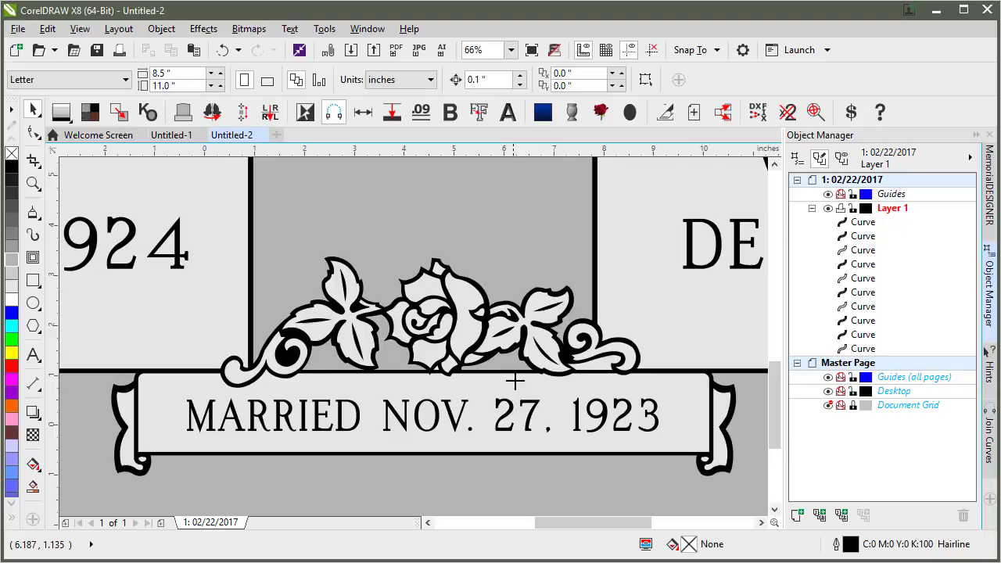
{"action": "mouse_move", "coordinate": [597, 364]}
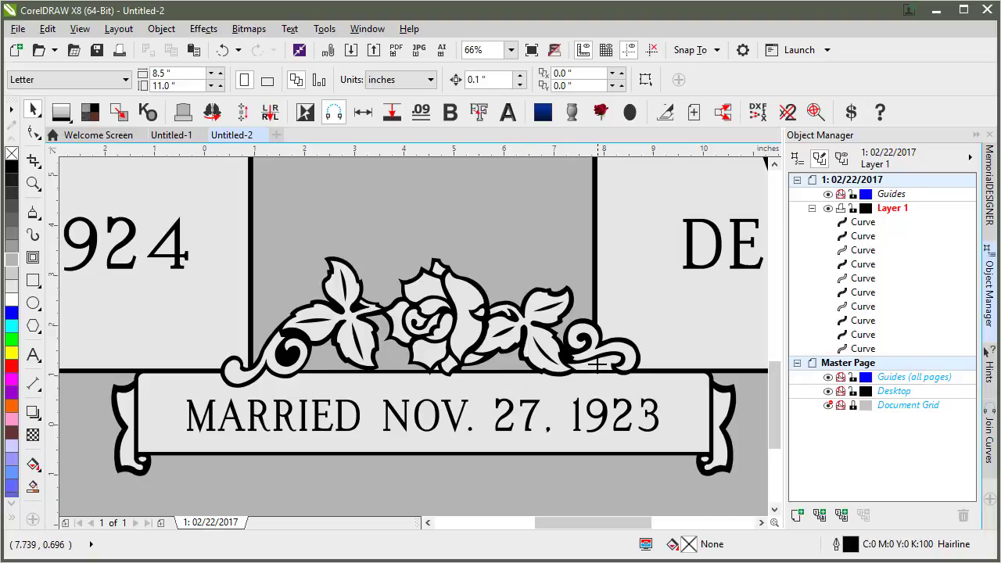
{"action": "mouse_move", "coordinate": [535, 377]}
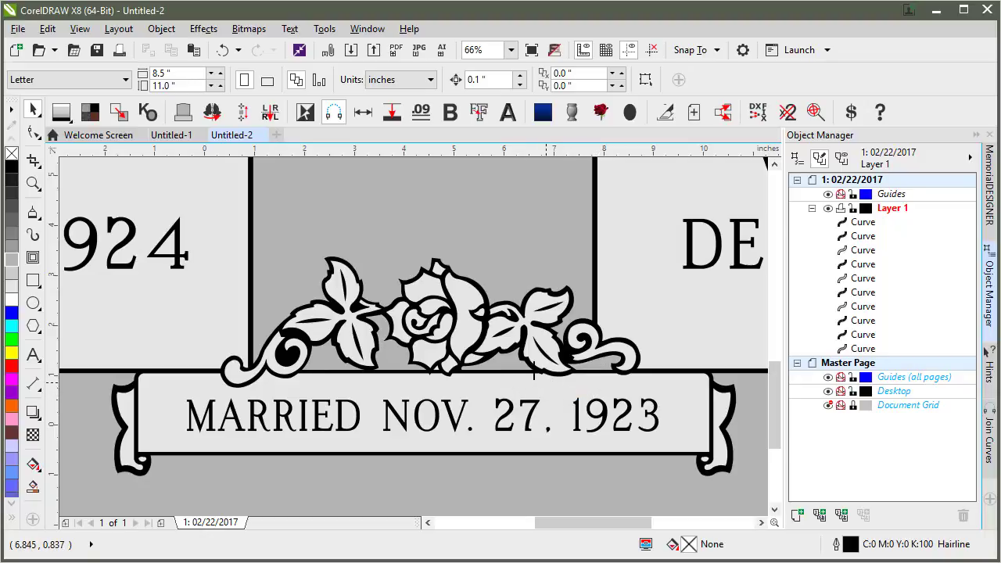
{"action": "left_click", "coordinate": [811, 208]}
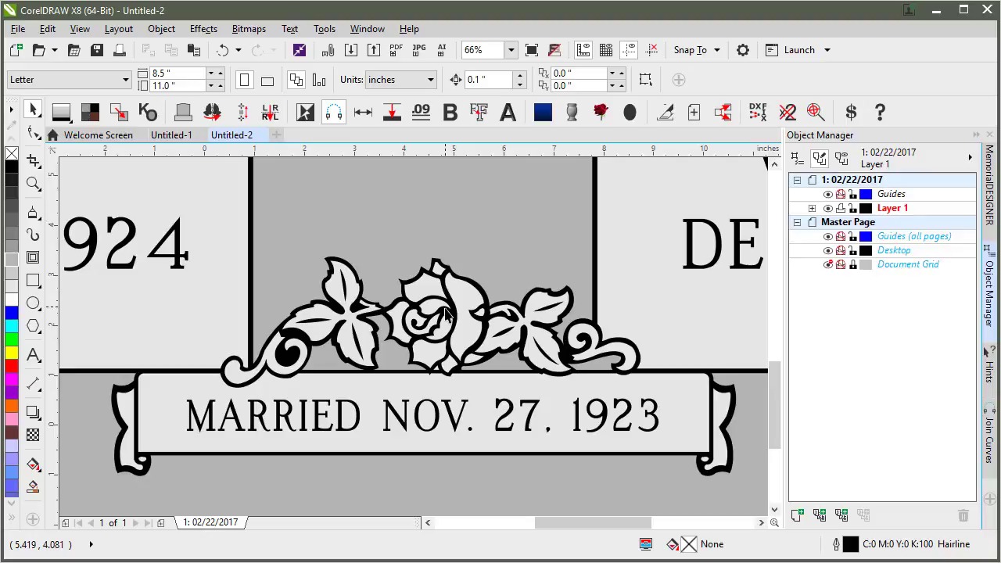
{"action": "mouse_move", "coordinate": [181, 247]}
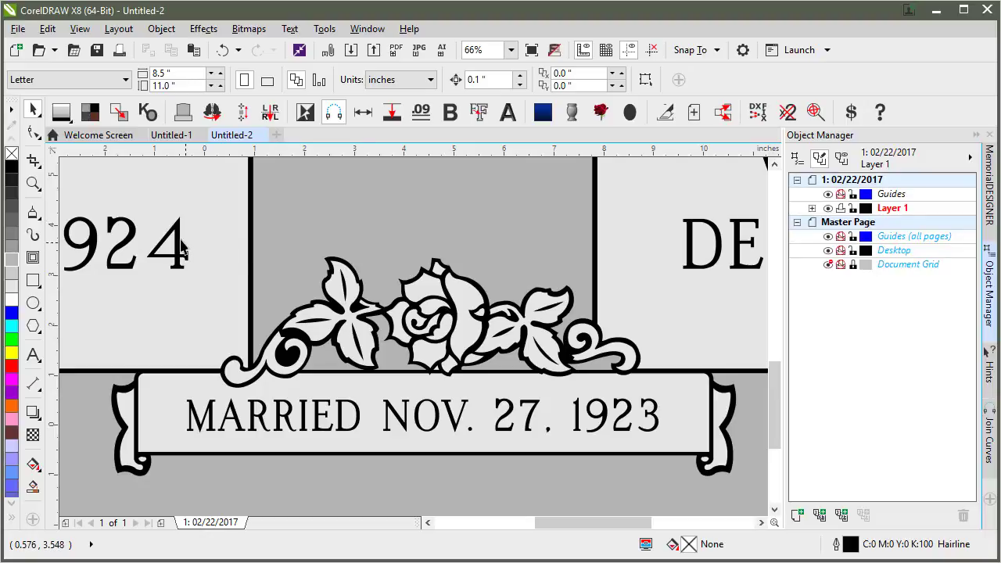
{"action": "left_click", "coordinate": [422, 320]}
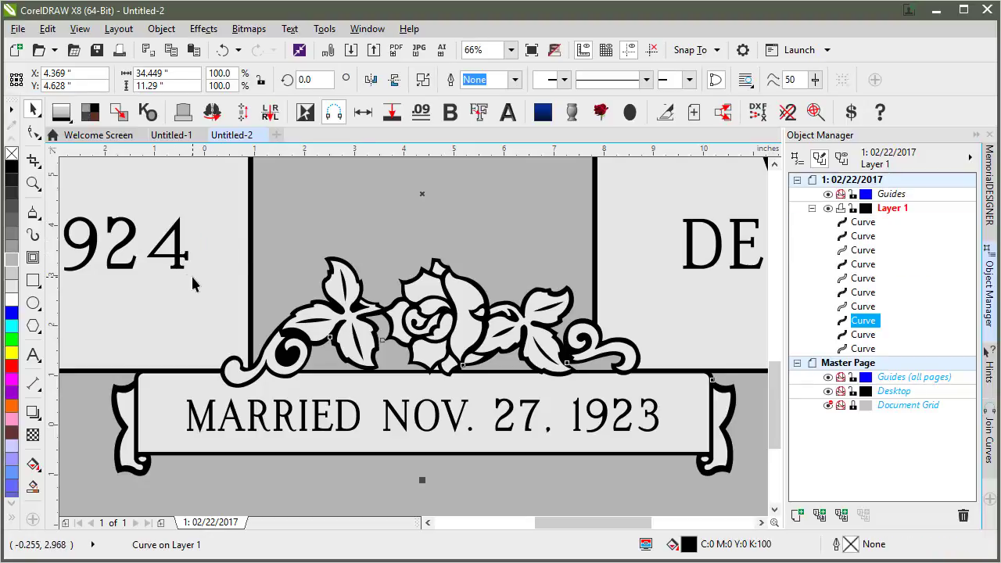
Shift-select the name, date and banner lettering until 112 curves are picked
{"action": "scroll", "scroll_direction": "down", "scroll_amount": 3}
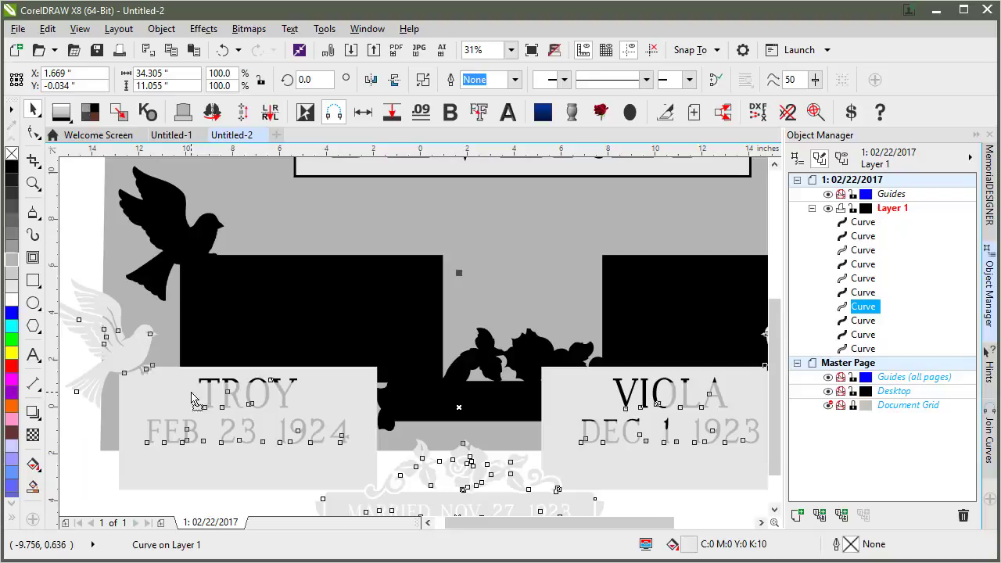
{"action": "mouse_move", "coordinate": [279, 347]}
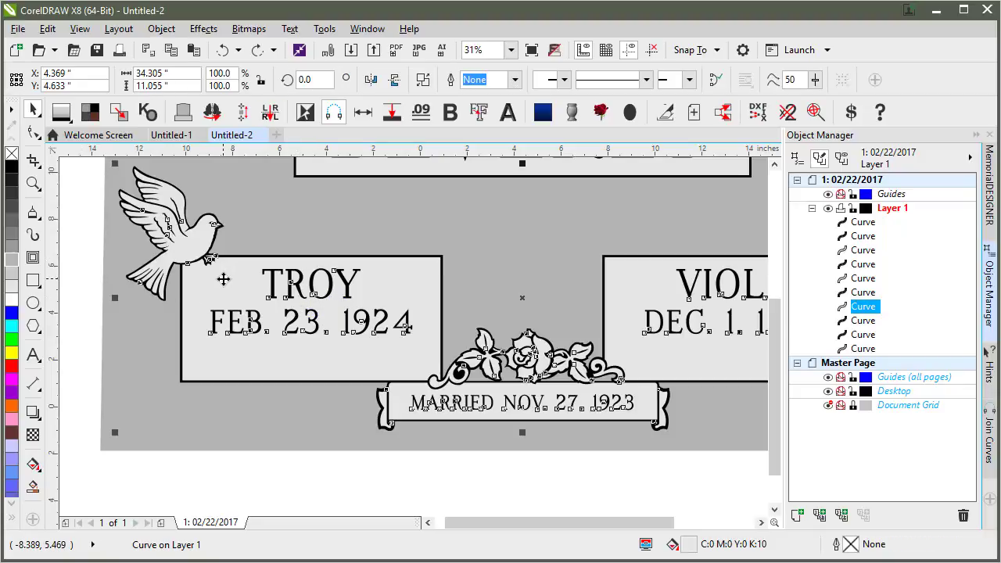
{"action": "left_click", "coordinate": [161, 29]}
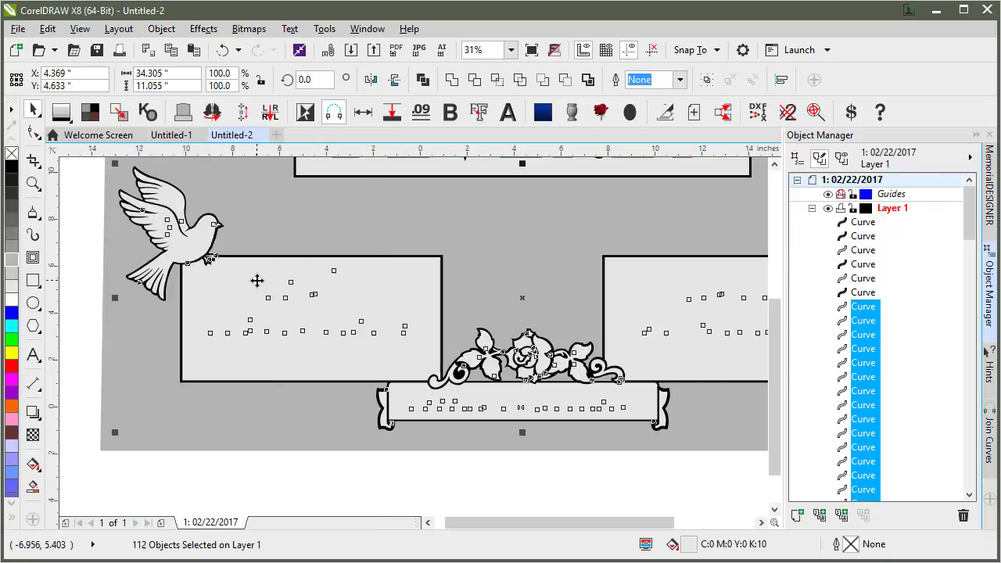
{"action": "mouse_move", "coordinate": [549, 64]}
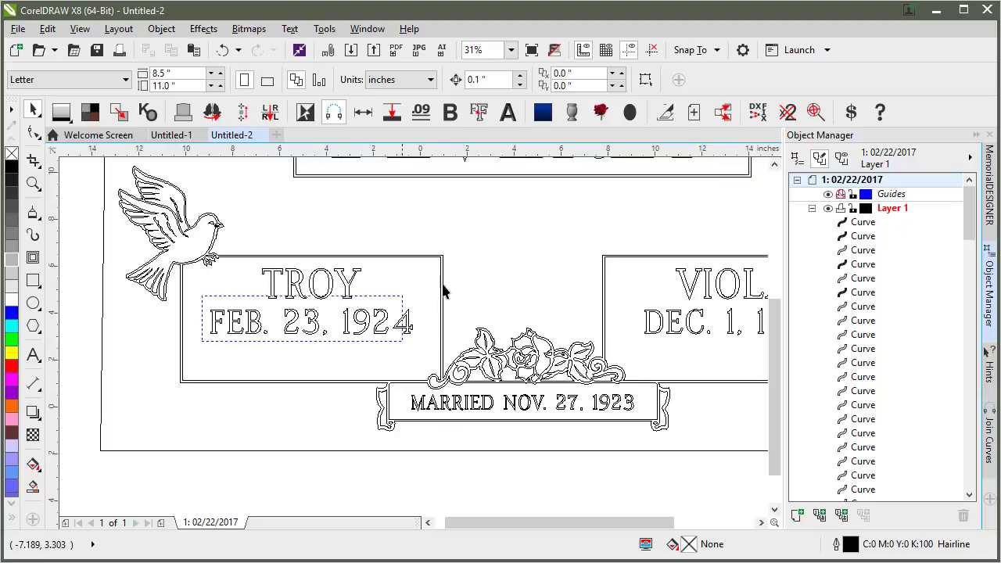
Delete the left plate, BEVERLY and VIOLA lettering, leaving blank panels with doves and roses
{"action": "left_click", "coordinate": [309, 319]}
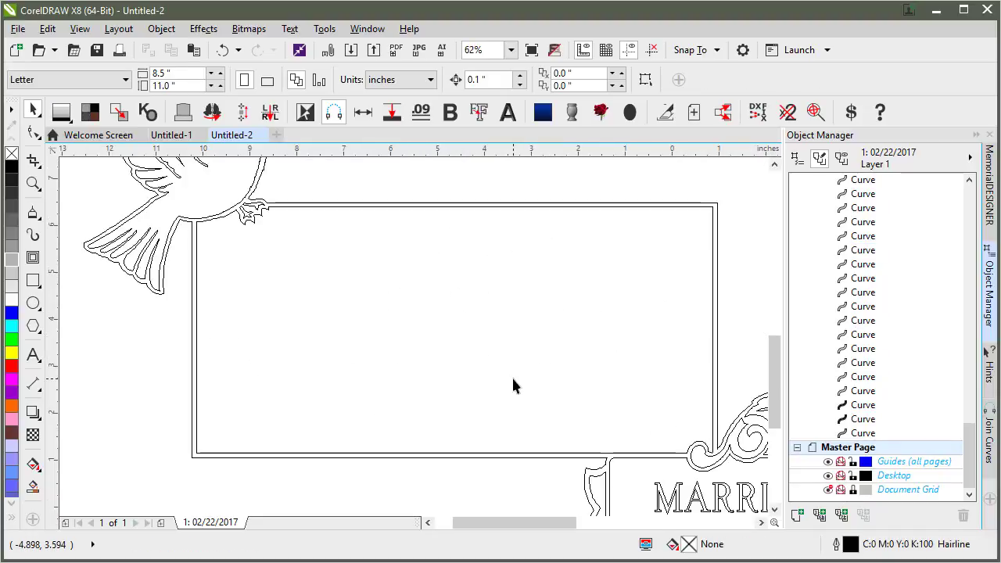
{"action": "scroll", "scroll_direction": "down", "scroll_amount": 3}
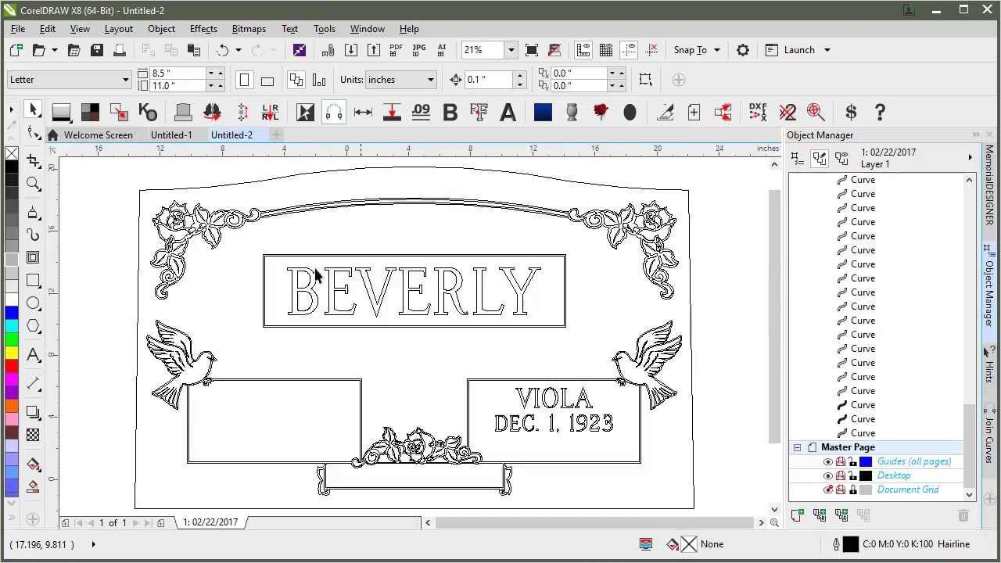
{"action": "left_click", "coordinate": [415, 291]}
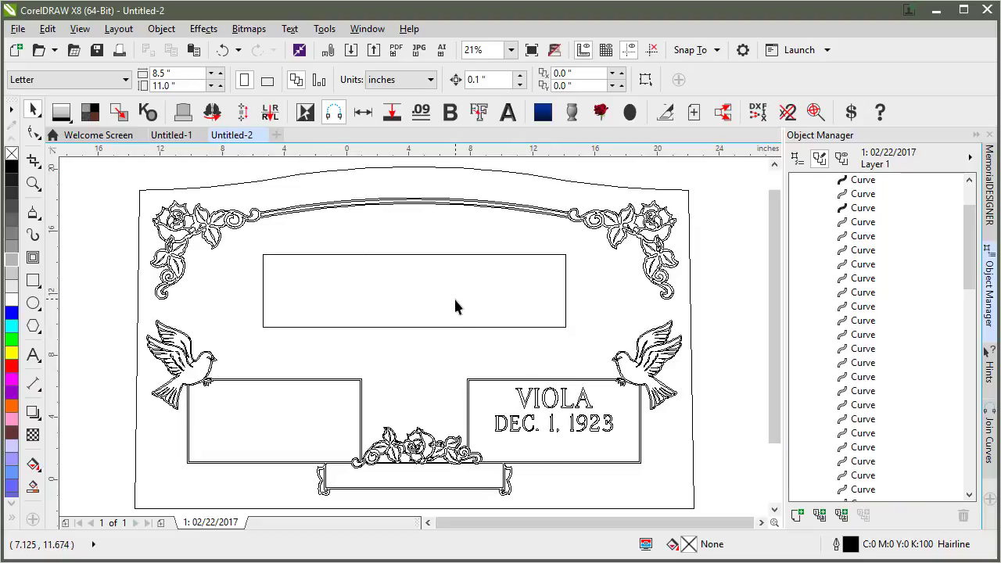
{"action": "left_click", "coordinate": [161, 28]}
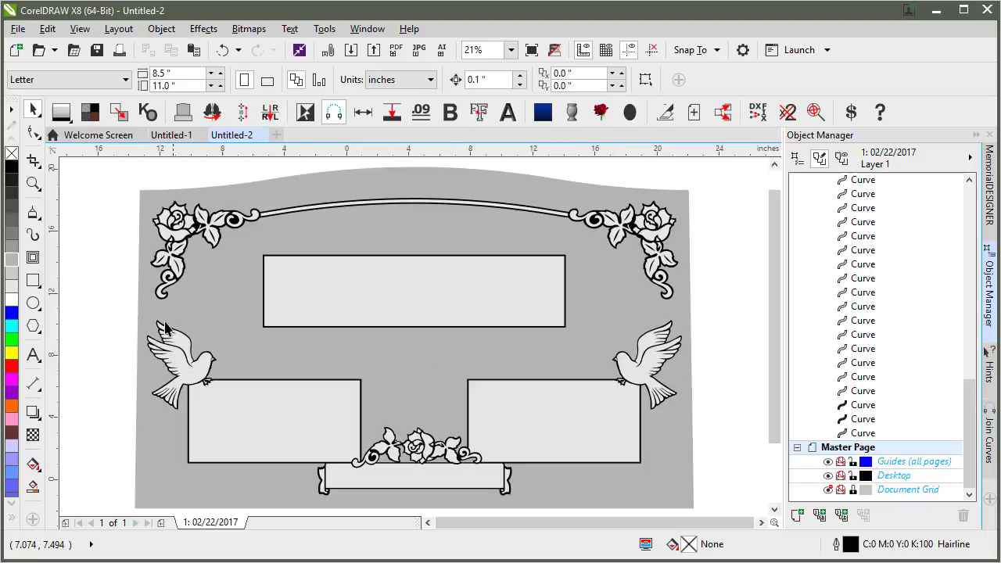
Combine the 53 ornament pieces into about ten curves, then deselect
{"action": "left_click", "coordinate": [180, 360]}
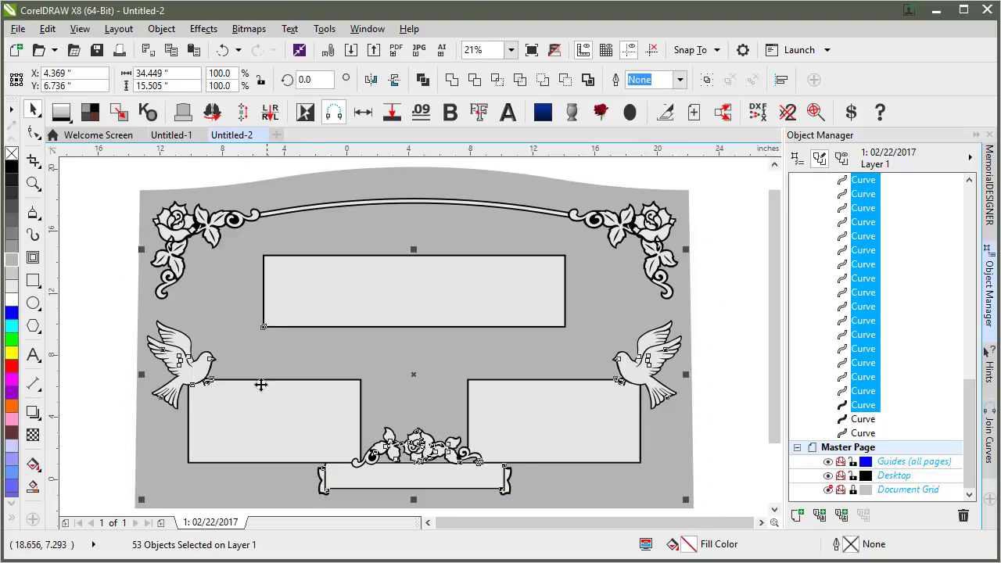
{"action": "mouse_move", "coordinate": [119, 113]}
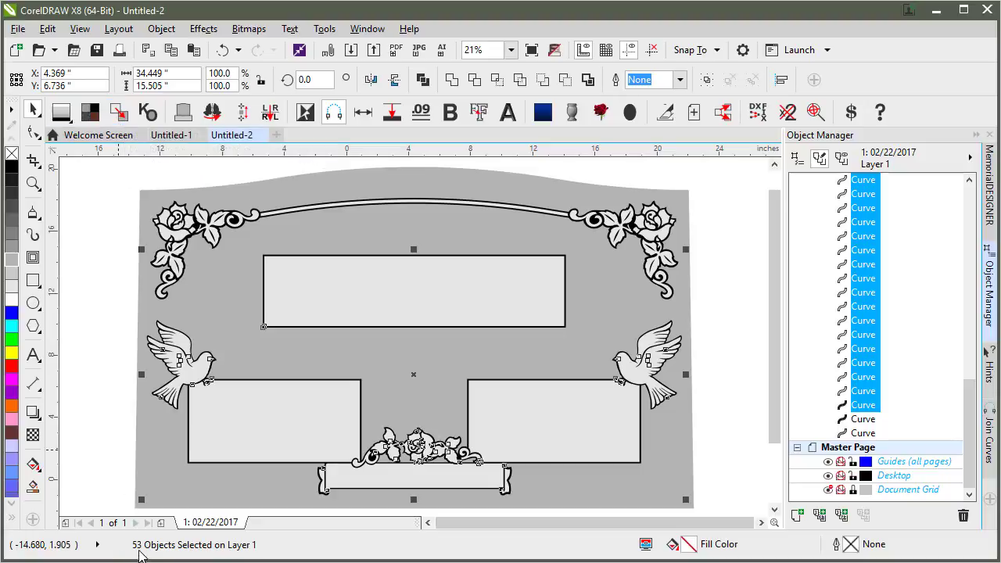
{"action": "mouse_move", "coordinate": [274, 376]}
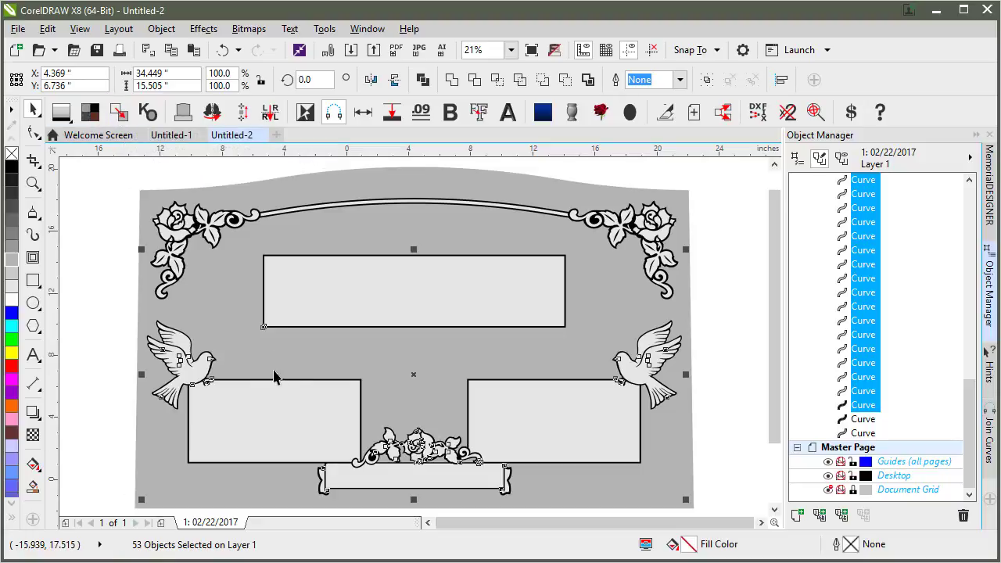
{"action": "mouse_move", "coordinate": [294, 379]}
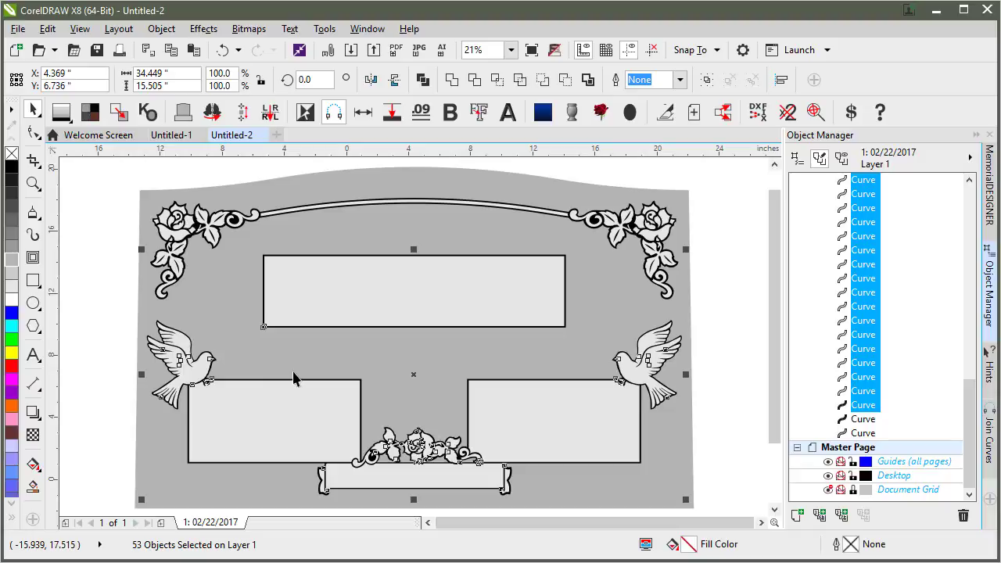
{"action": "mouse_move", "coordinate": [202, 205]}
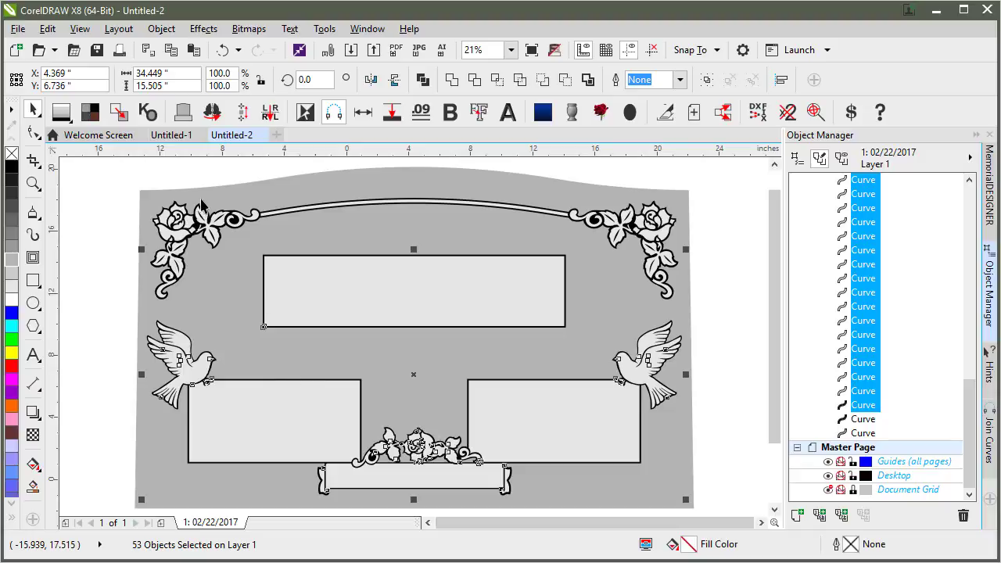
{"action": "mouse_move", "coordinate": [197, 181]}
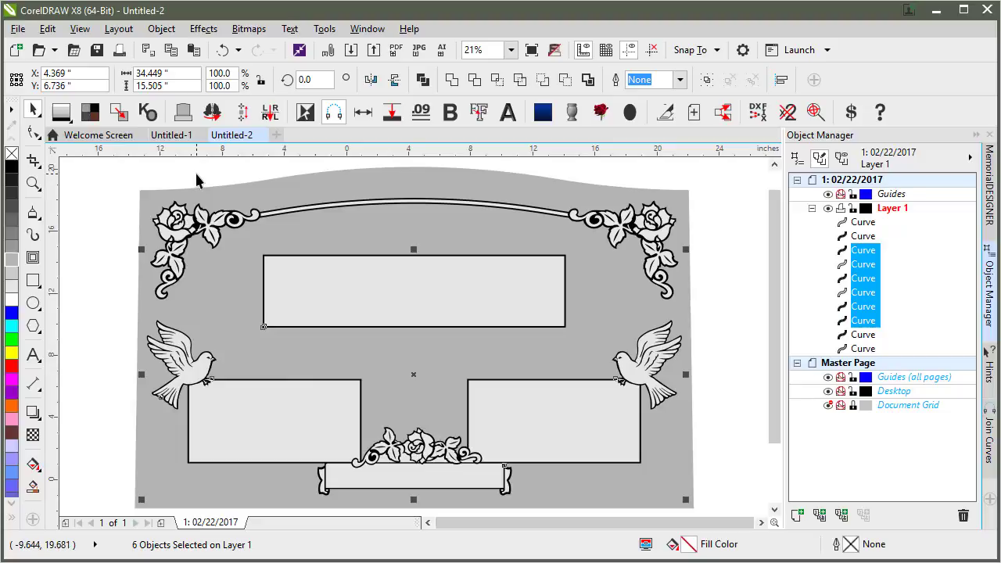
{"action": "left_click", "coordinate": [273, 258]}
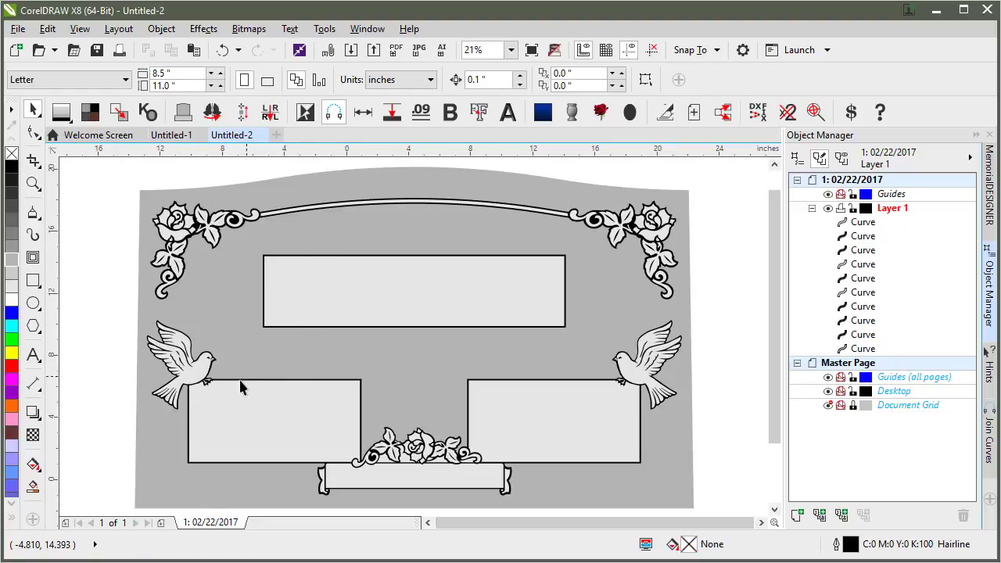
{"action": "mouse_move", "coordinate": [274, 403]}
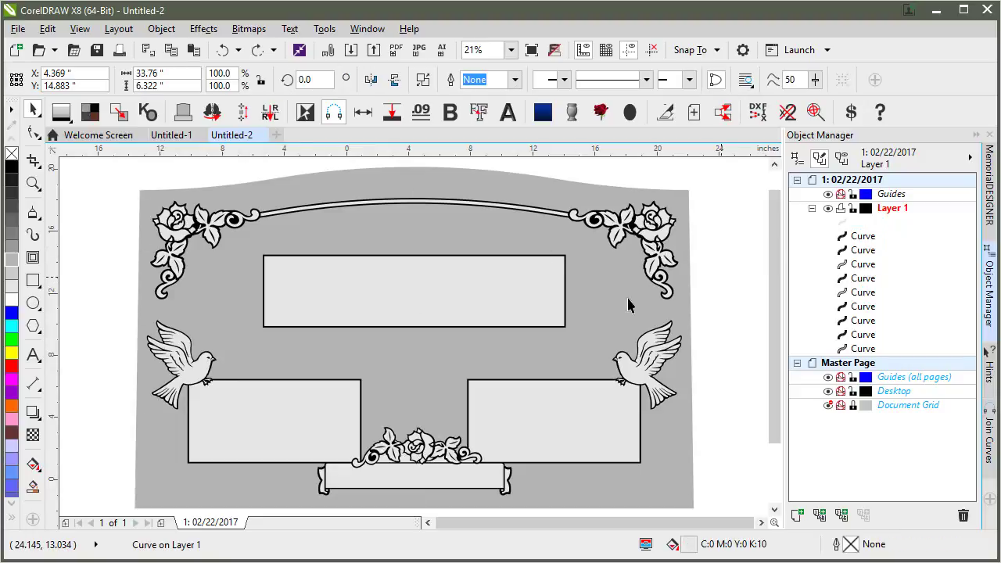
{"action": "left_click", "coordinate": [327, 399]}
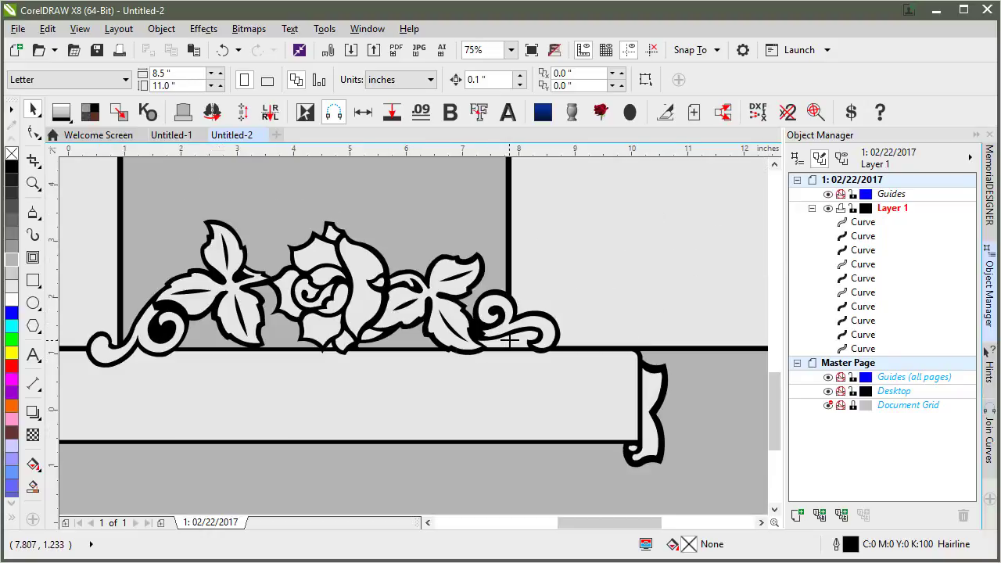
{"action": "left_click", "coordinate": [811, 208]}
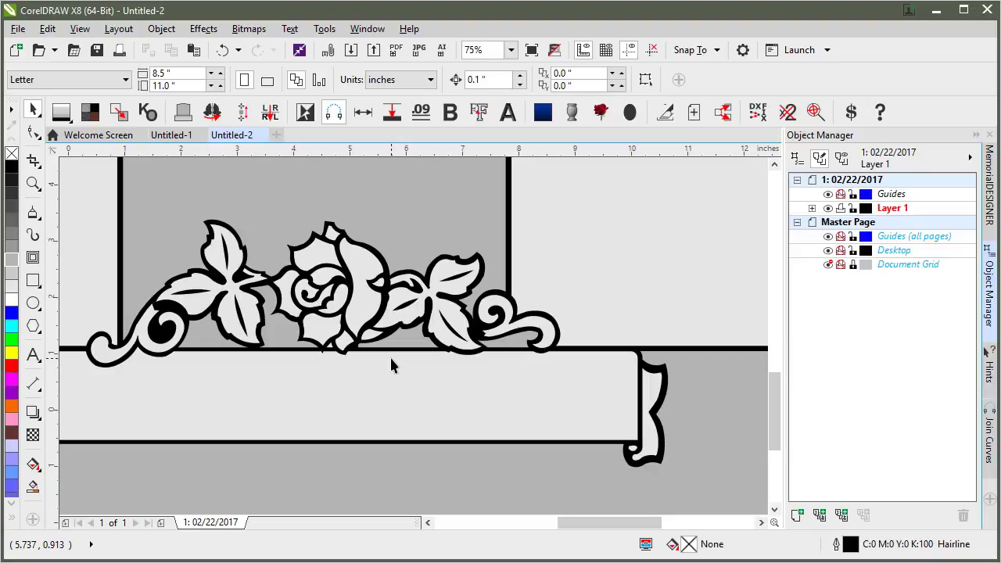
{"action": "scroll", "scroll_direction": "down", "scroll_amount": 3}
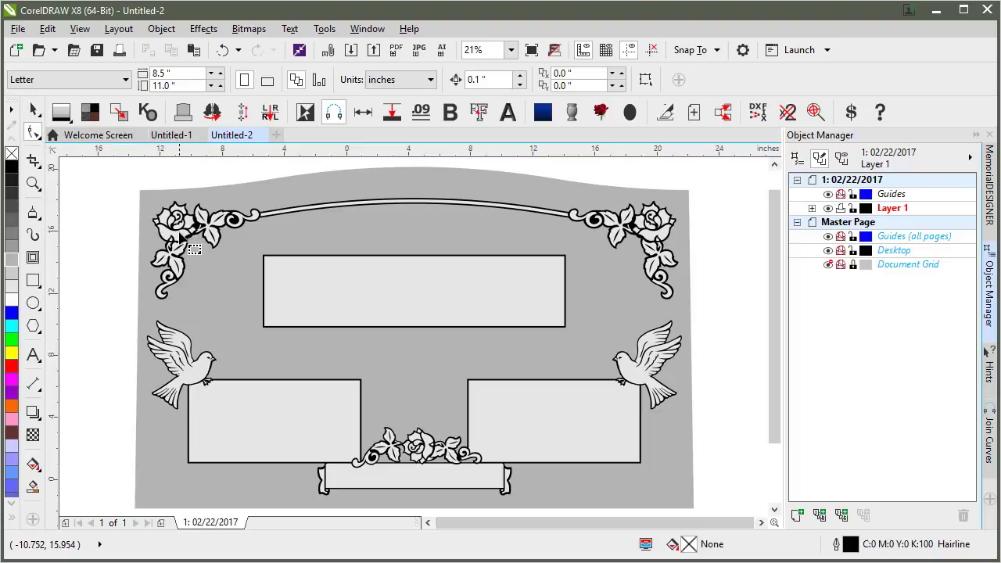
Select all 3976 nodes of the top corner ornament curve and reduce them to 1115
{"action": "left_click", "coordinate": [811, 208]}
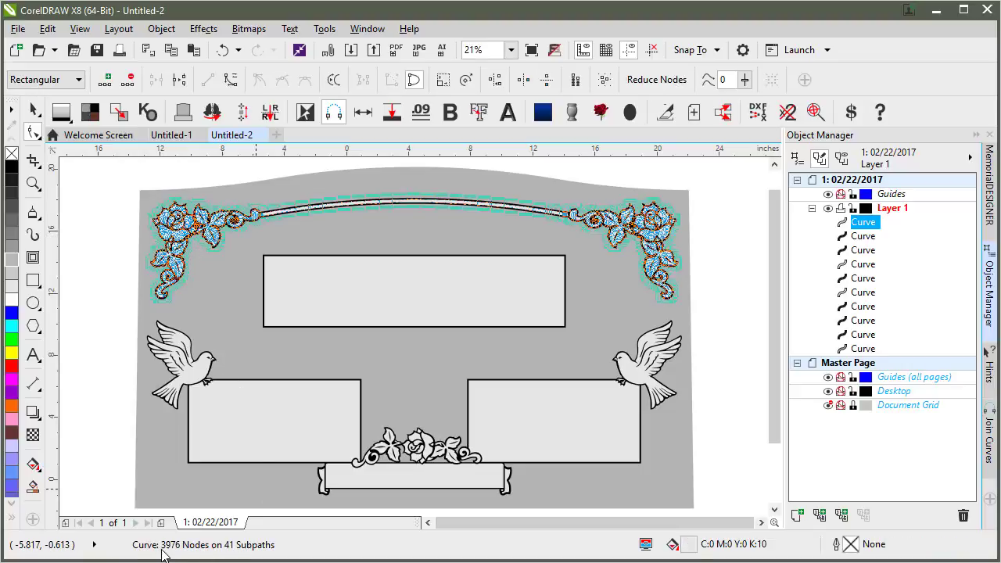
{"action": "mouse_move", "coordinate": [607, 344]}
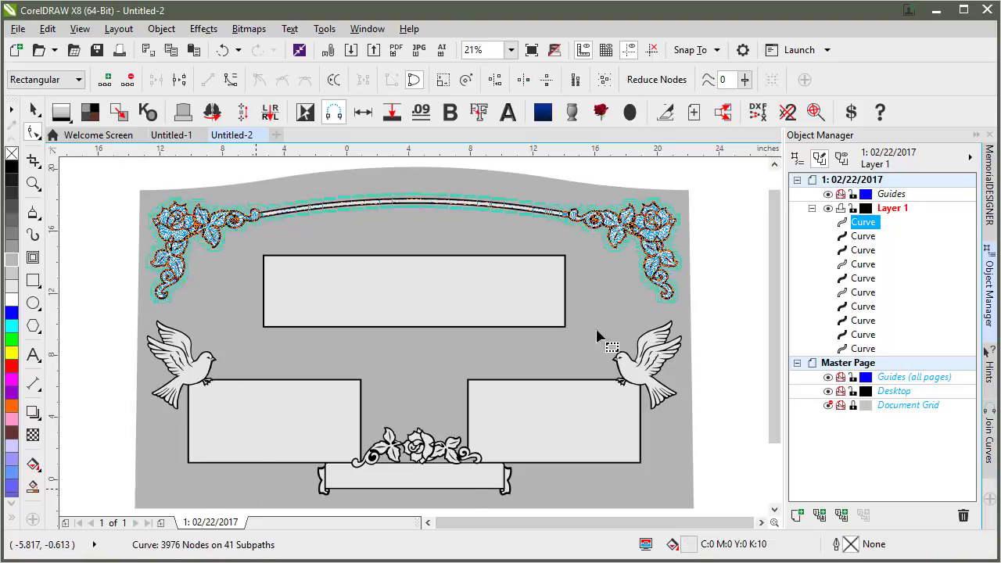
{"action": "mouse_move", "coordinate": [535, 316]}
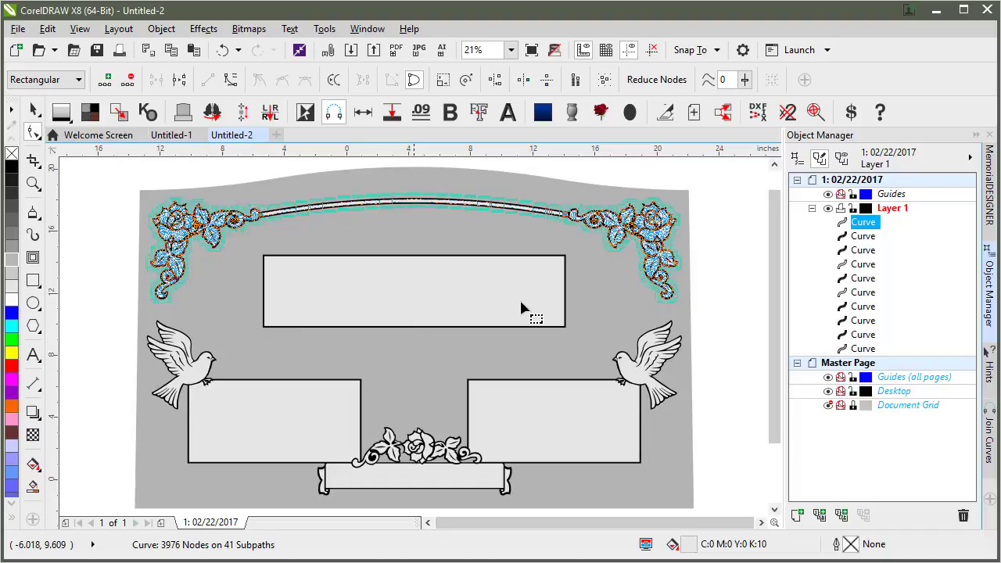
{"action": "mouse_move", "coordinate": [281, 253]}
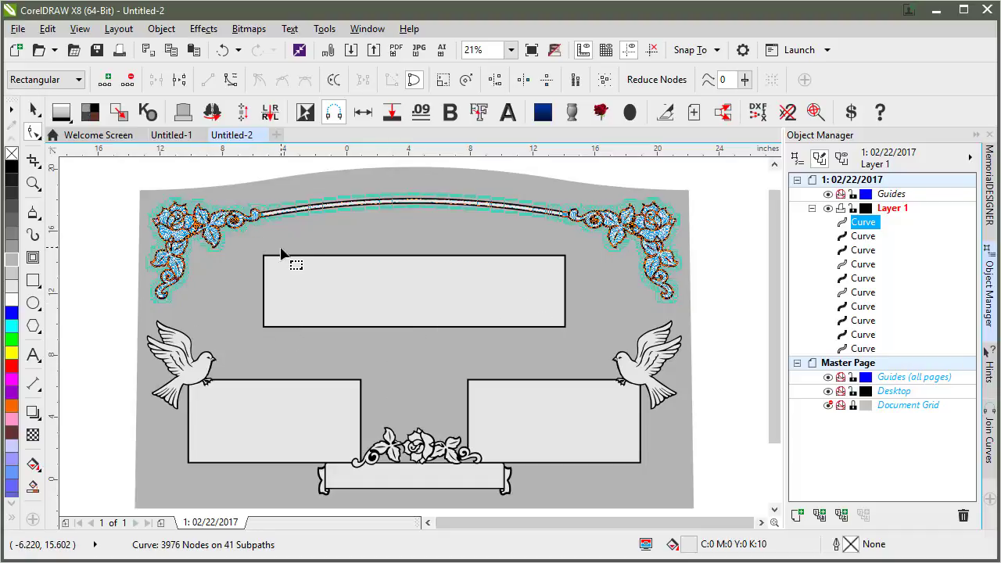
{"action": "mouse_move", "coordinate": [222, 241]}
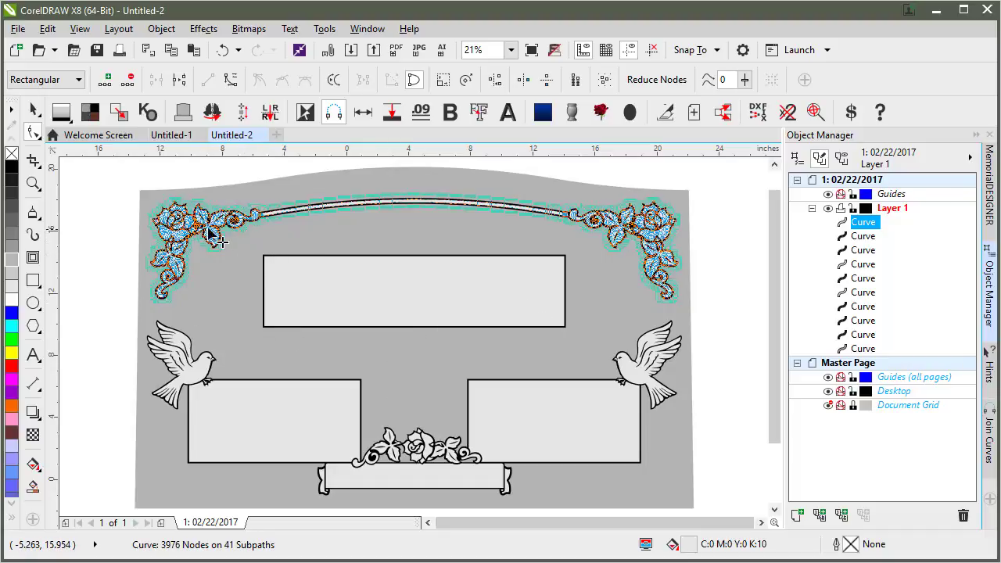
{"action": "left_click", "coordinate": [414, 344]}
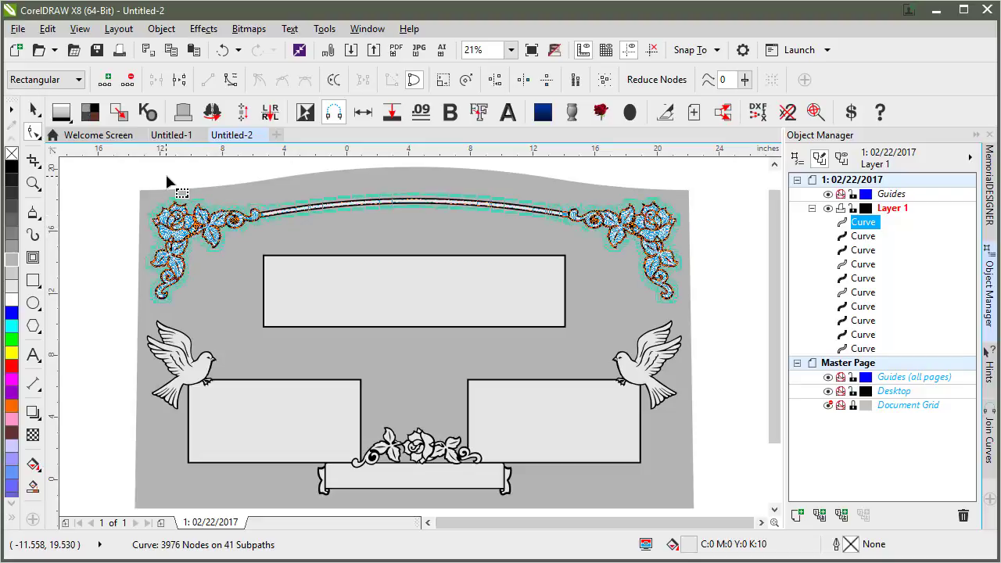
{"action": "mouse_move", "coordinate": [202, 253]}
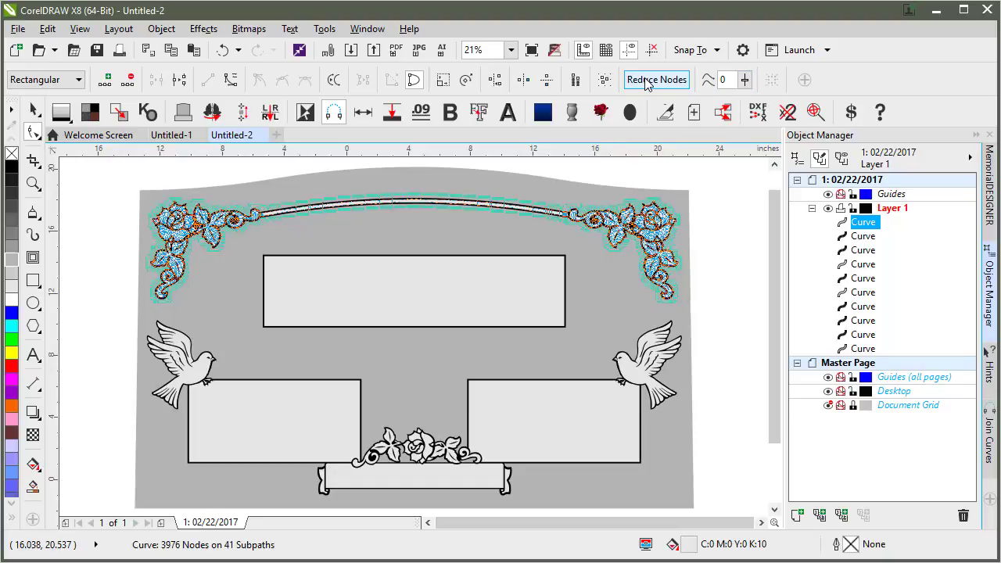
{"action": "left_click", "coordinate": [656, 79]}
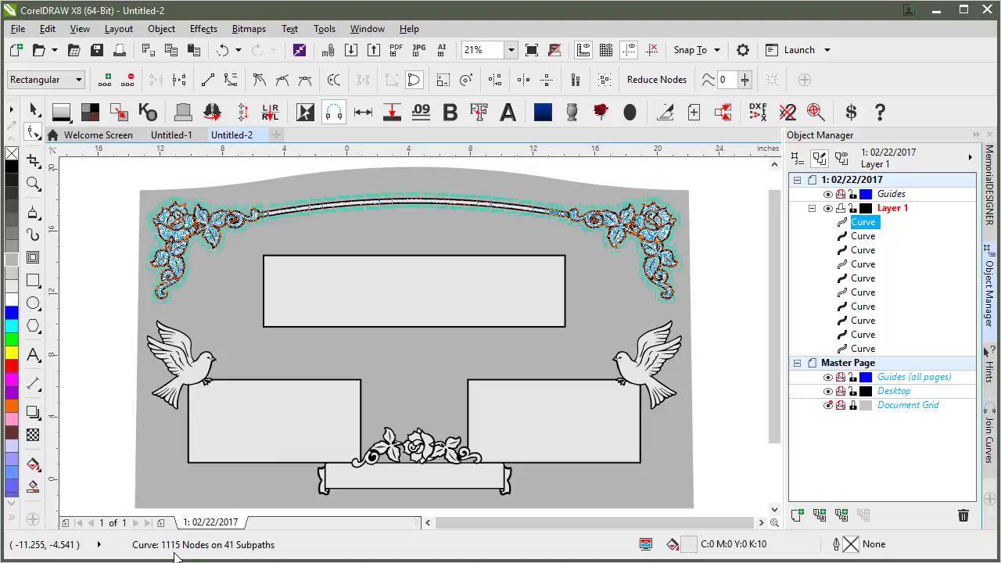
{"action": "mouse_move", "coordinate": [181, 544]}
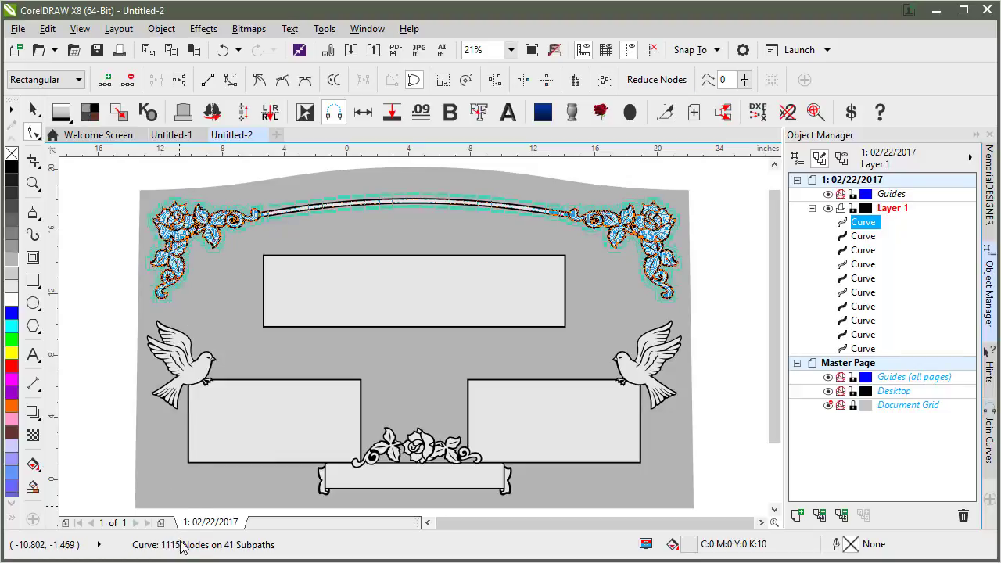
{"action": "left_click", "coordinate": [34, 182]}
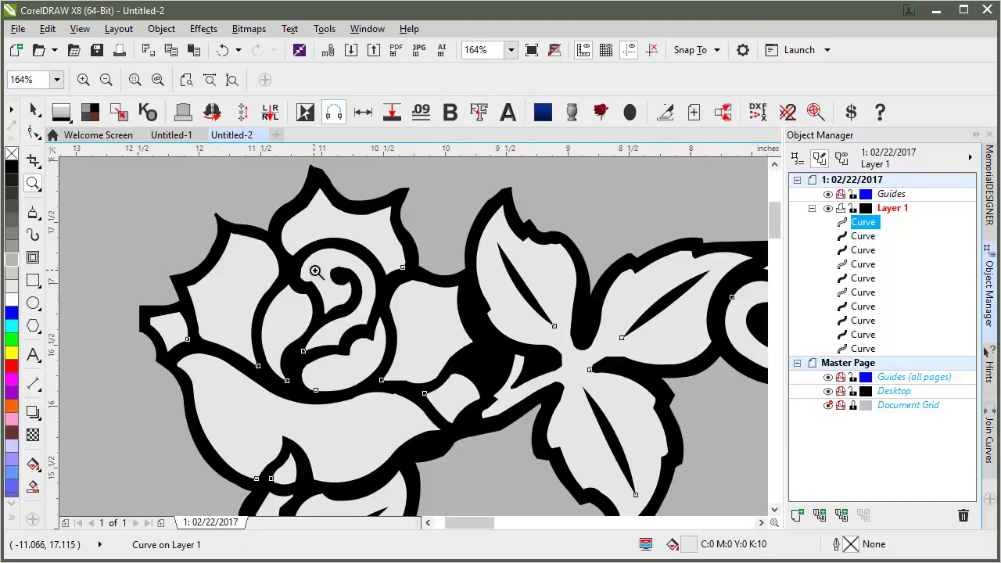
Select the 1706-node black outline curve around the ornaments and reduce all its nodes
{"action": "left_click", "coordinate": [33, 109]}
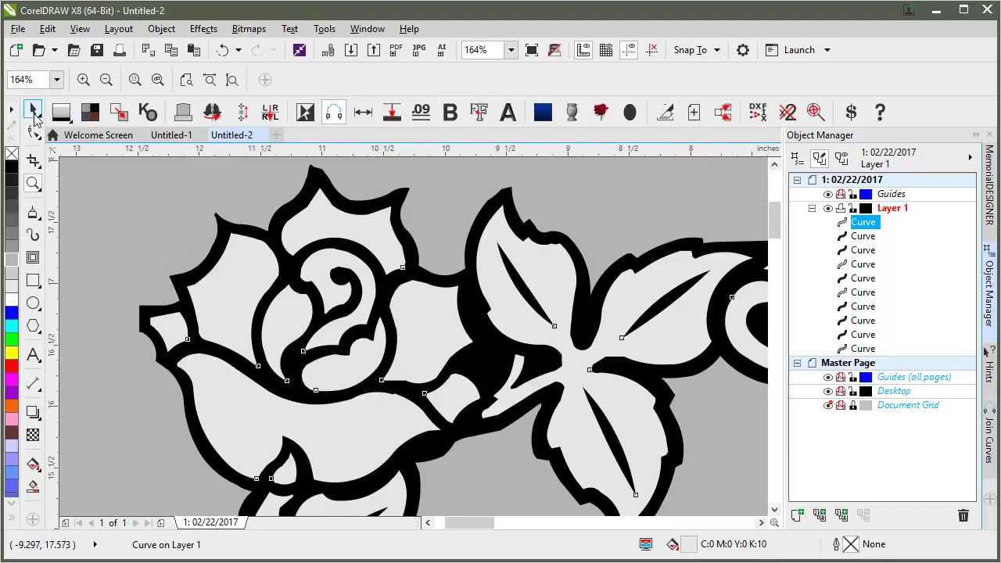
{"action": "left_click", "coordinate": [33, 109]}
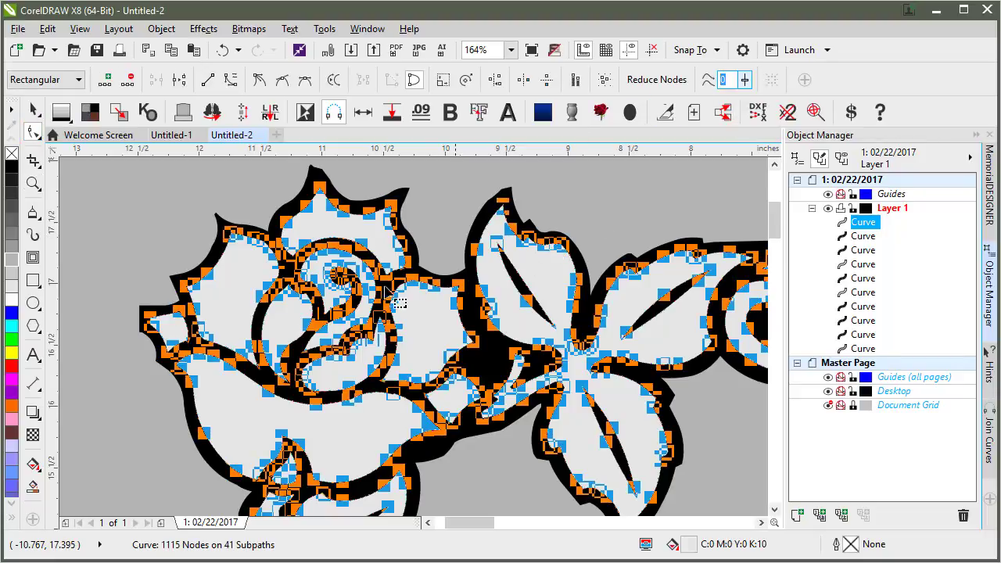
{"action": "mouse_move", "coordinate": [722, 113]}
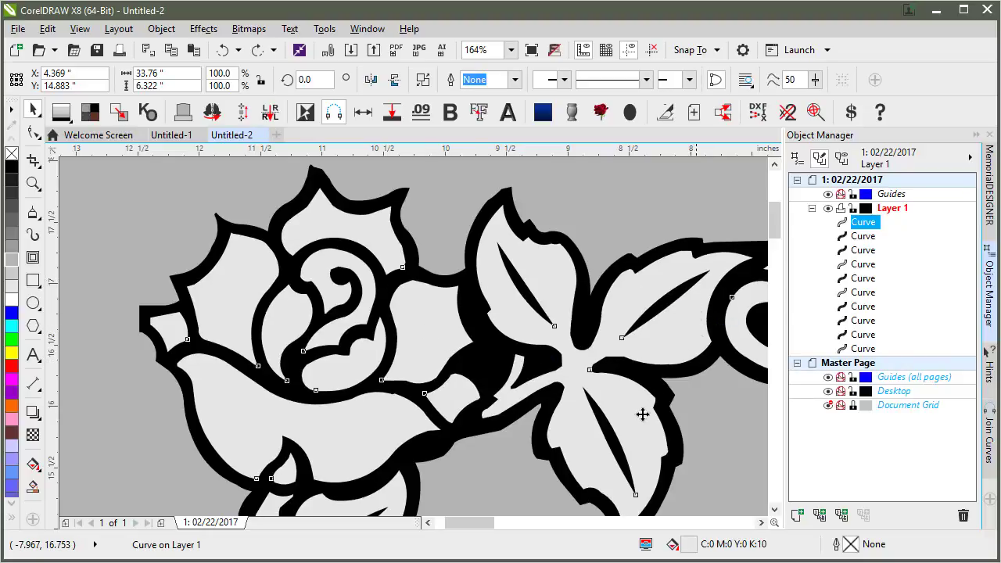
{"action": "mouse_move", "coordinate": [591, 407]}
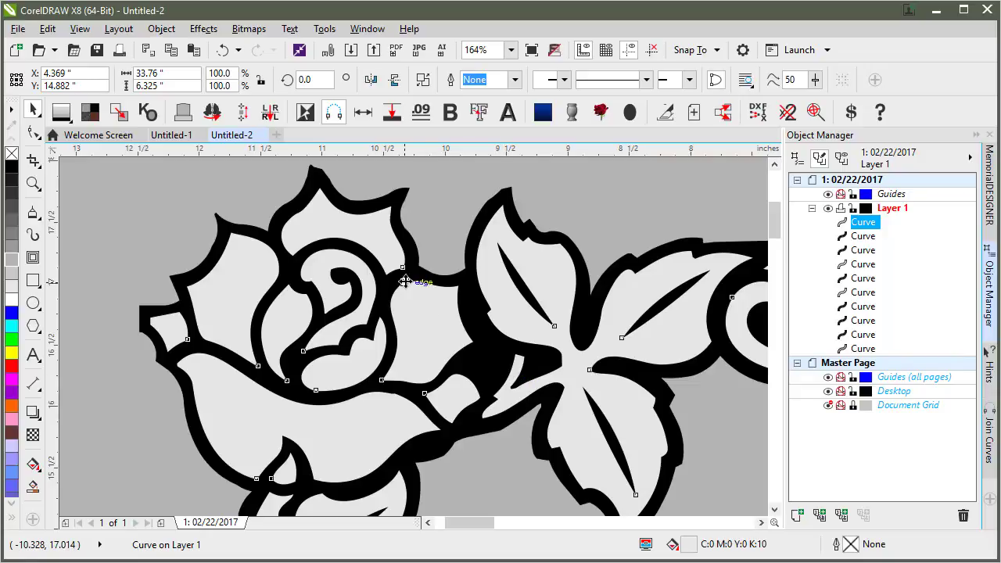
{"action": "mouse_move", "coordinate": [524, 276]}
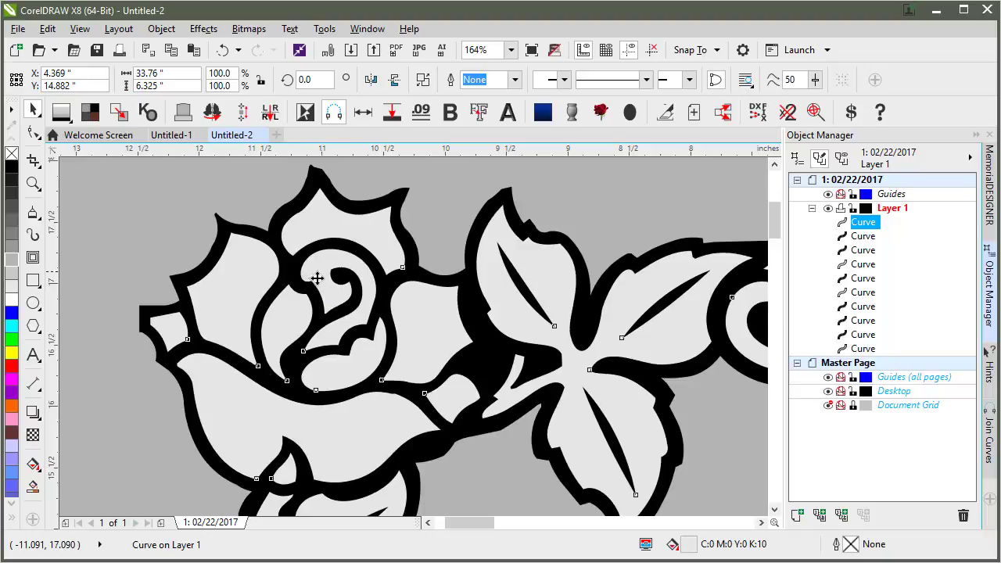
{"action": "mouse_move", "coordinate": [528, 272]}
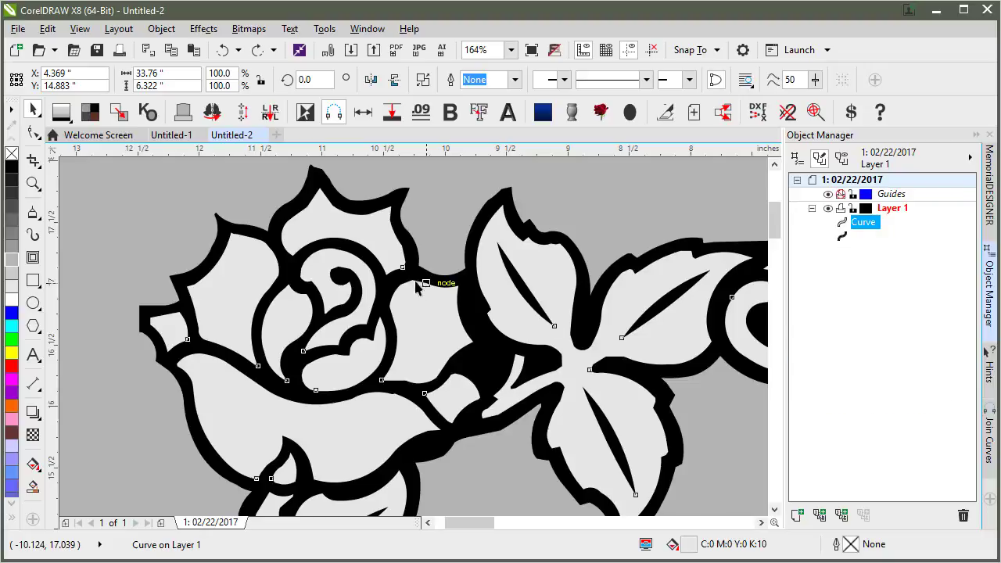
{"action": "left_click", "coordinate": [33, 134]}
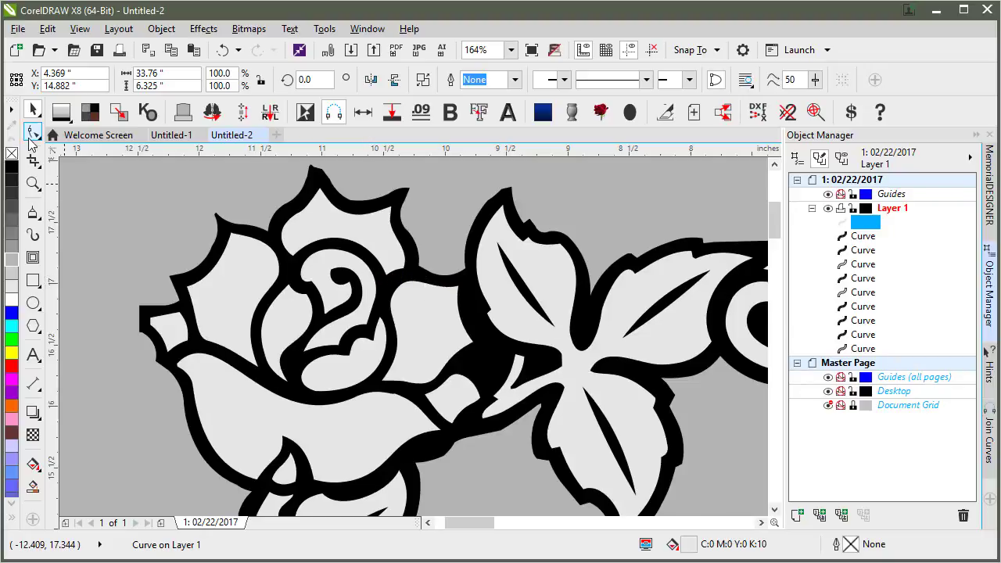
{"action": "left_click", "coordinate": [32, 133]}
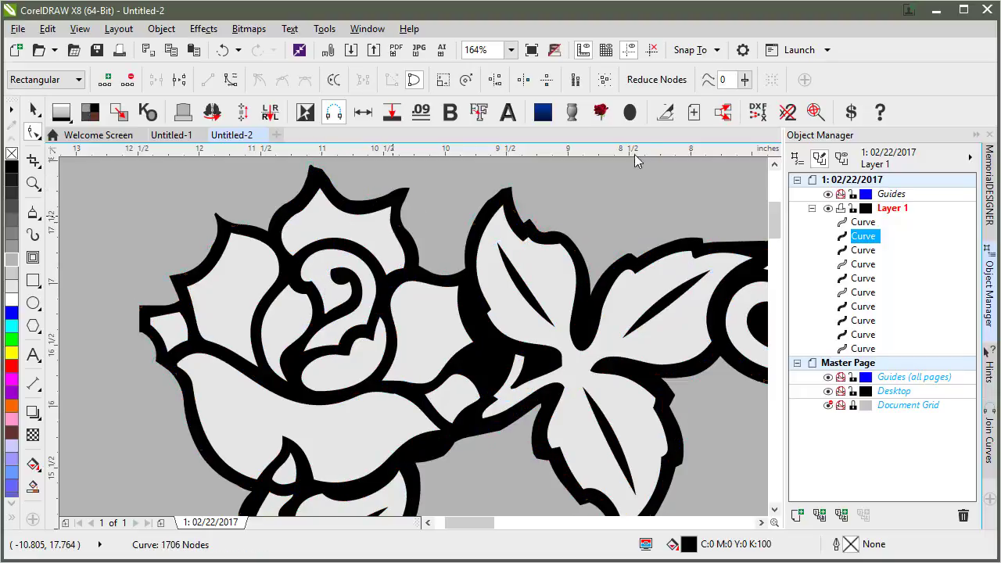
{"action": "left_click", "coordinate": [656, 78]}
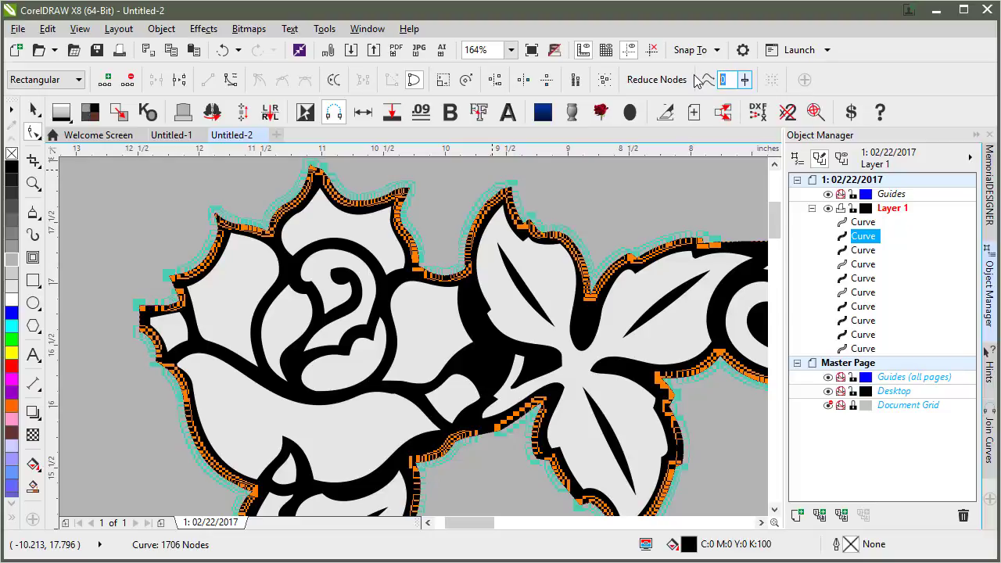
{"action": "left_click", "coordinate": [656, 78]}
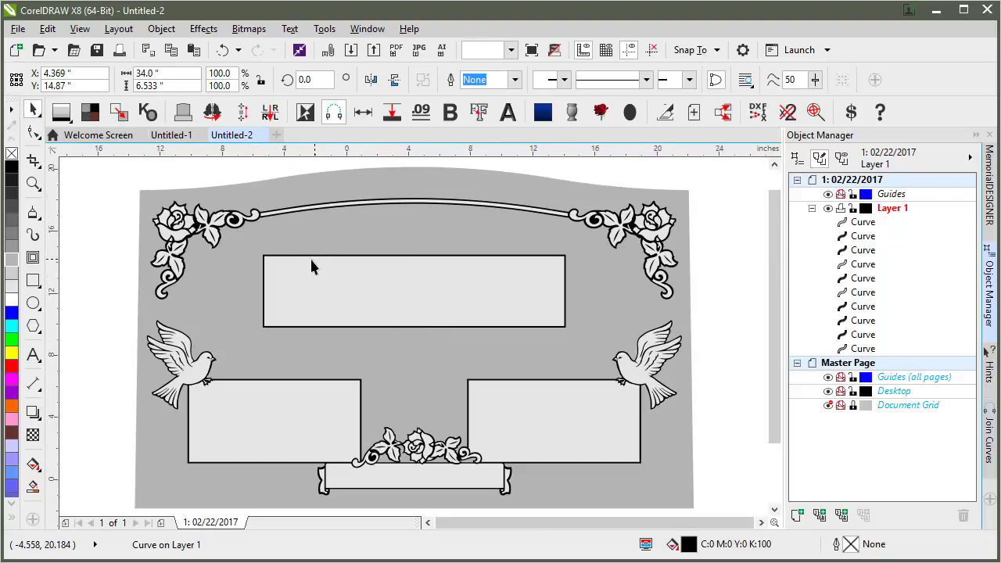
Zoom in on the left dove ornament to reach its 1663-node curve
{"action": "left_click", "coordinate": [414, 292]}
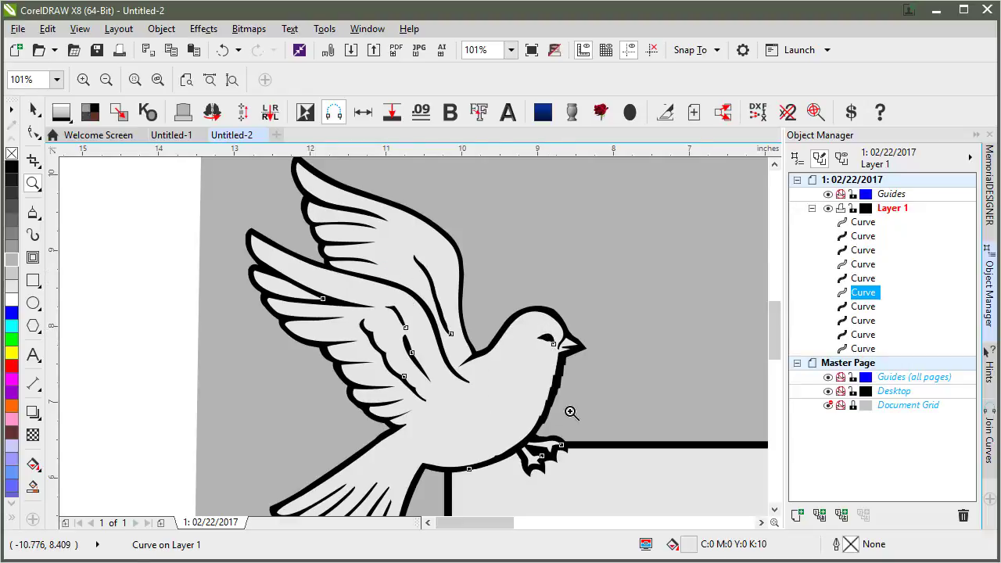
{"action": "mouse_move", "coordinate": [466, 410]}
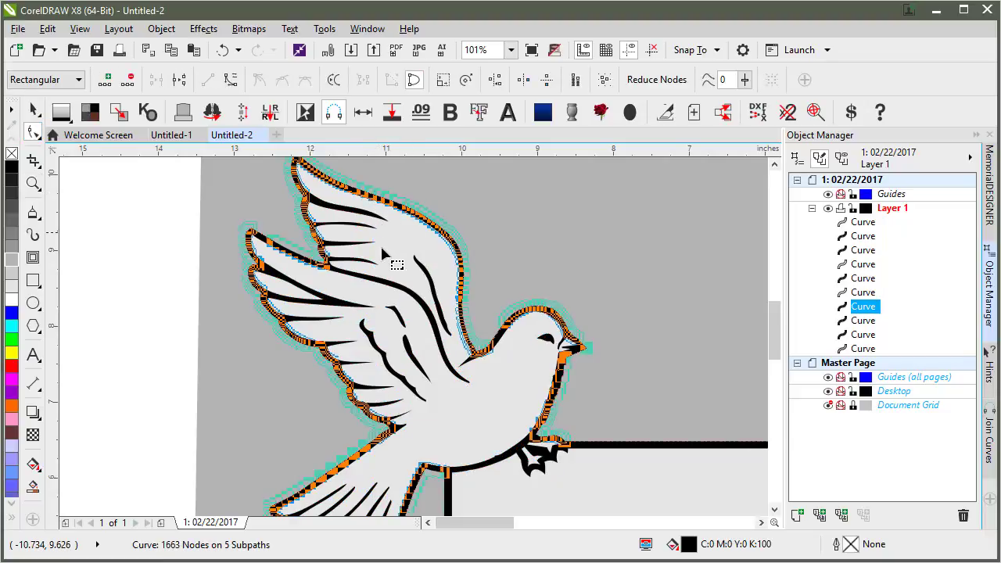
{"action": "mouse_move", "coordinate": [403, 236]}
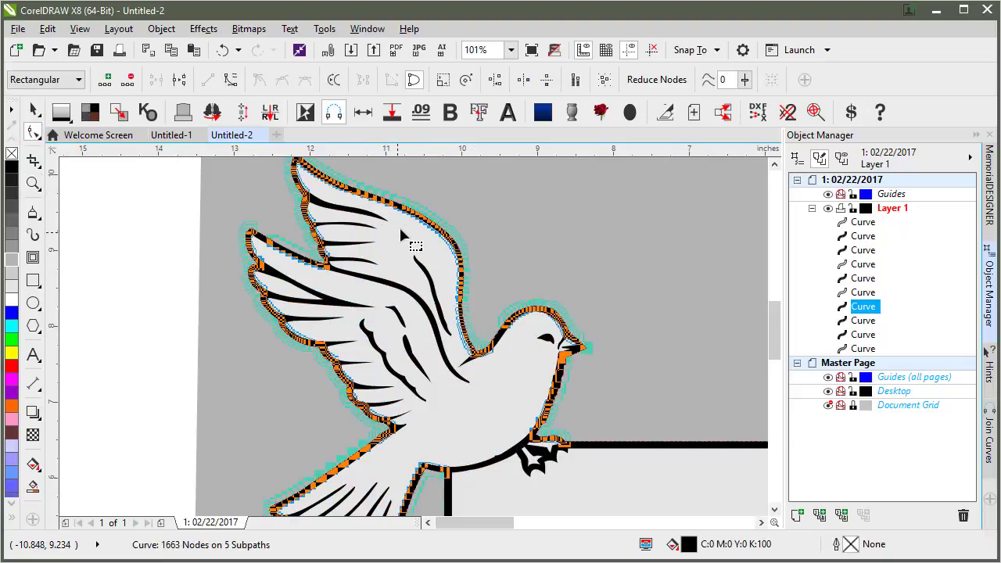
{"action": "mouse_move", "coordinate": [410, 218]}
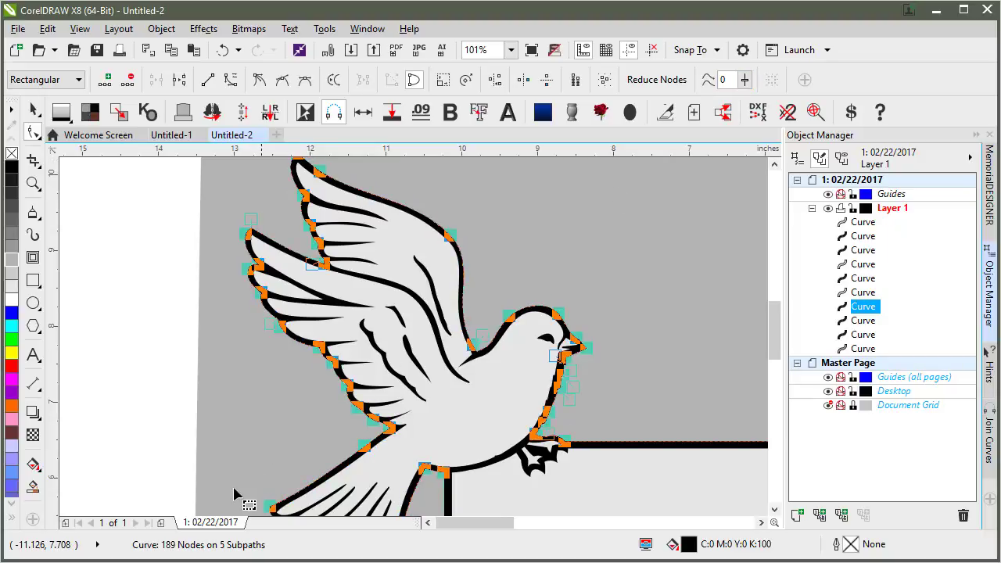
{"action": "mouse_move", "coordinate": [188, 414]}
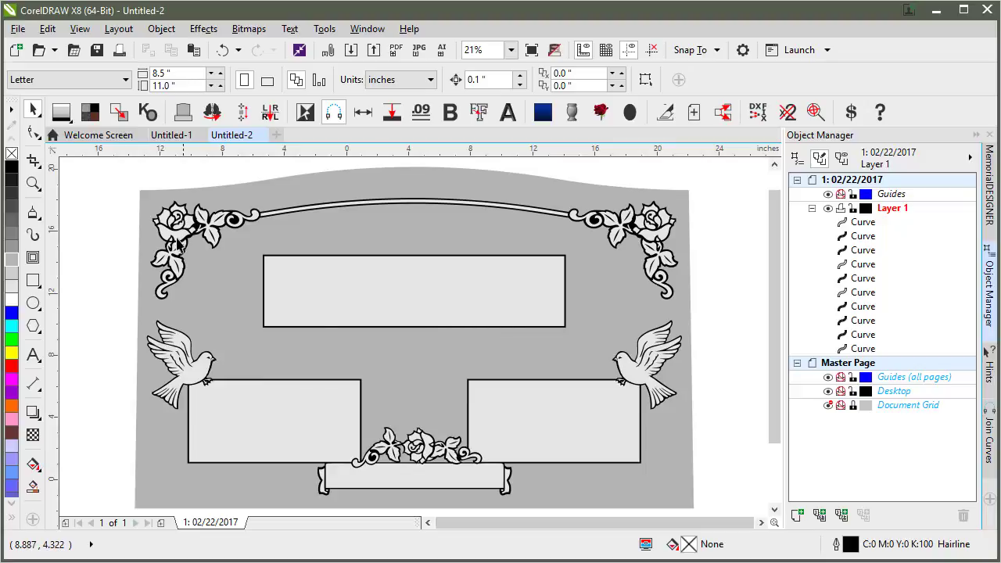
{"action": "mouse_move", "coordinate": [185, 180]}
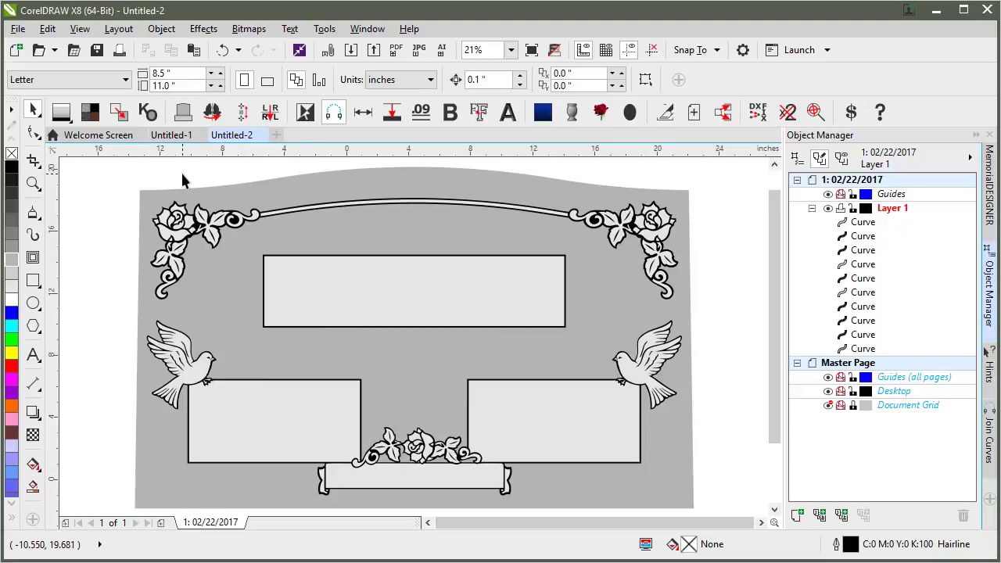
{"action": "mouse_move", "coordinate": [297, 454]}
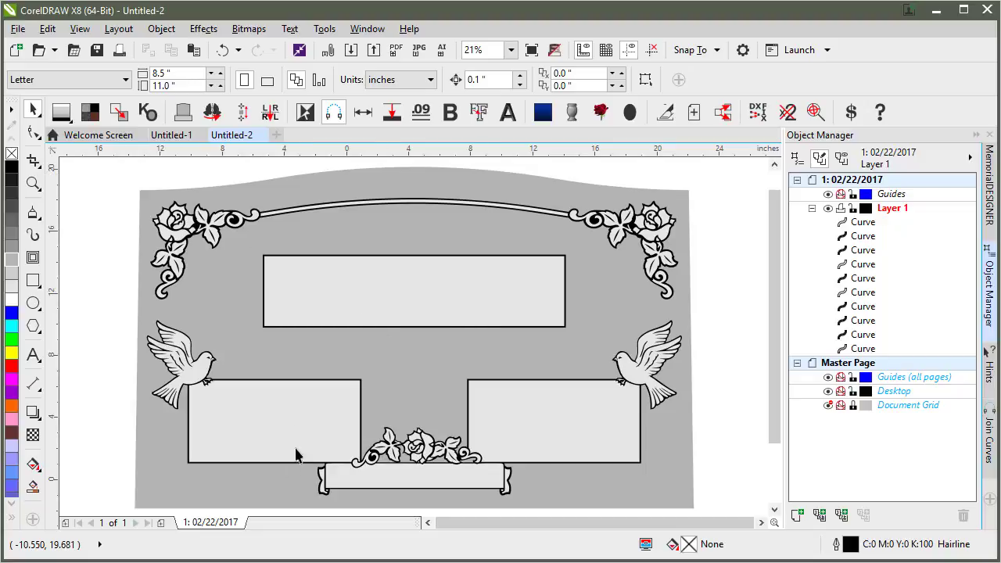
{"action": "mouse_move", "coordinate": [117, 172]}
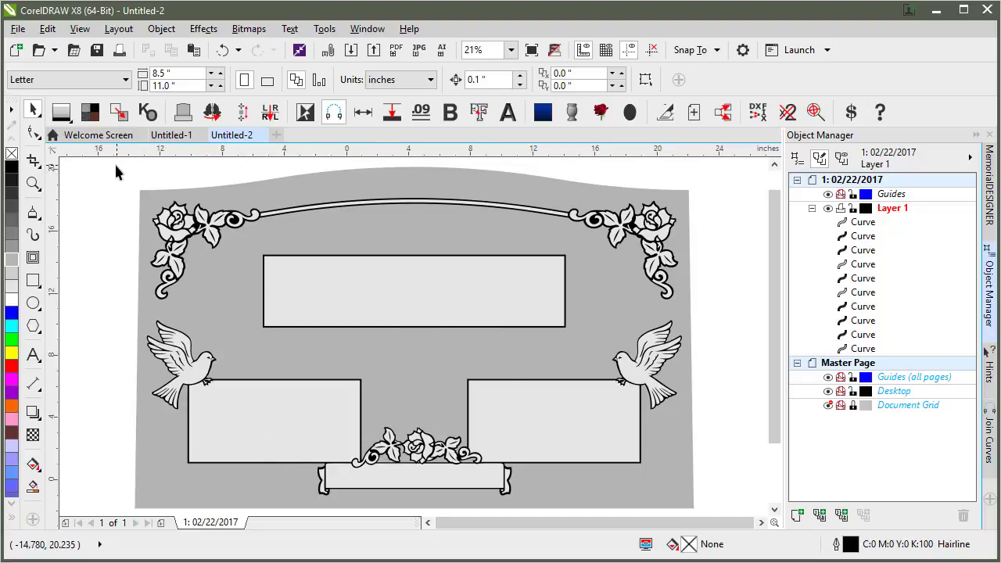
{"action": "mouse_move", "coordinate": [144, 174]}
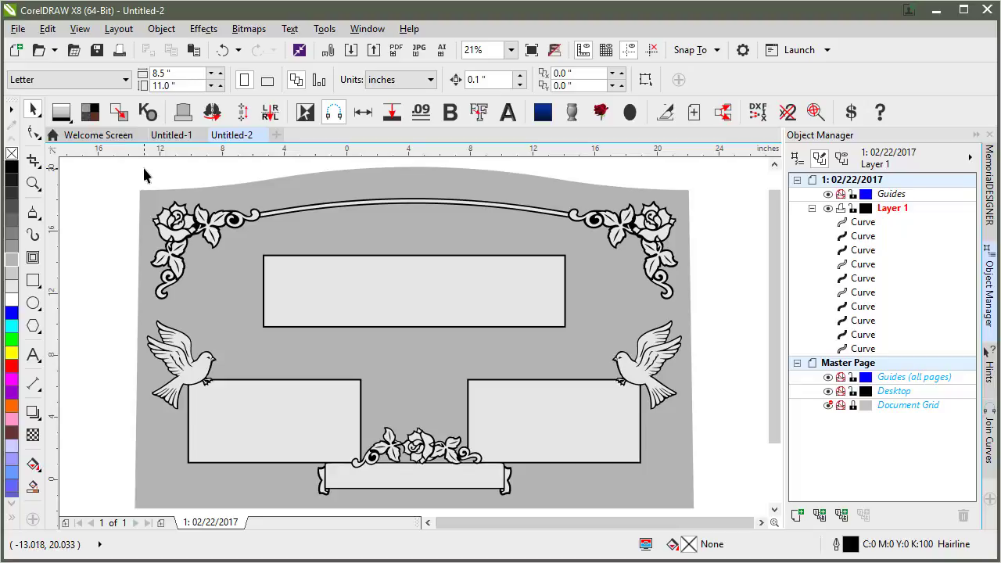
{"action": "mouse_move", "coordinate": [160, 180]}
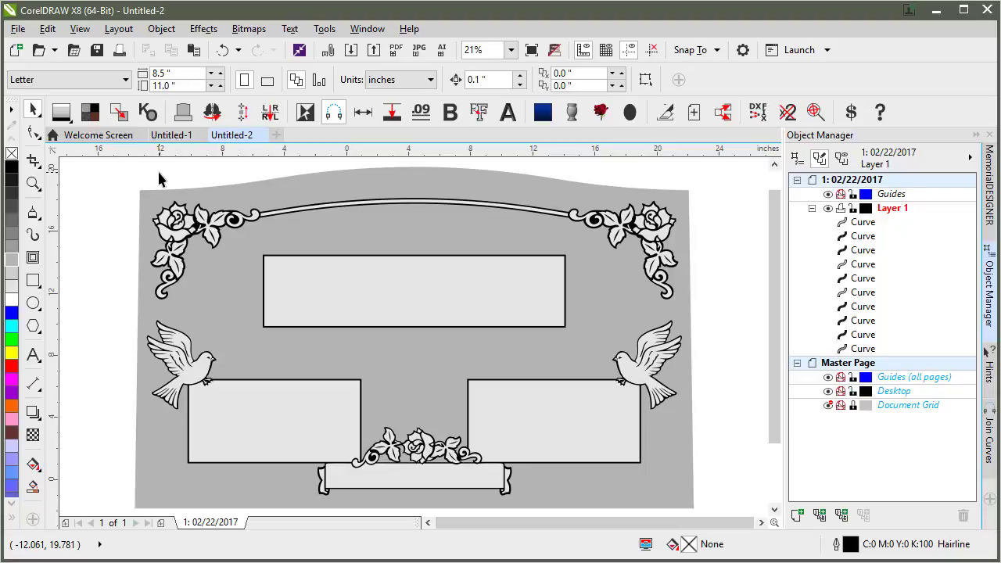
{"action": "mouse_move", "coordinate": [163, 182]}
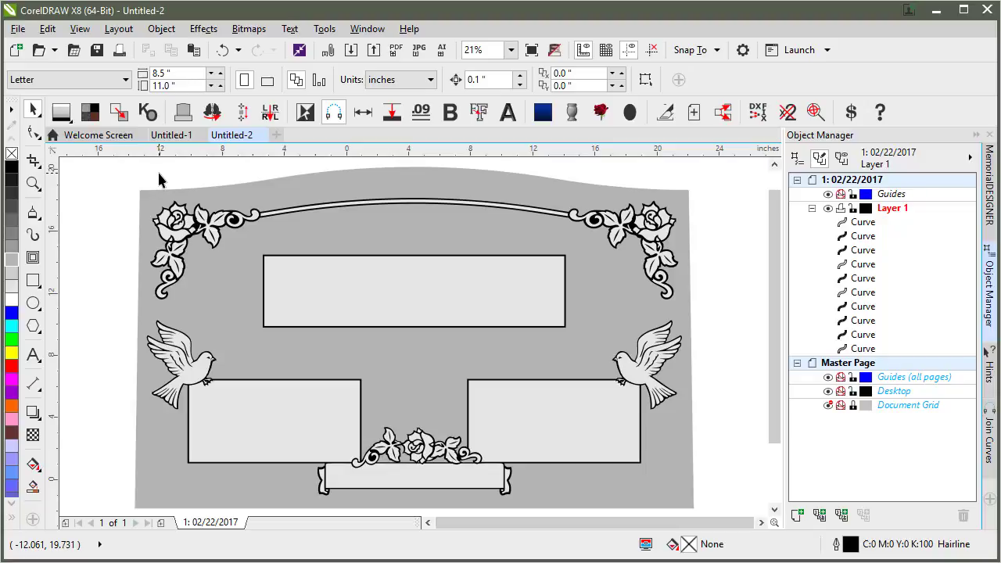
{"action": "mouse_move", "coordinate": [172, 186]}
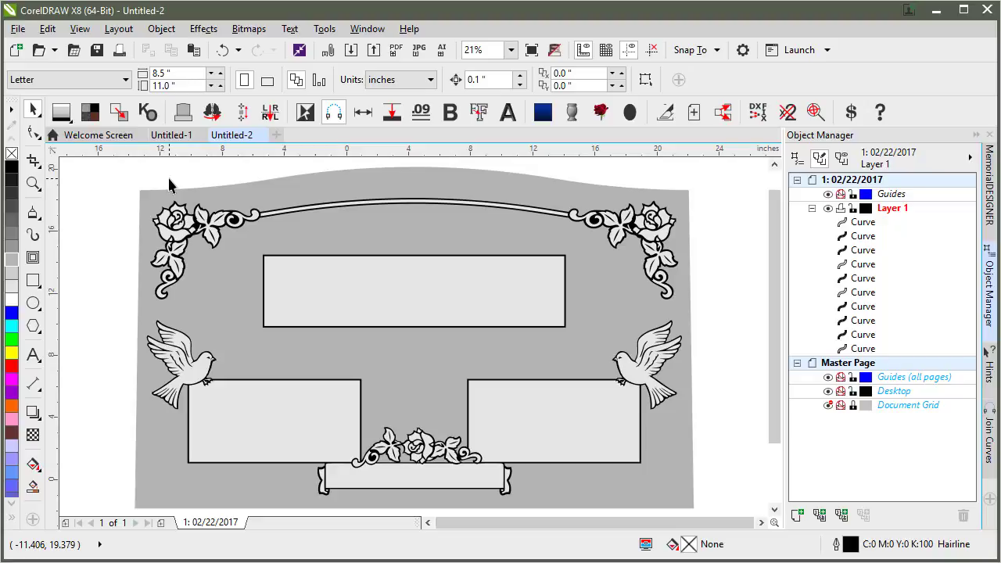
{"action": "mouse_move", "coordinate": [472, 217]}
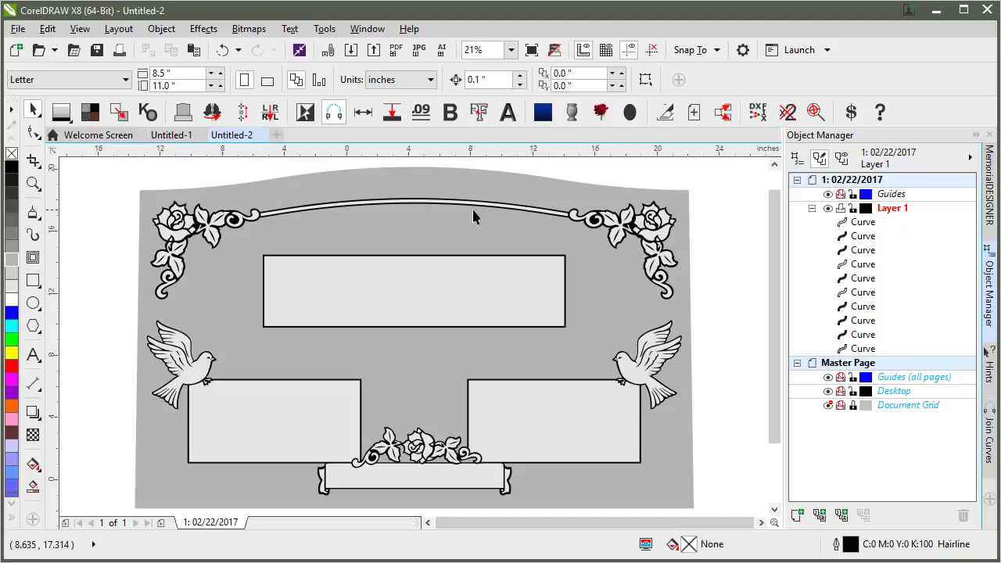
{"action": "mouse_move", "coordinate": [450, 209]}
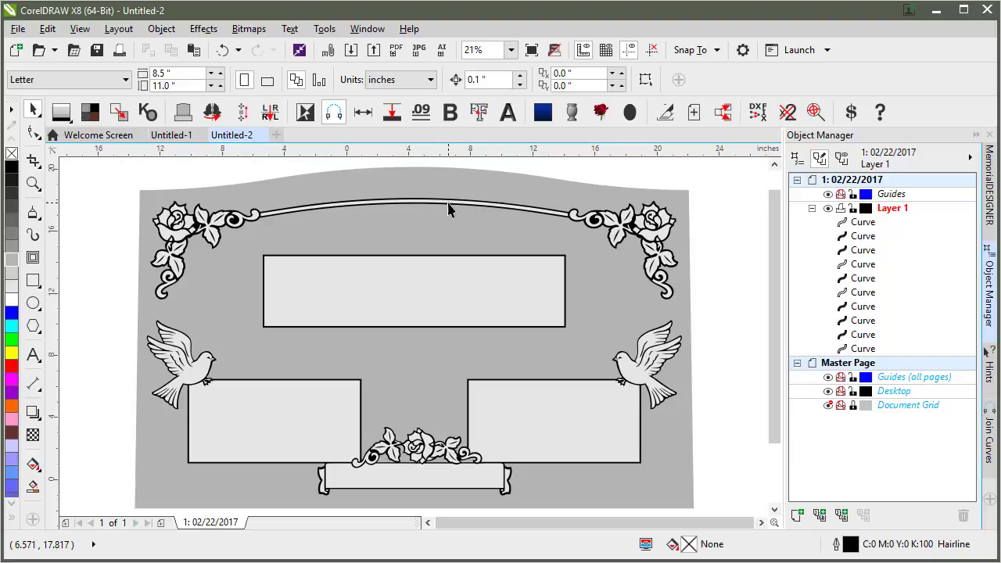
{"action": "mouse_move", "coordinate": [347, 219]}
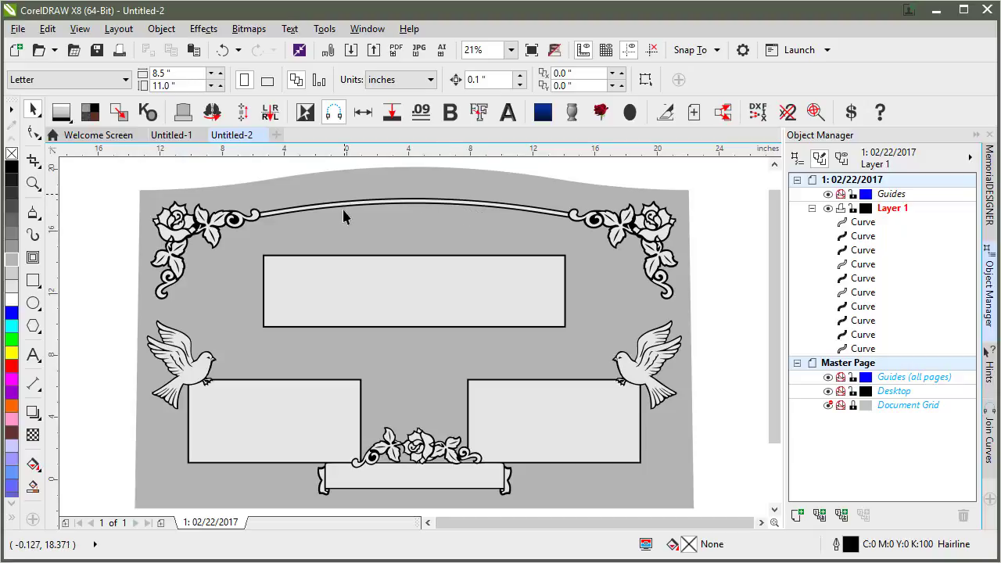
{"action": "mouse_move", "coordinate": [363, 250]}
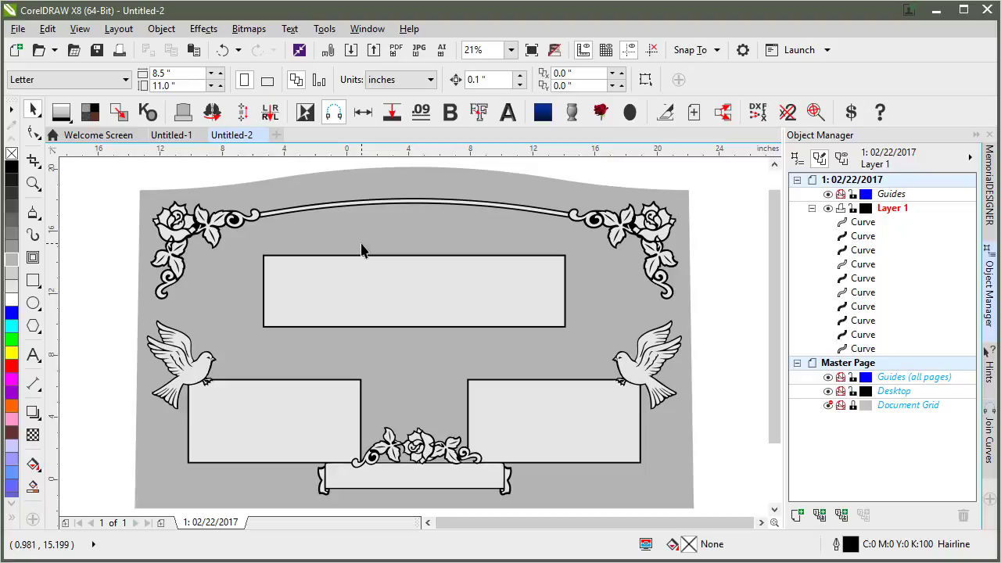
{"action": "mouse_move", "coordinate": [378, 253]}
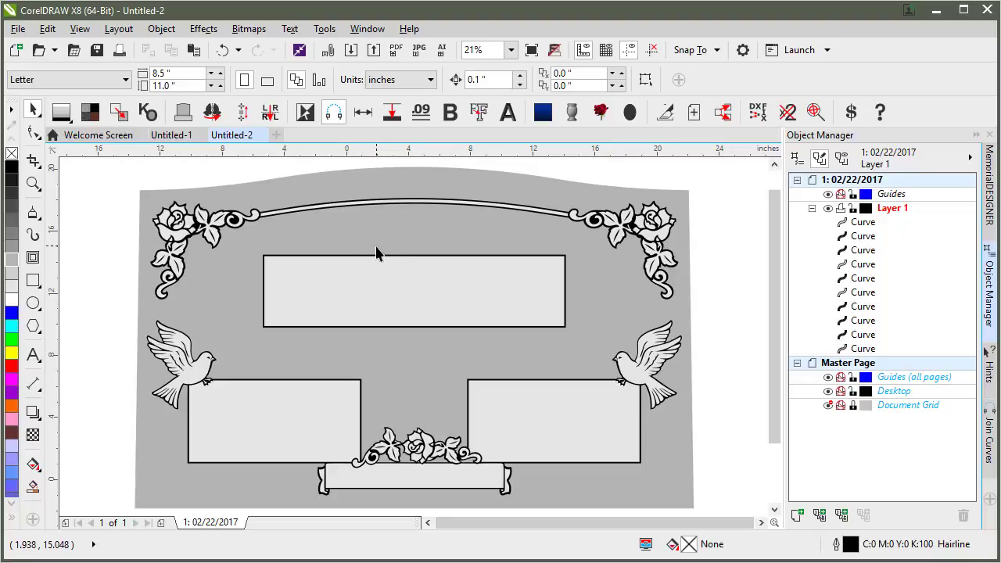
{"action": "mouse_move", "coordinate": [399, 233]}
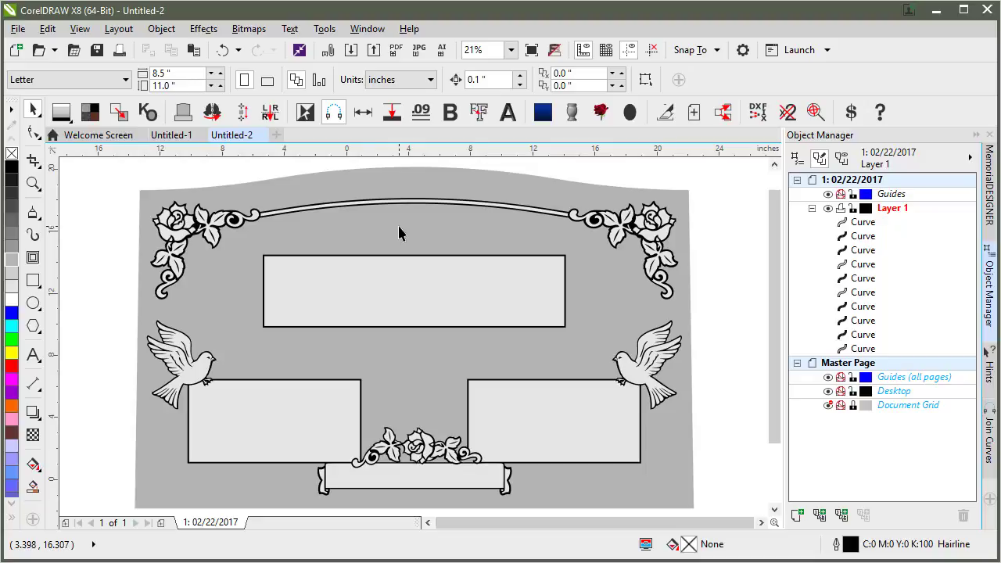
{"action": "mouse_move", "coordinate": [394, 228]}
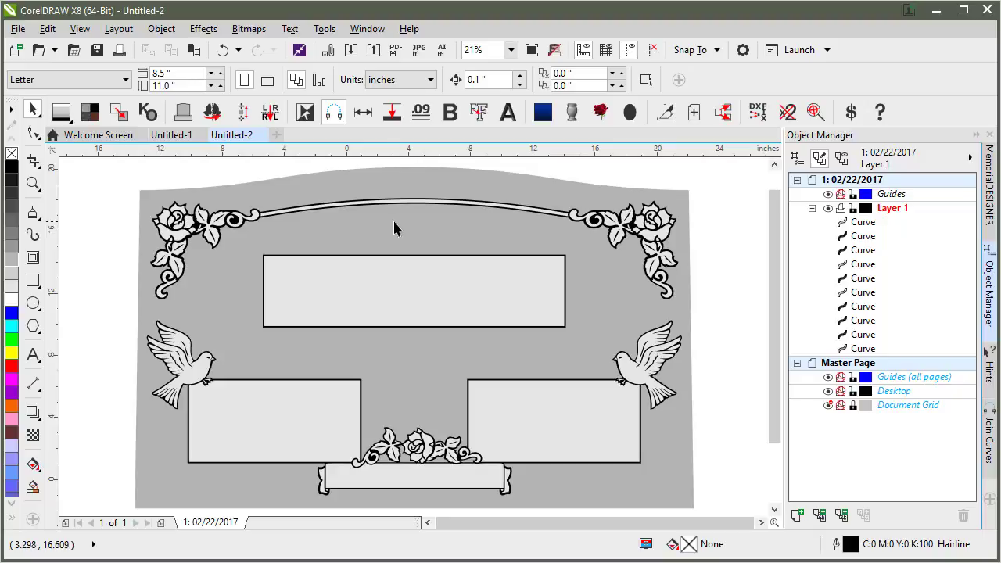
{"action": "mouse_move", "coordinate": [311, 174]}
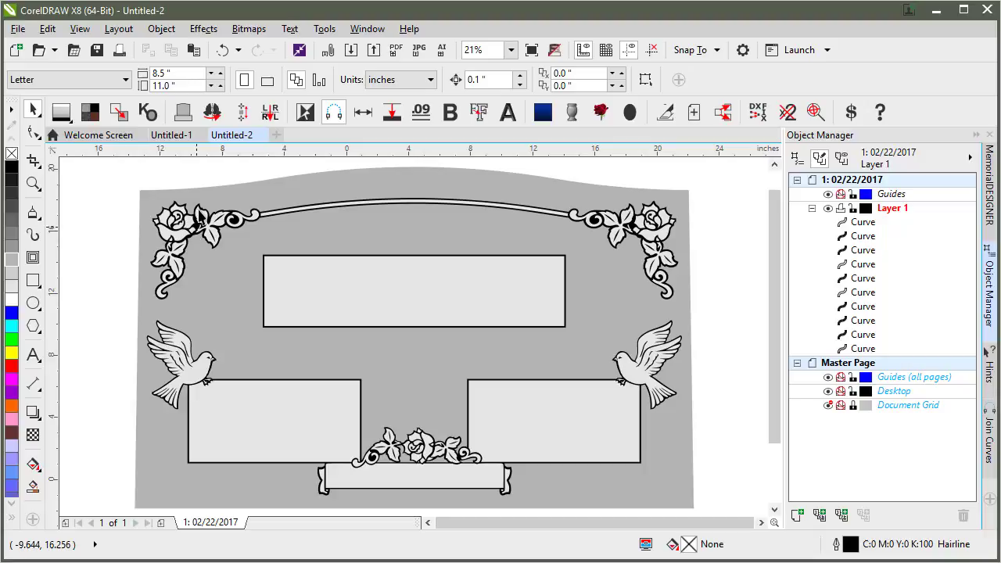
{"action": "mouse_move", "coordinate": [180, 174]}
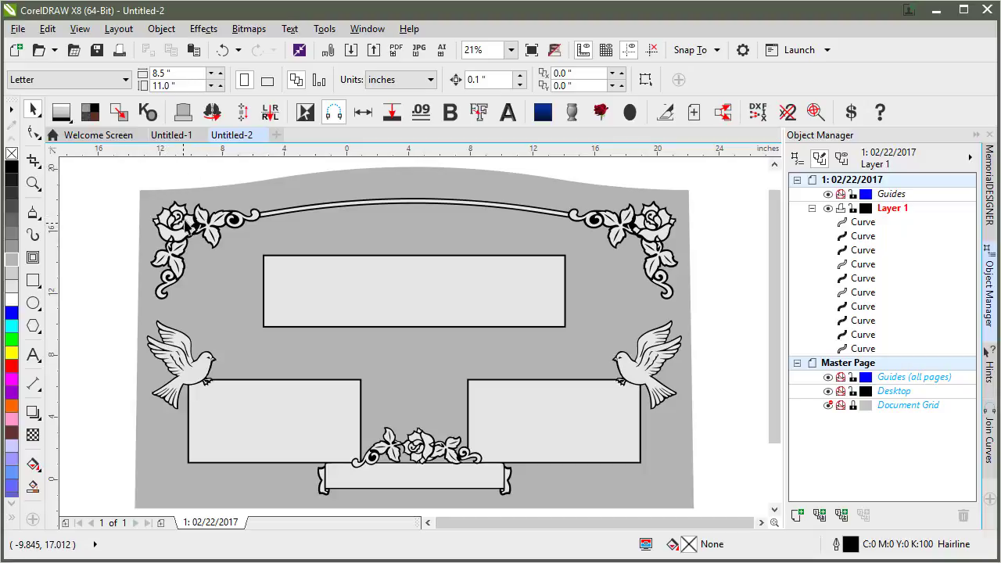
{"action": "mouse_move", "coordinate": [180, 172]}
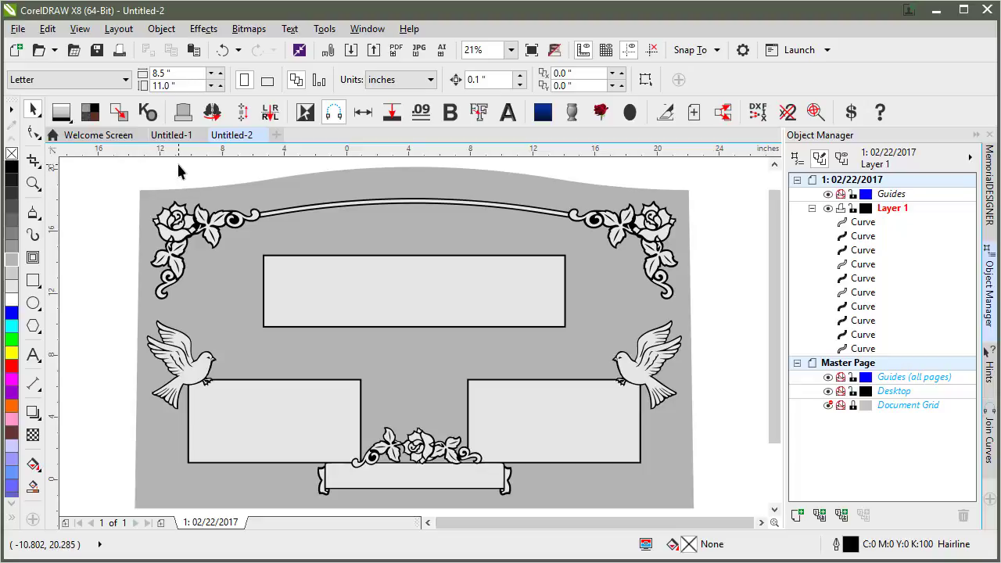
{"action": "mouse_move", "coordinate": [368, 356]}
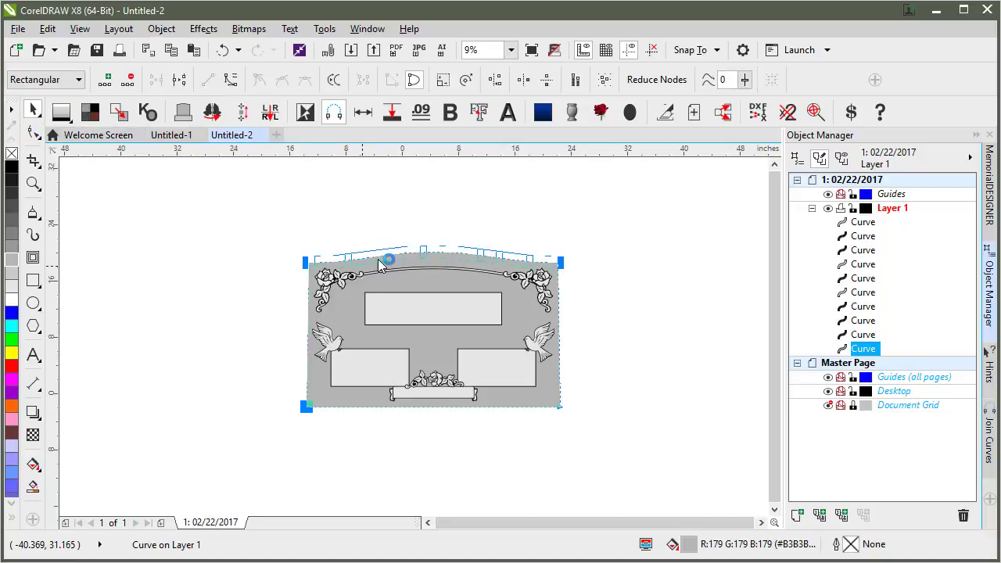
Select the 7-node headstone outline, then ready the Rectangle tool for a base
{"action": "left_click", "coordinate": [656, 78]}
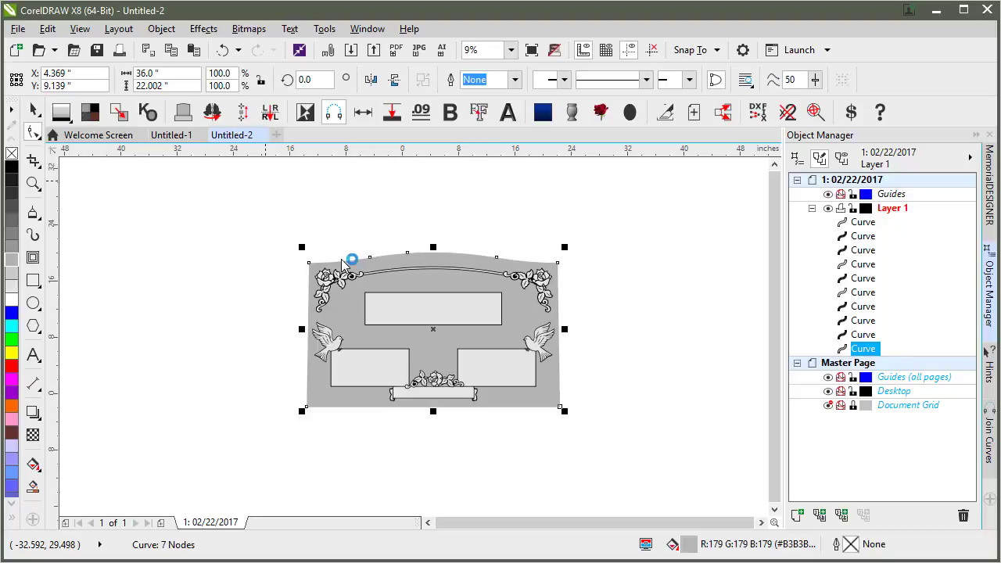
{"action": "left_click", "coordinate": [33, 281]}
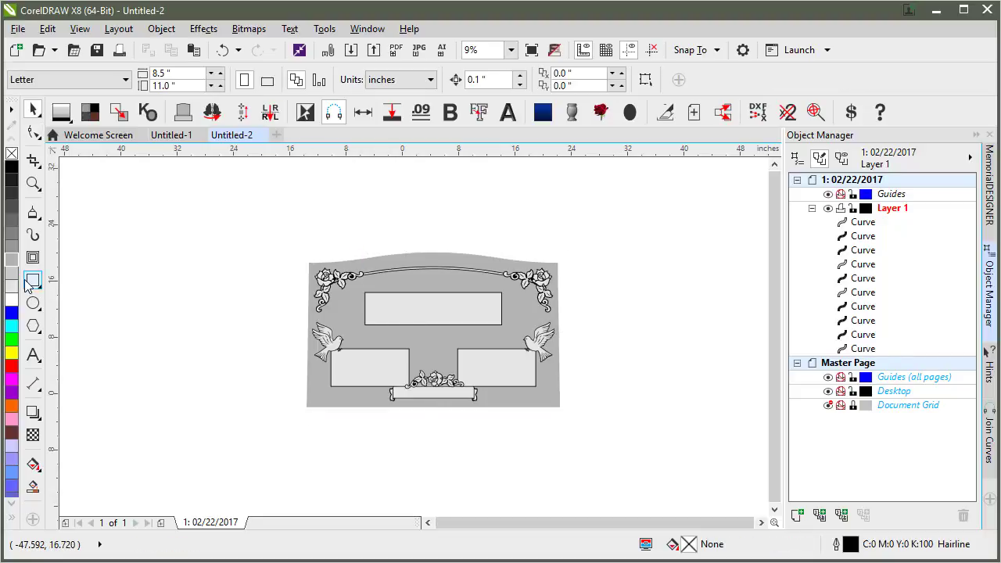
Draw a 48 × 6 in base rectangle and settle it directly beneath the headstone
{"action": "left_click", "coordinate": [33, 279]}
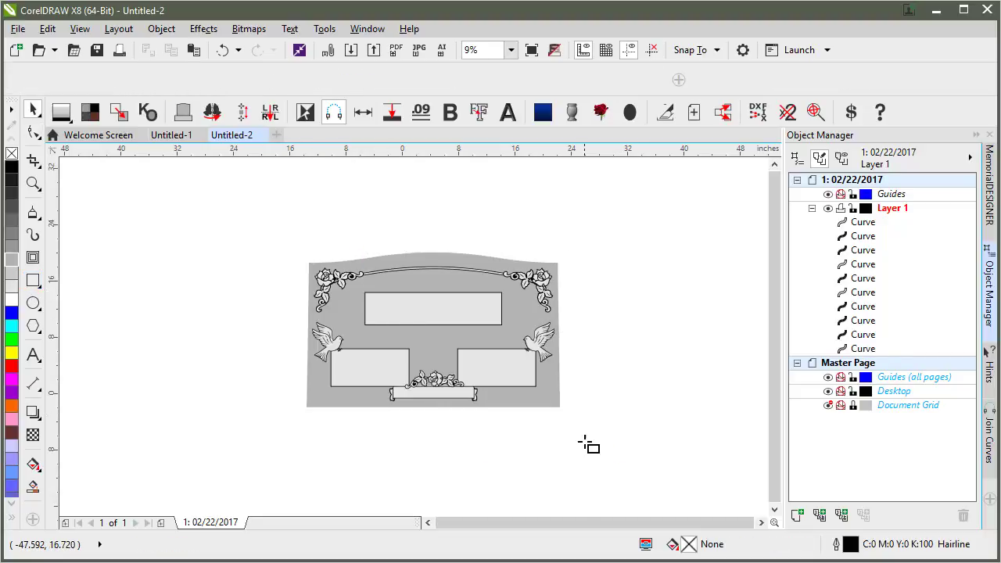
{"action": "left_click_drag", "start_coordinate": [259, 402], "coordinate": [591, 445]}
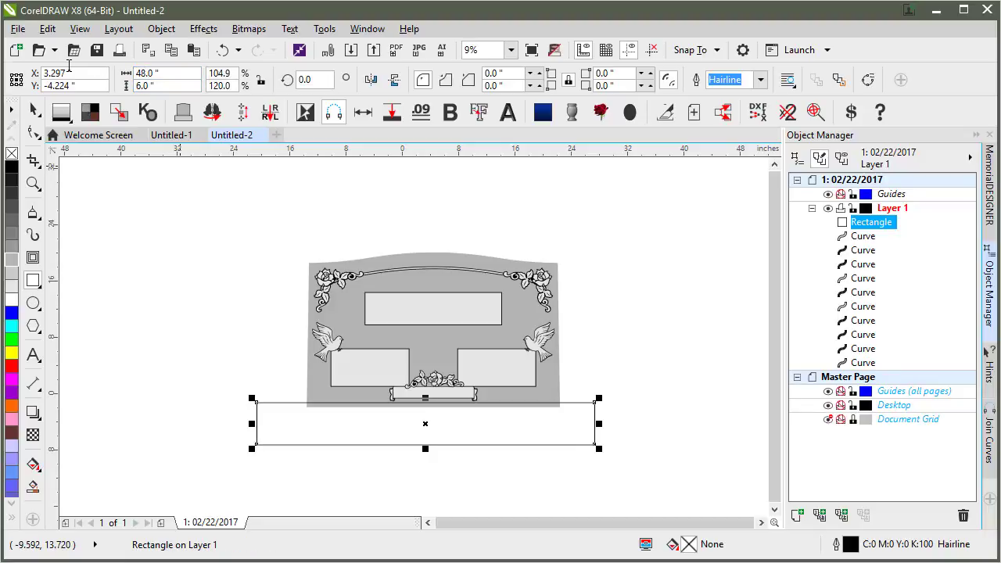
{"action": "mouse_move", "coordinate": [388, 416]}
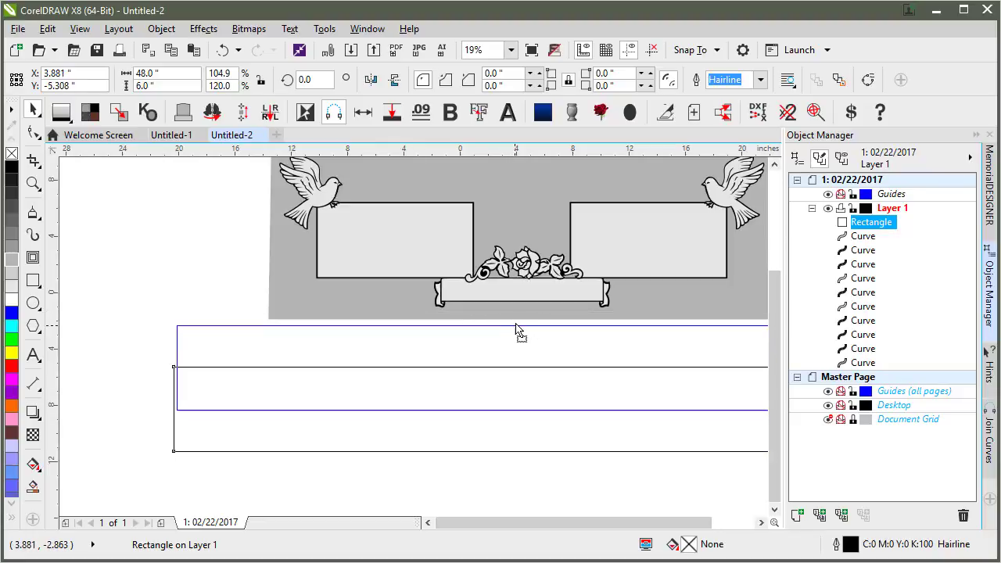
{"action": "left_click", "coordinate": [863, 362]}
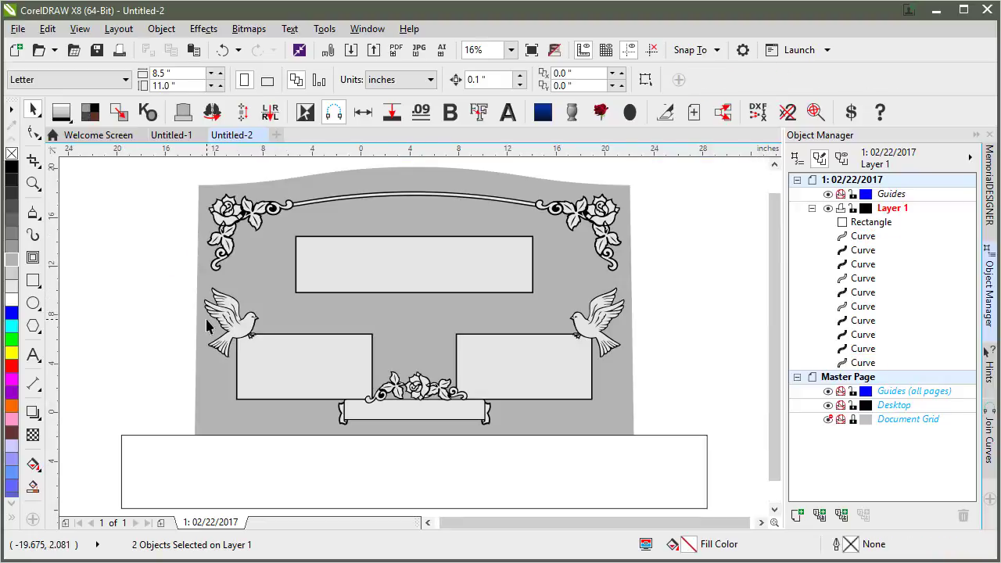
{"action": "left_click", "coordinate": [871, 222]}
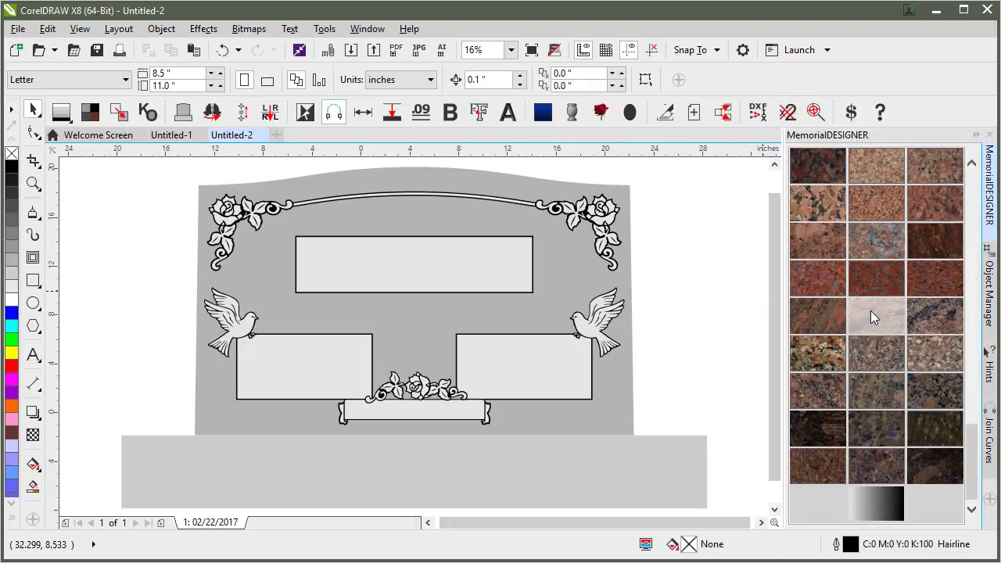
Apply a brown granite swatch to every object, filling headstone and base, then deselect
{"action": "left_click", "coordinate": [875, 315]}
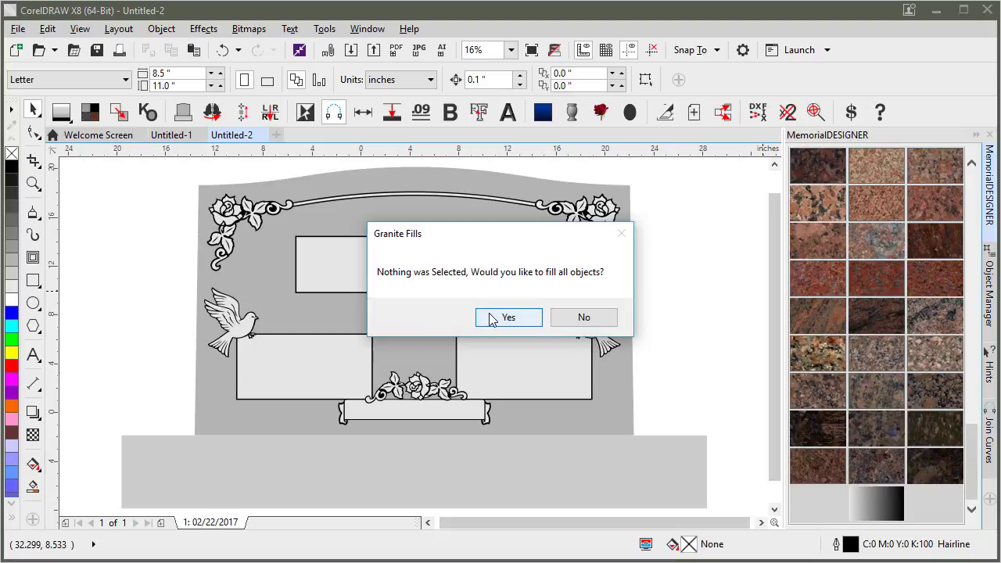
{"action": "left_click", "coordinate": [508, 315]}
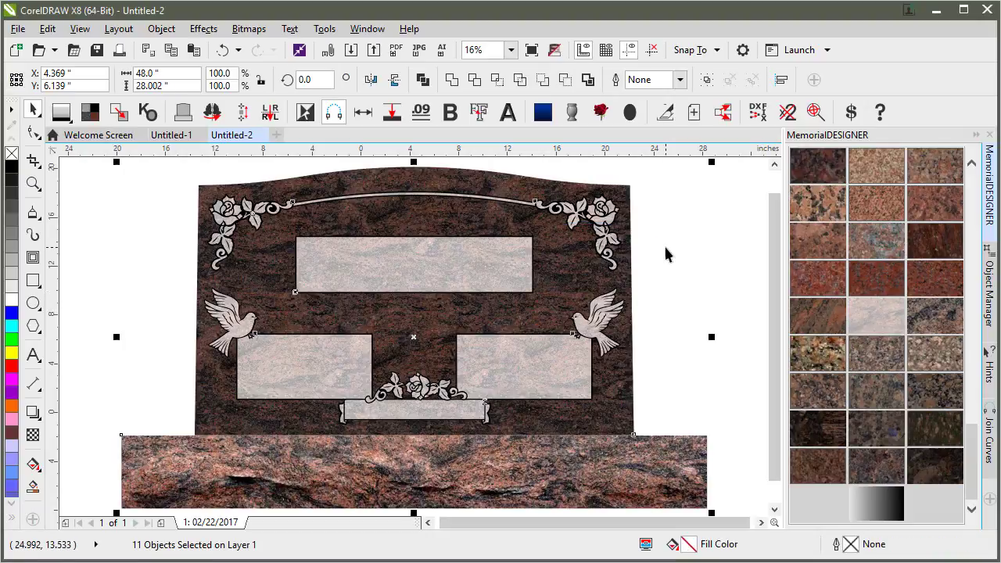
{"action": "left_click", "coordinate": [674, 252]}
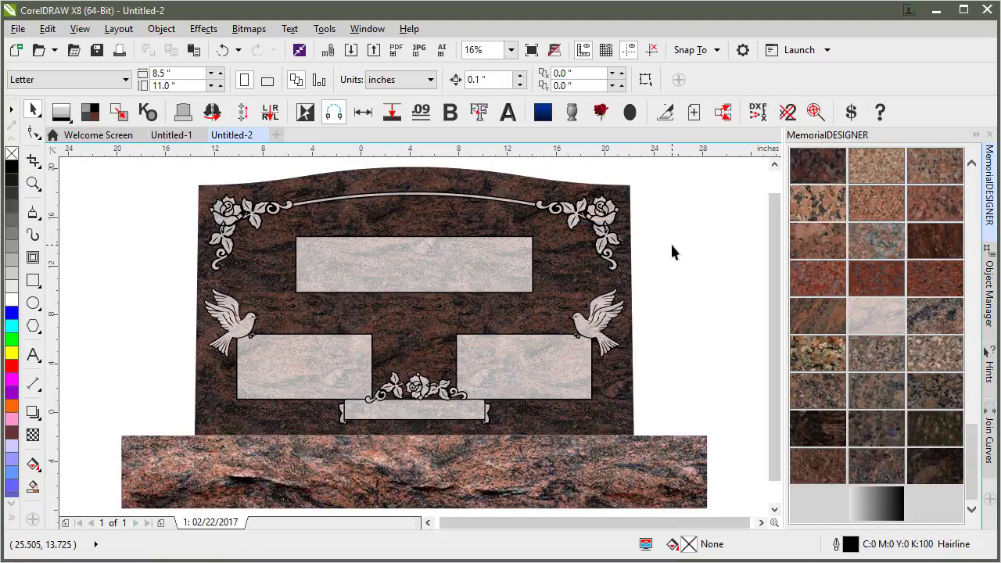